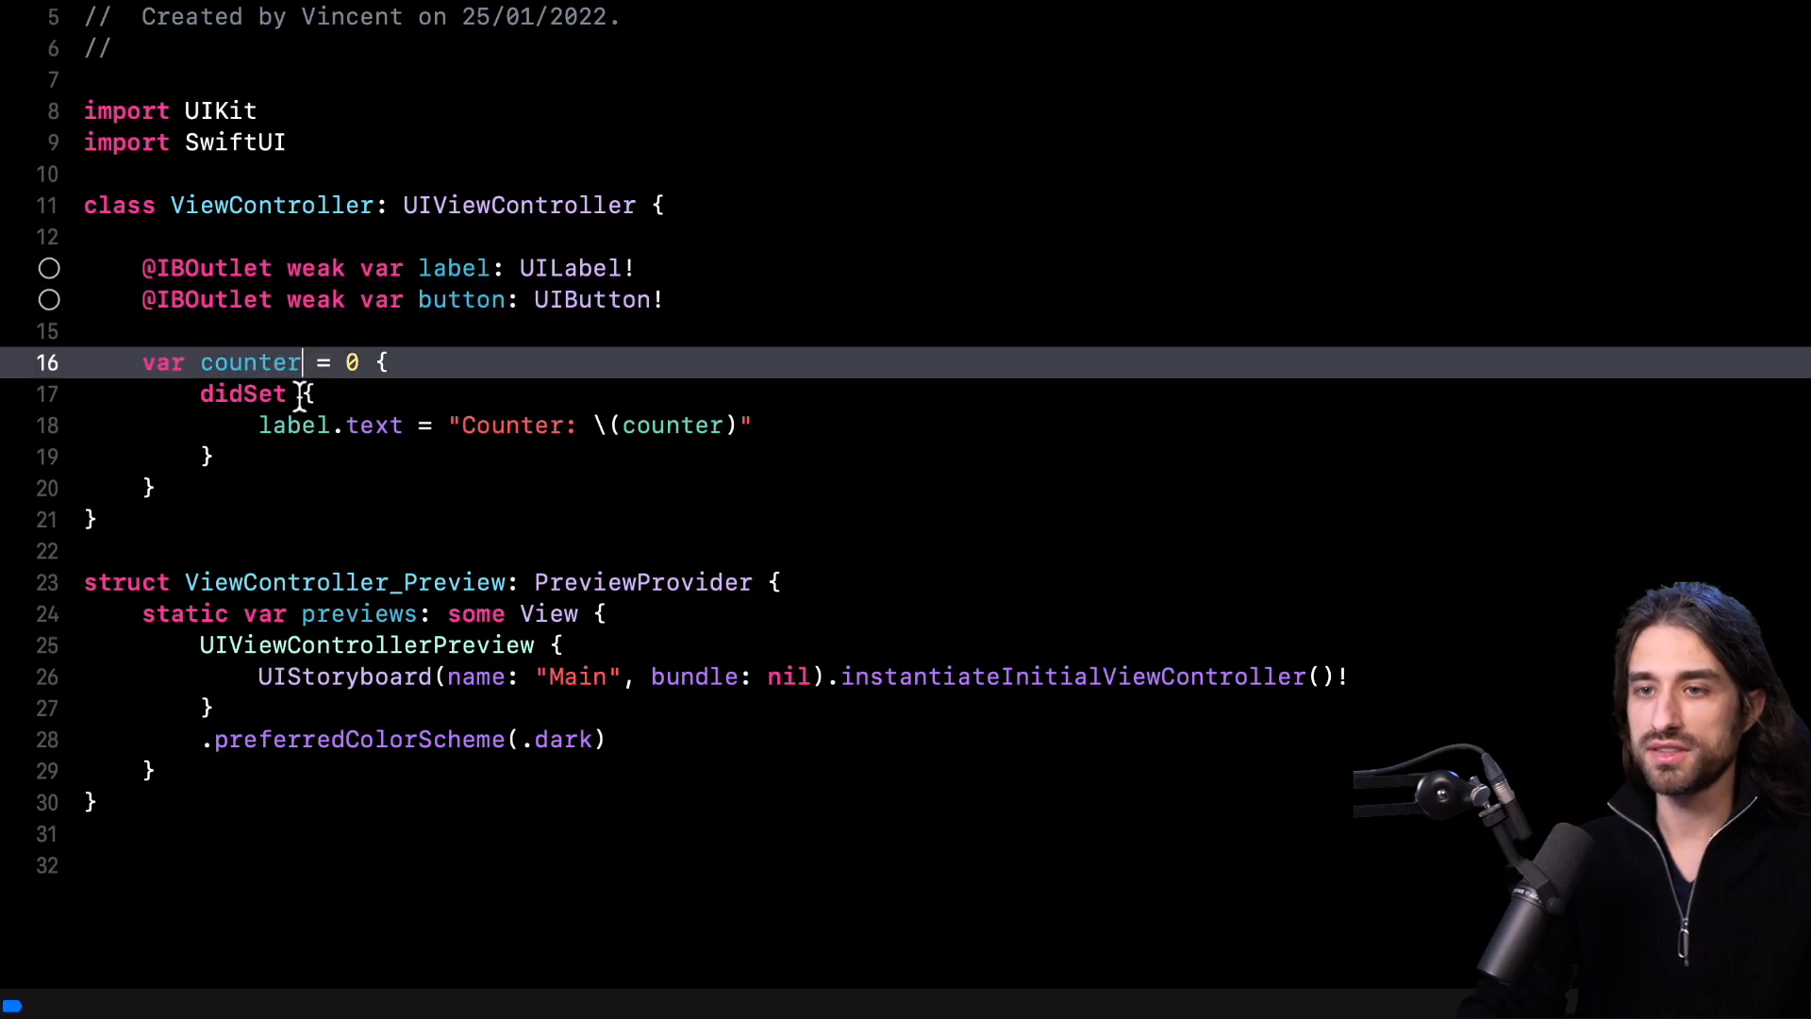
# Step: Turn on interactive Live Preview in the canvas, showing Counter: 0 above Increment!
pyautogui.click(295, 393)
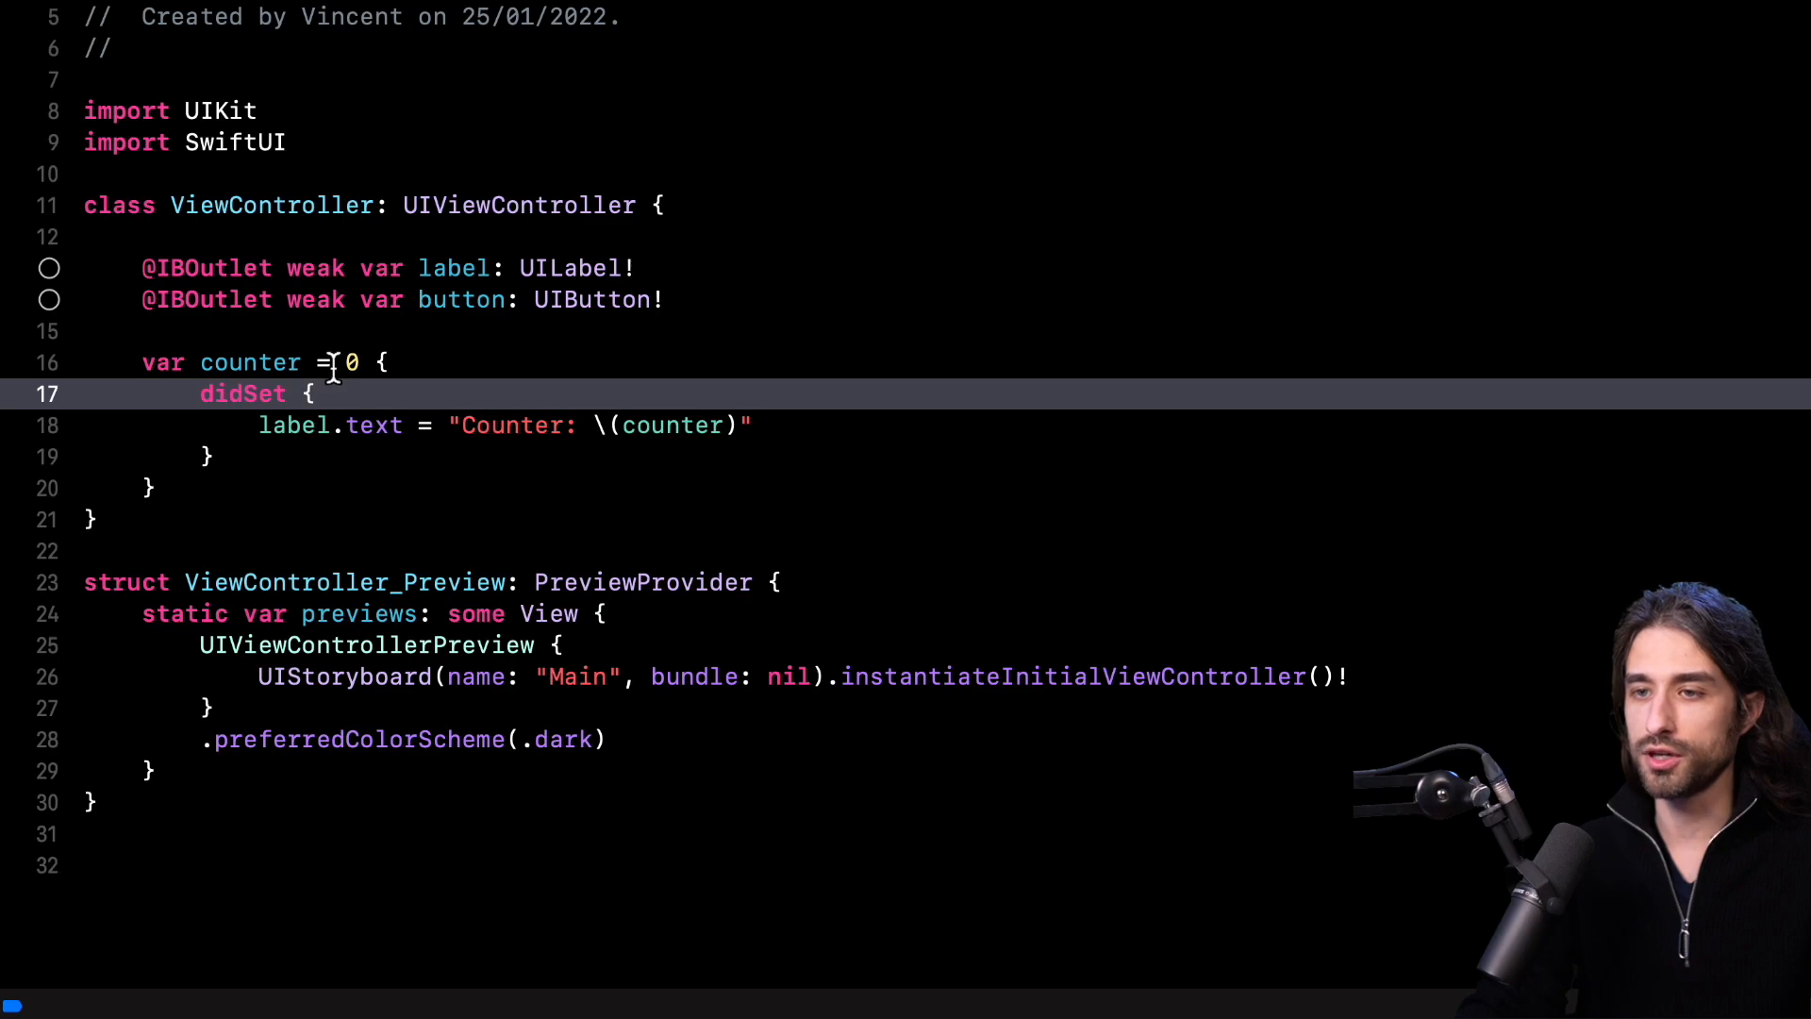
pyautogui.moveTo(398, 425)
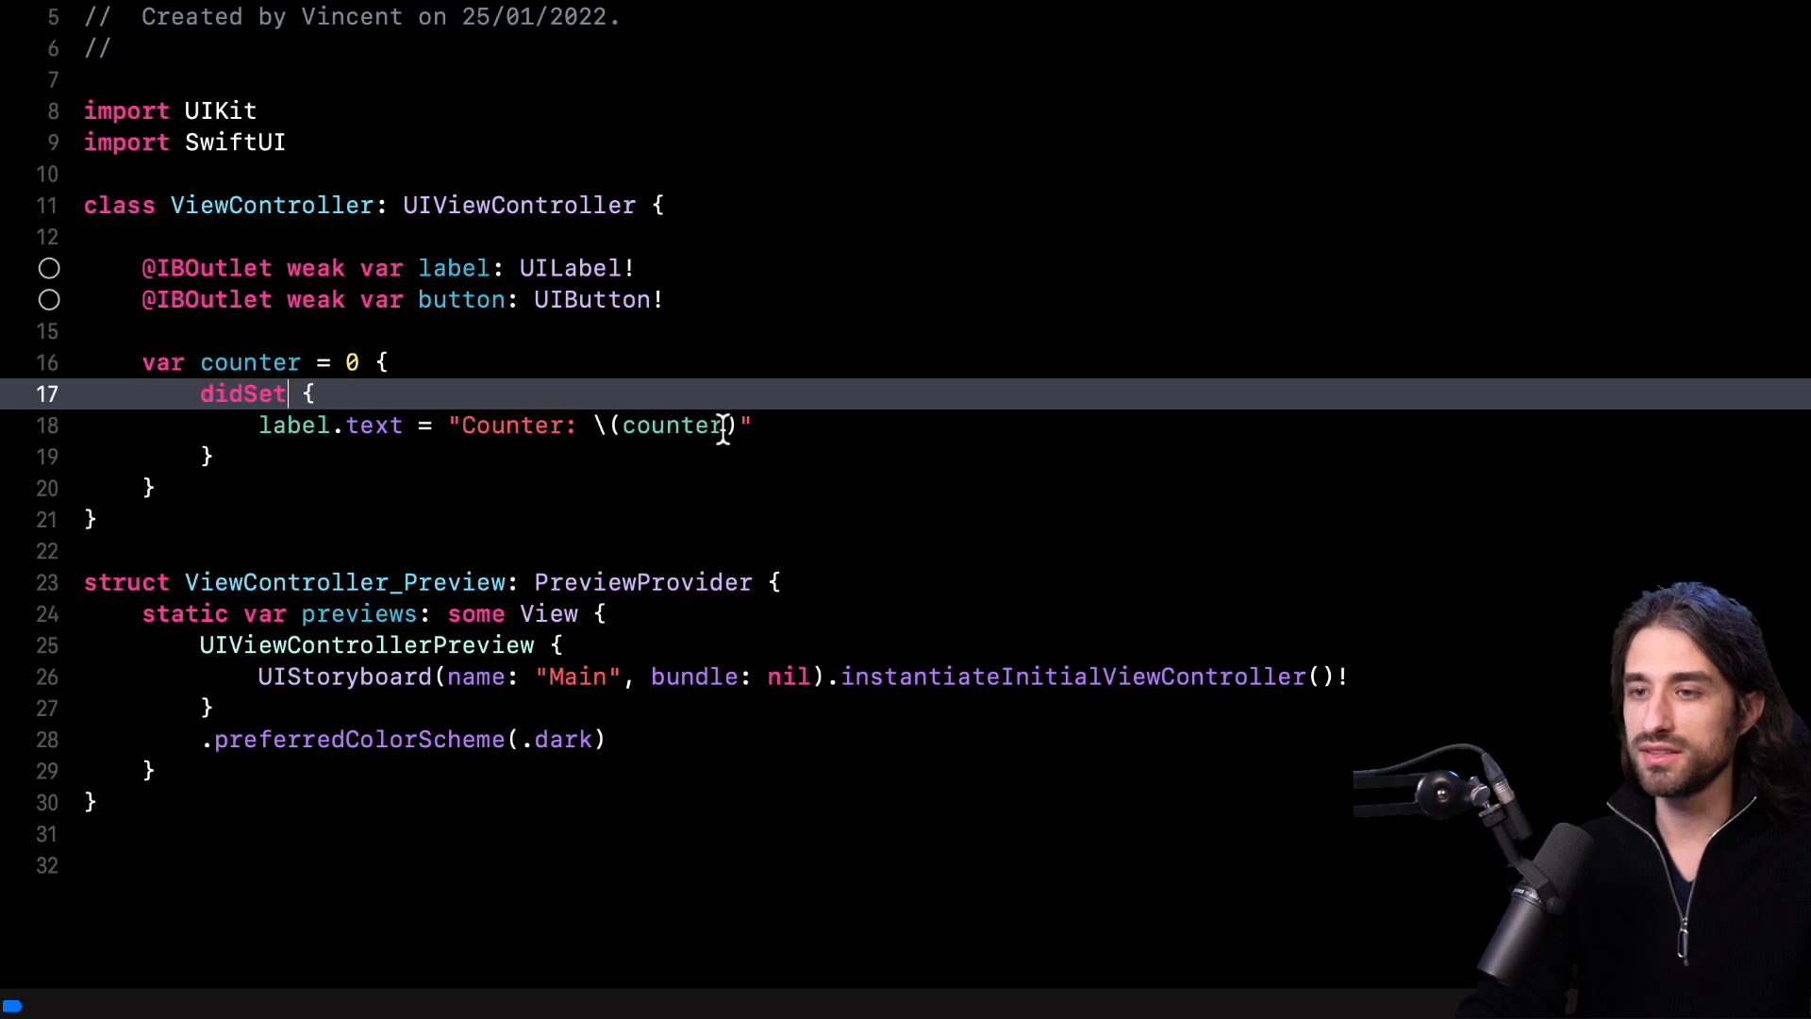
pyautogui.doubleClick(675, 426)
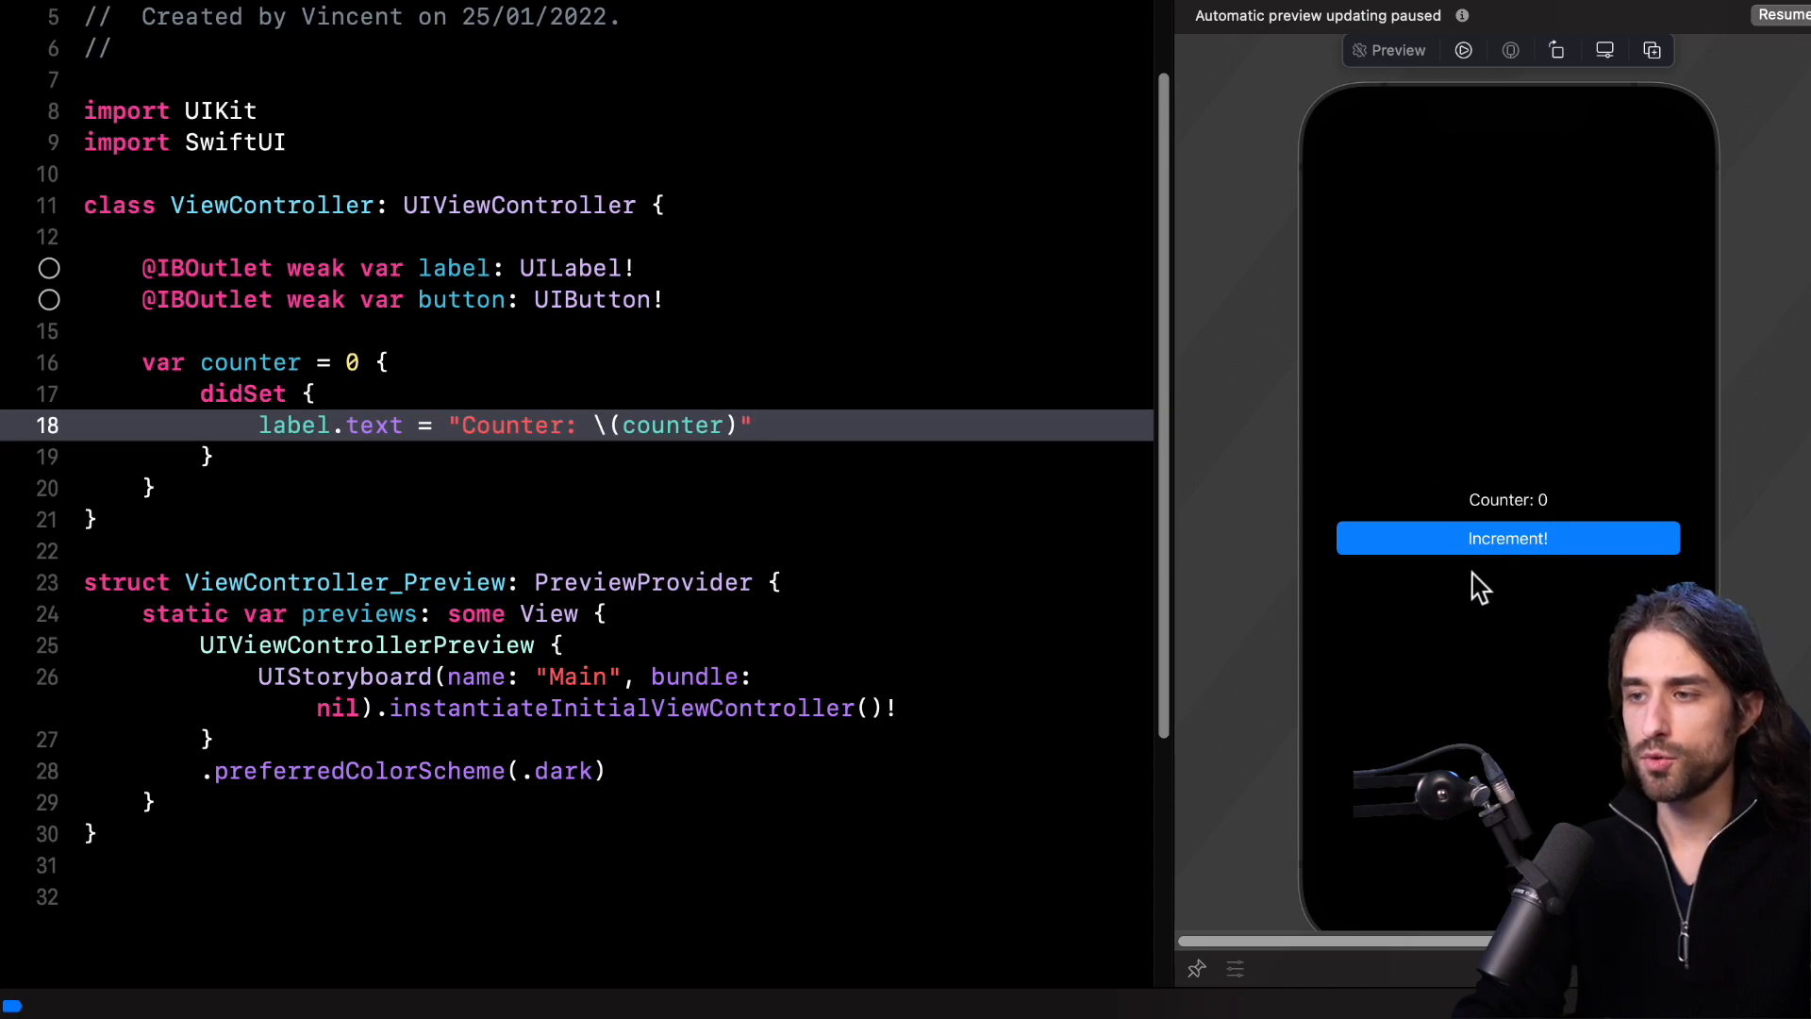
pyautogui.moveTo(1436, 598)
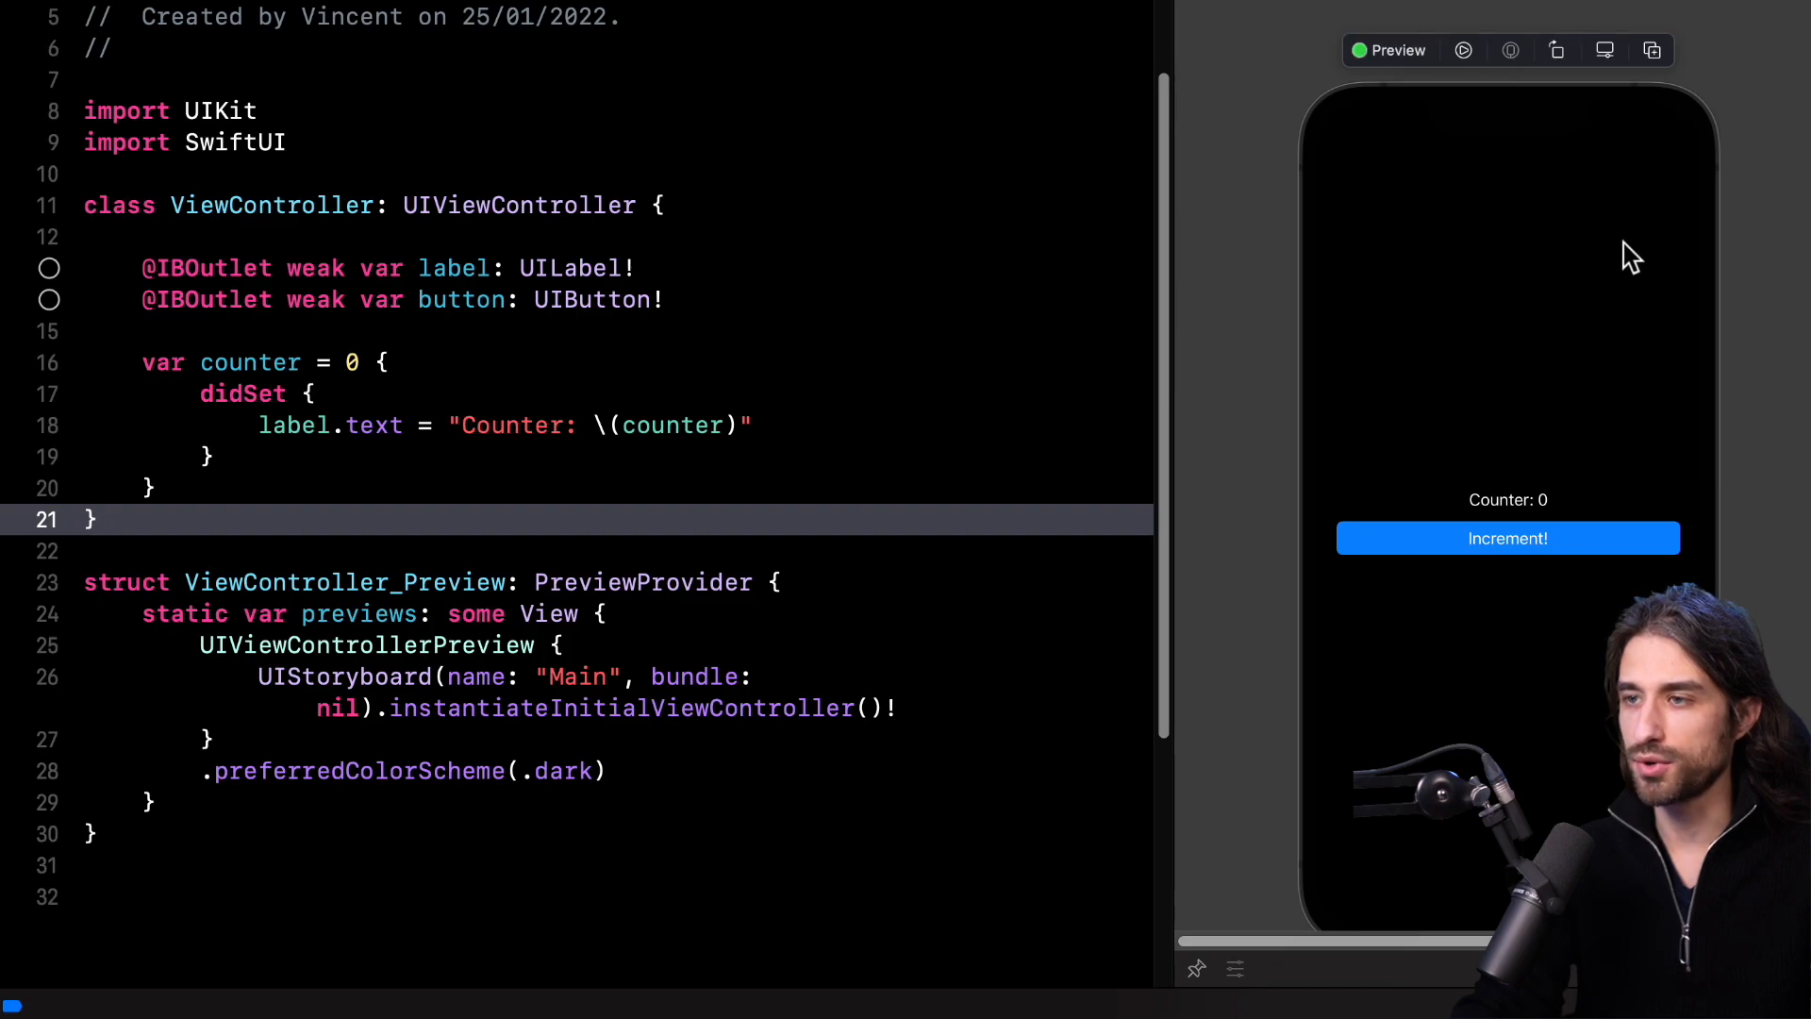
pyautogui.click(1463, 50)
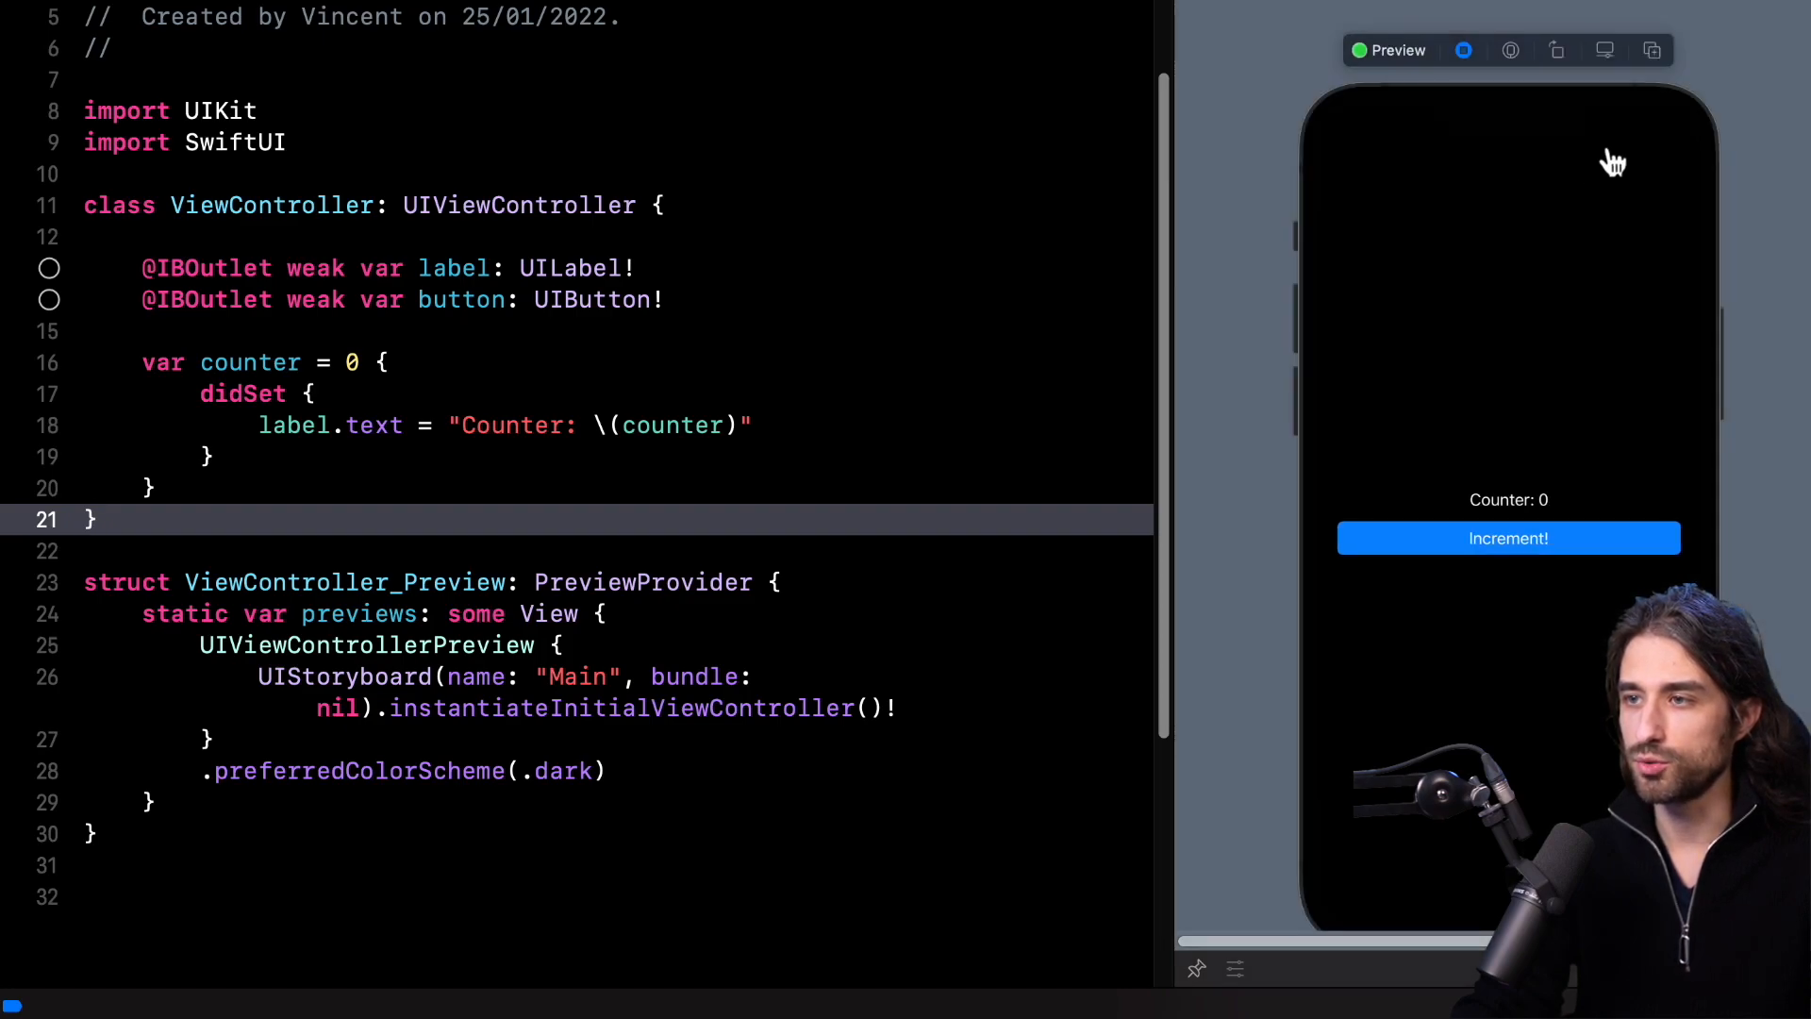
pyautogui.moveTo(1553, 554)
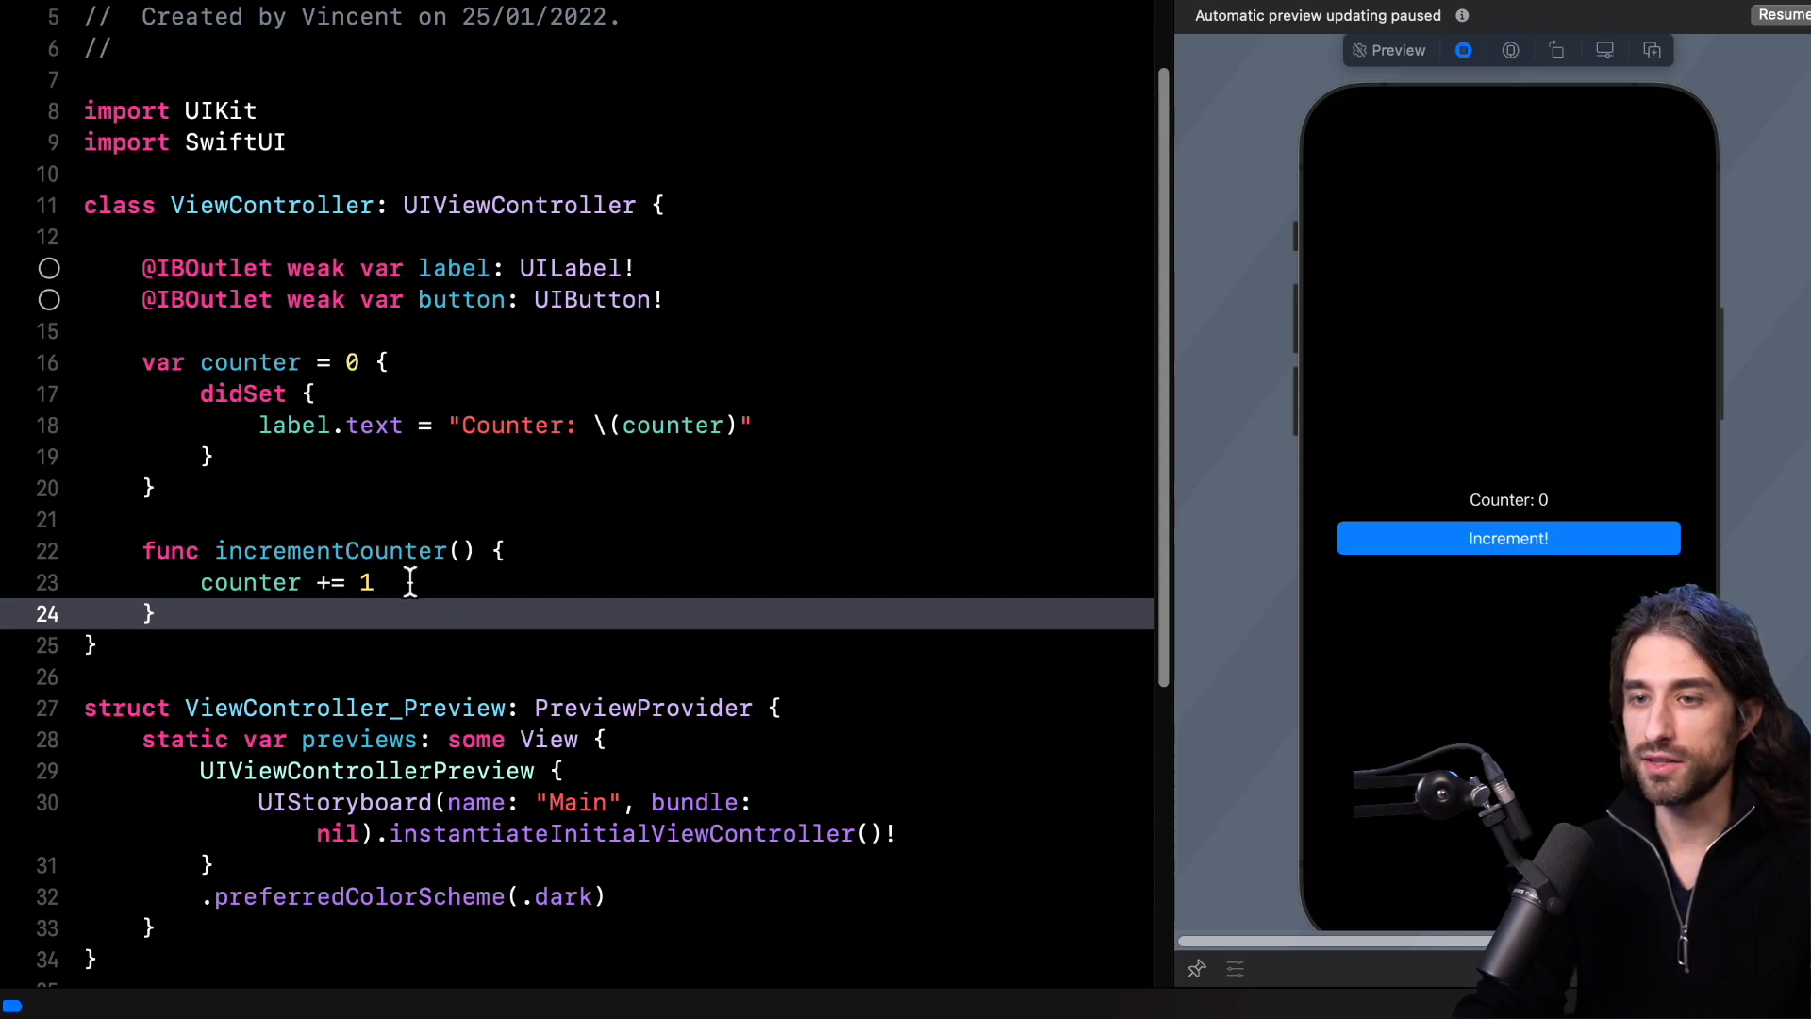
# Step: Write func incrementCounter() { counter += 1 } in ViewController with blank lines above it
pyautogui.doubleClick(251, 582)
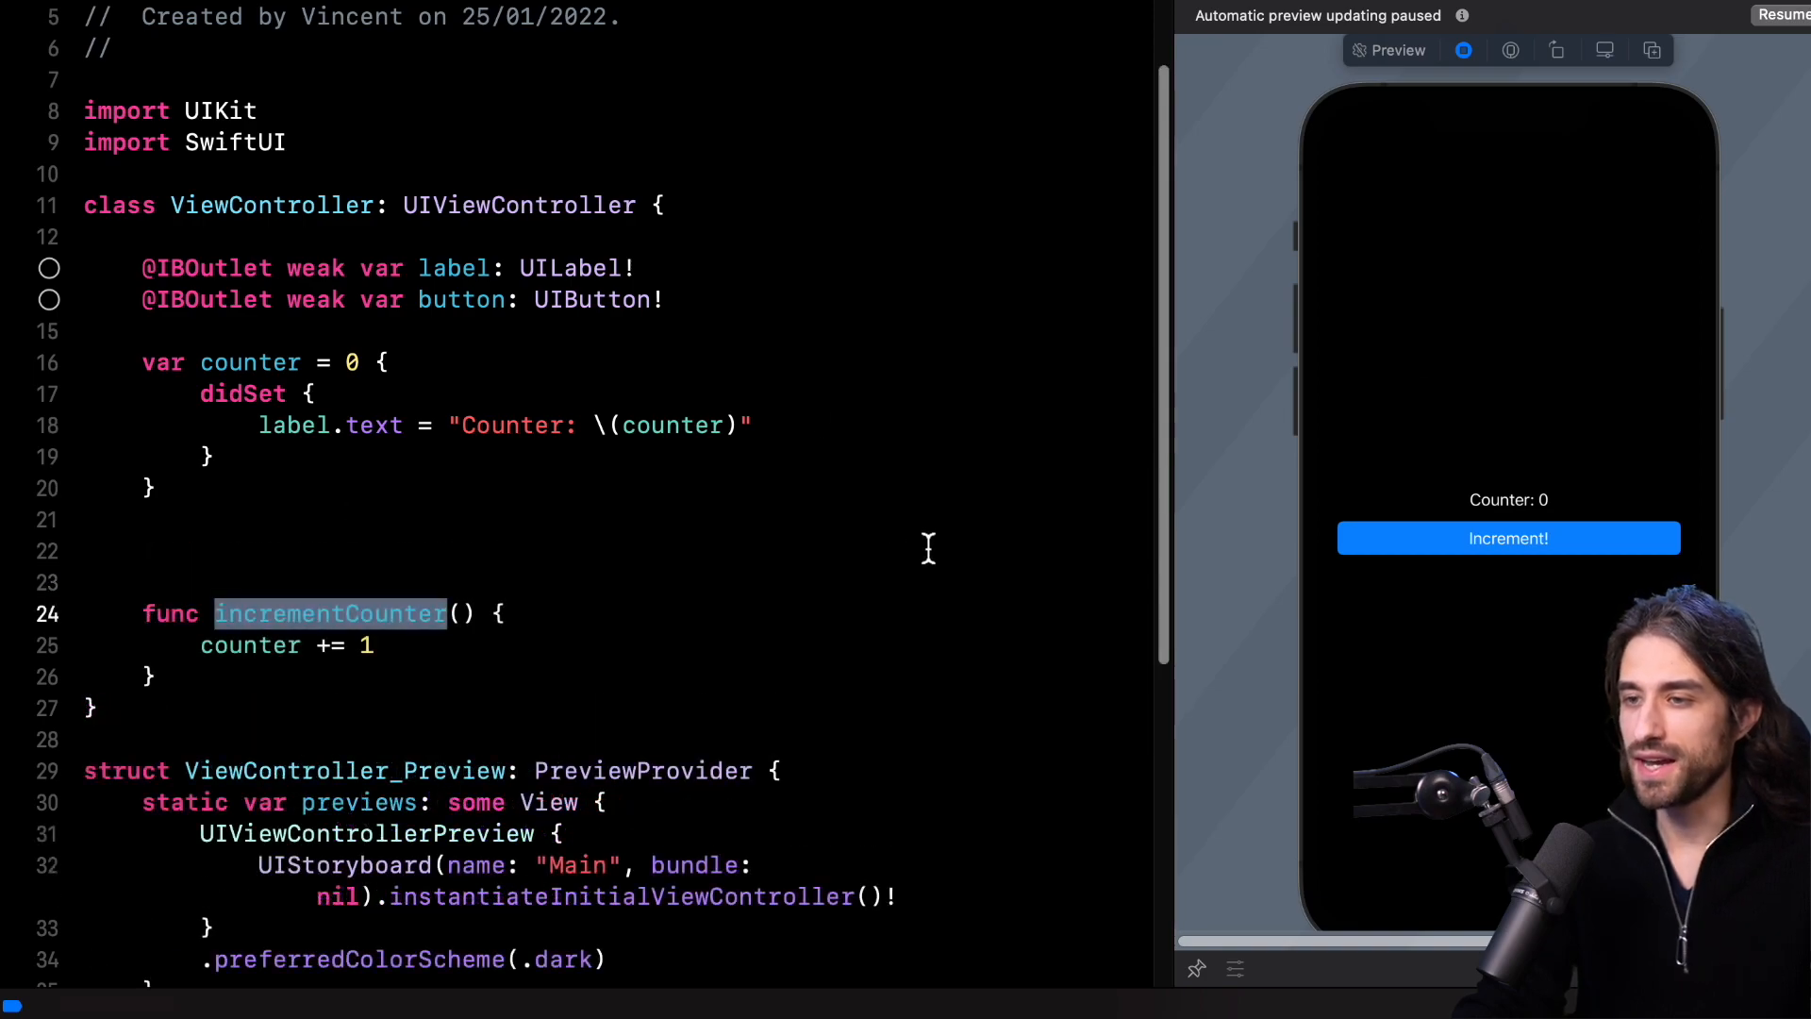
pyautogui.moveTo(560, 551)
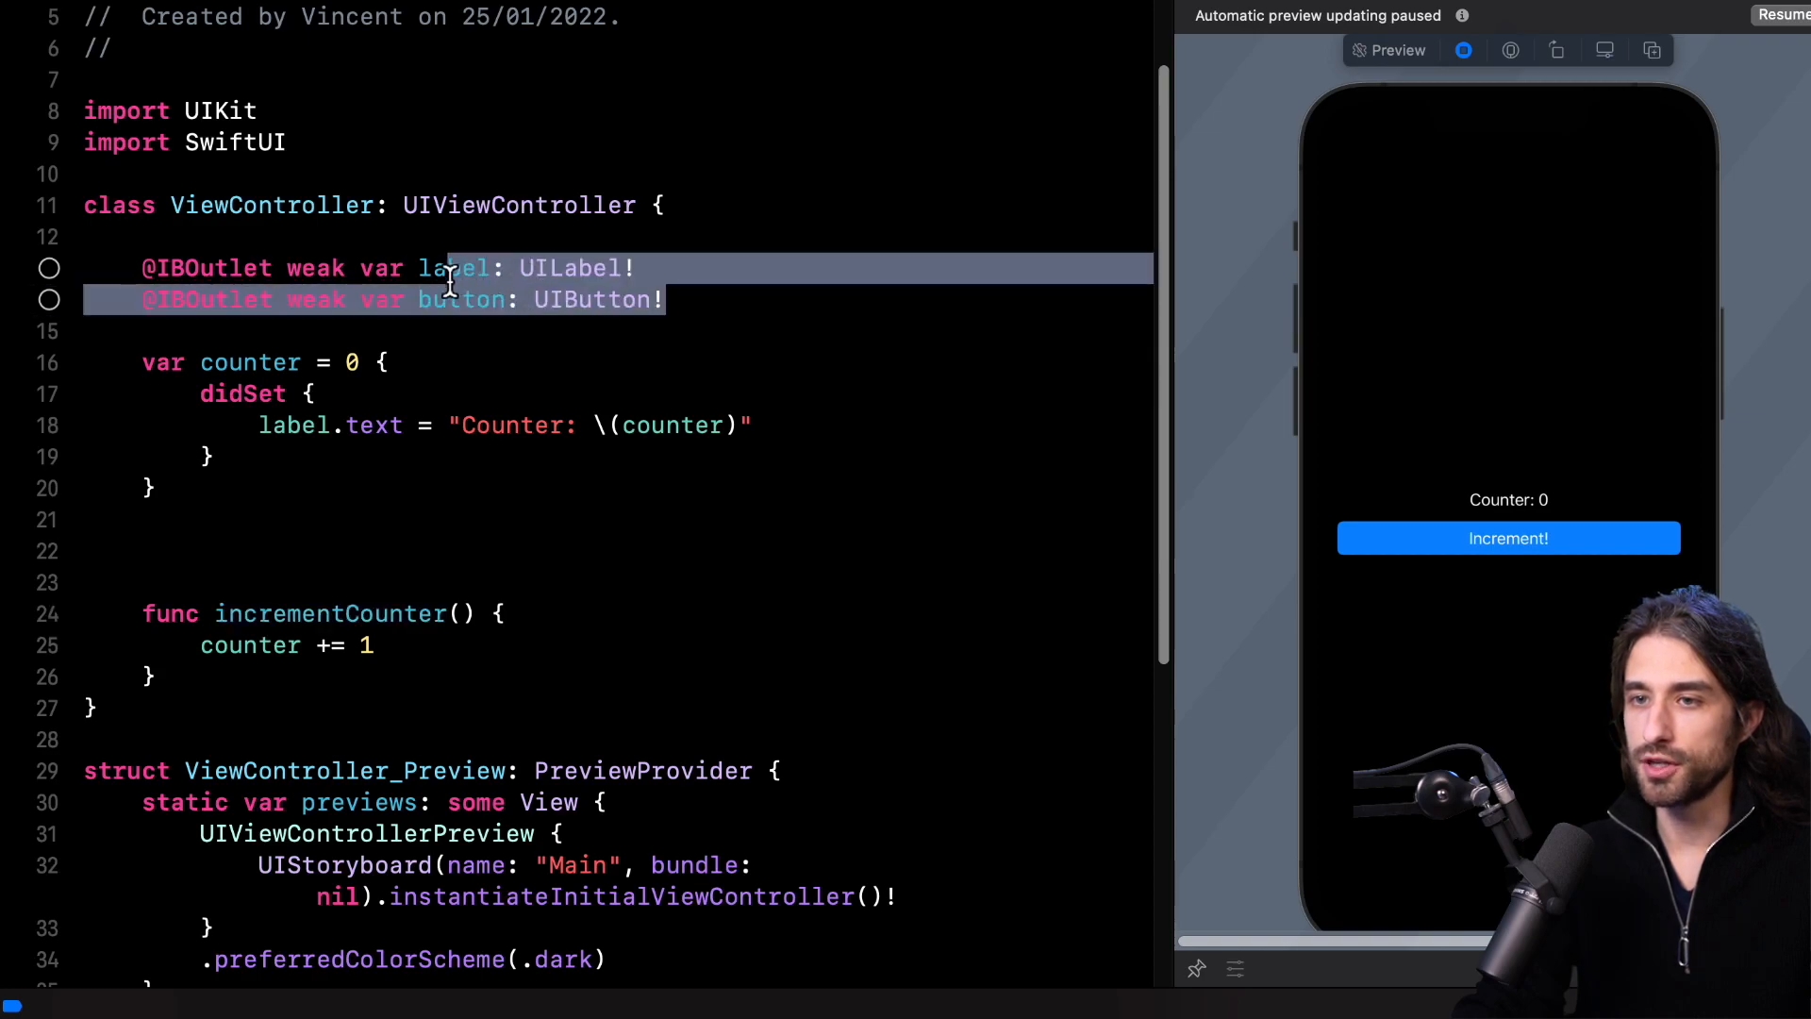
pyautogui.doubleClick(339, 613)
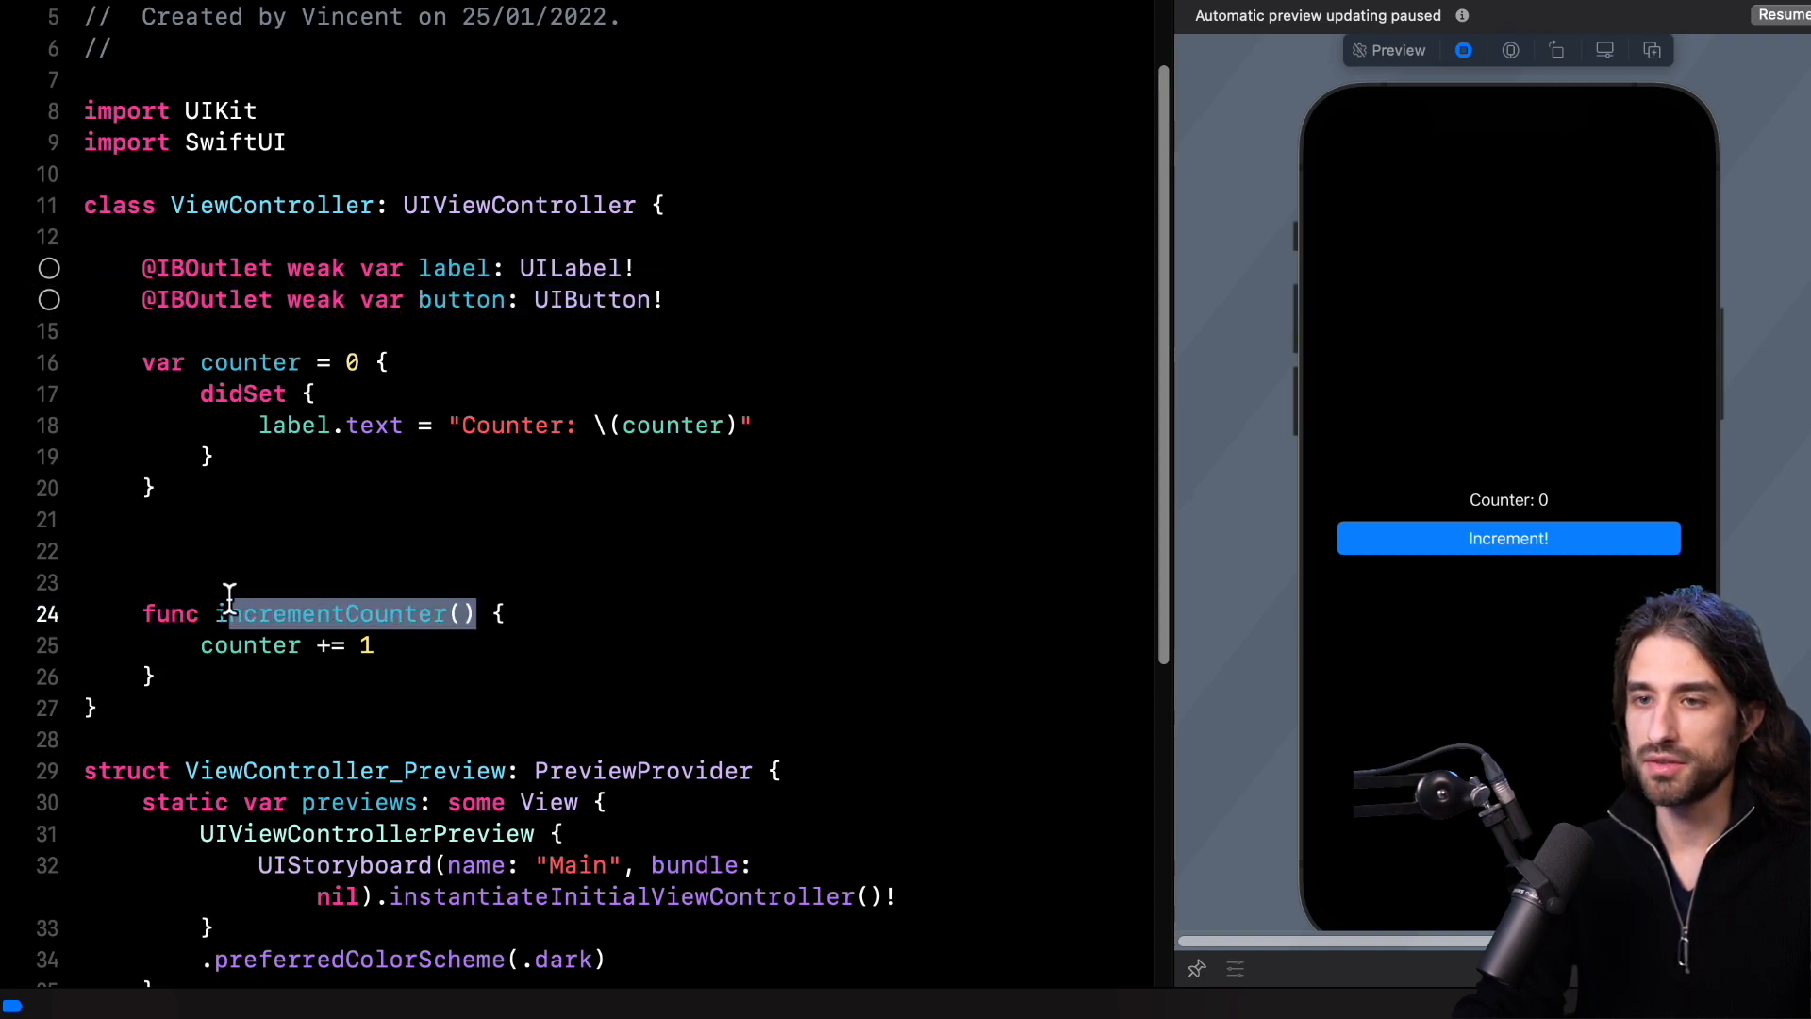
pyautogui.click(223, 550)
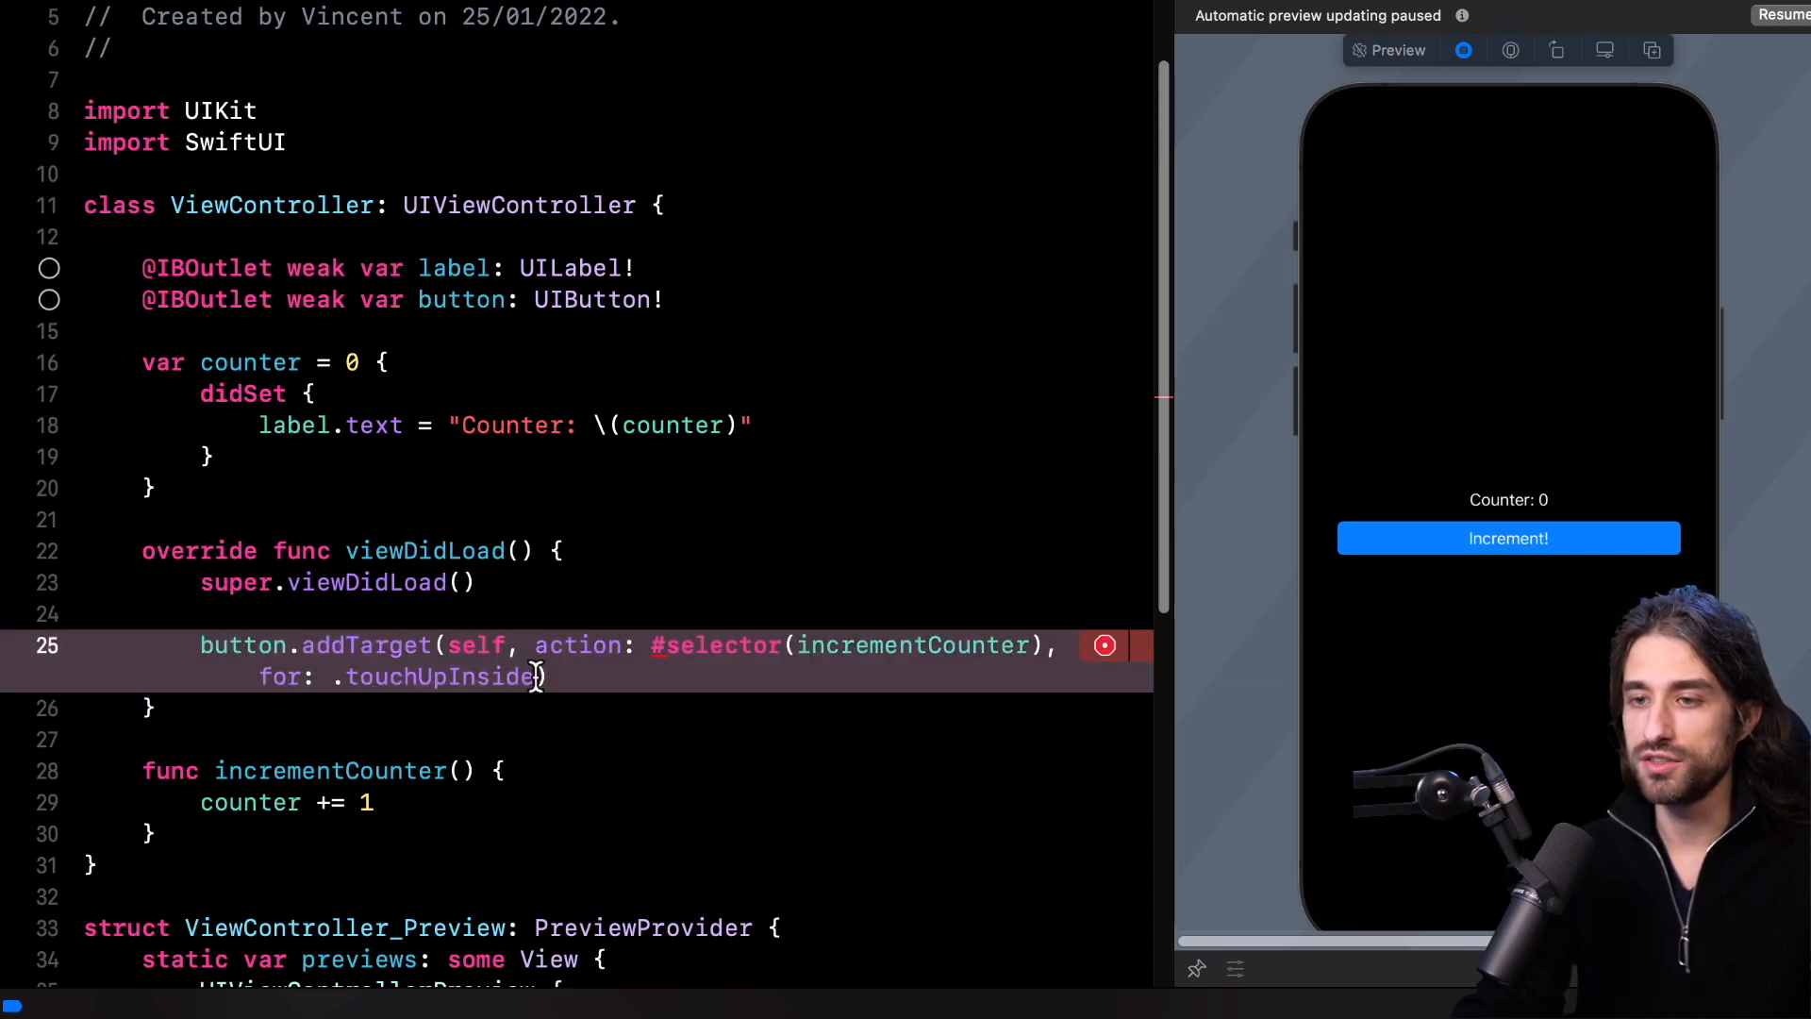
# Step: Add viewDidLoad with addTarget #selector(incrementCounter) for .touchUpInside, then view its error
pyautogui.doubleClick(438, 675)
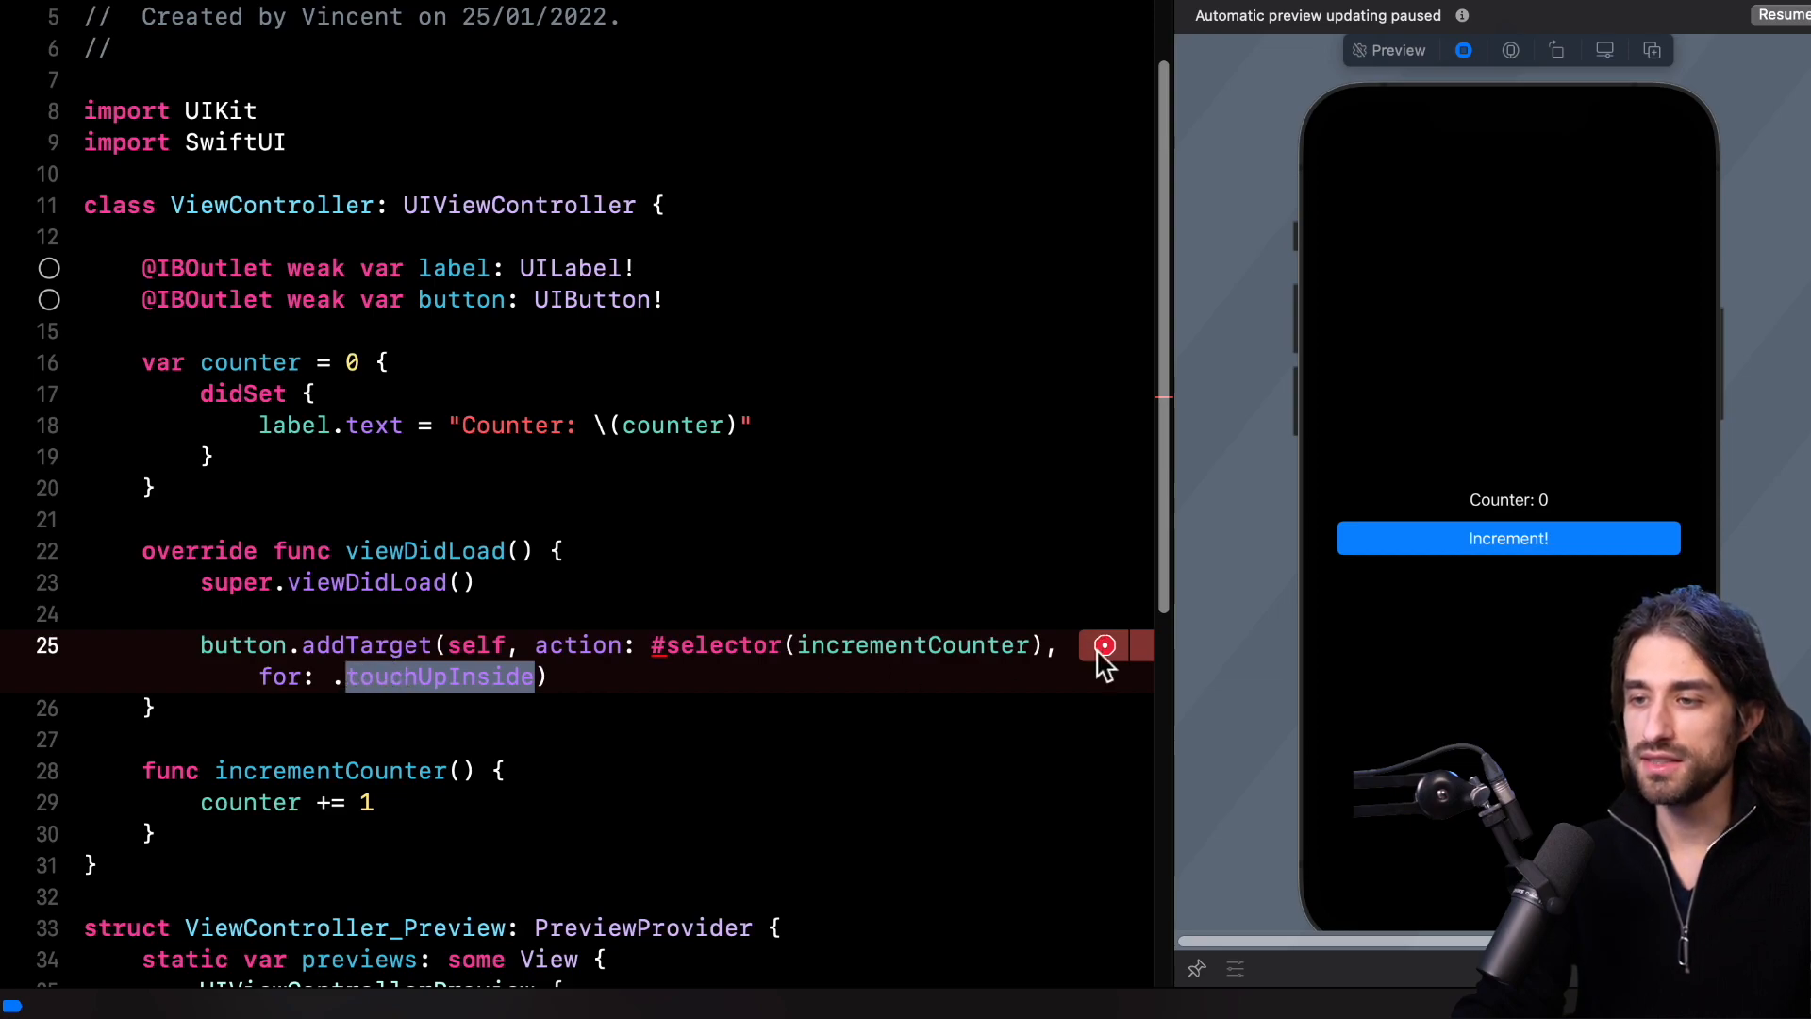
pyautogui.click(1101, 644)
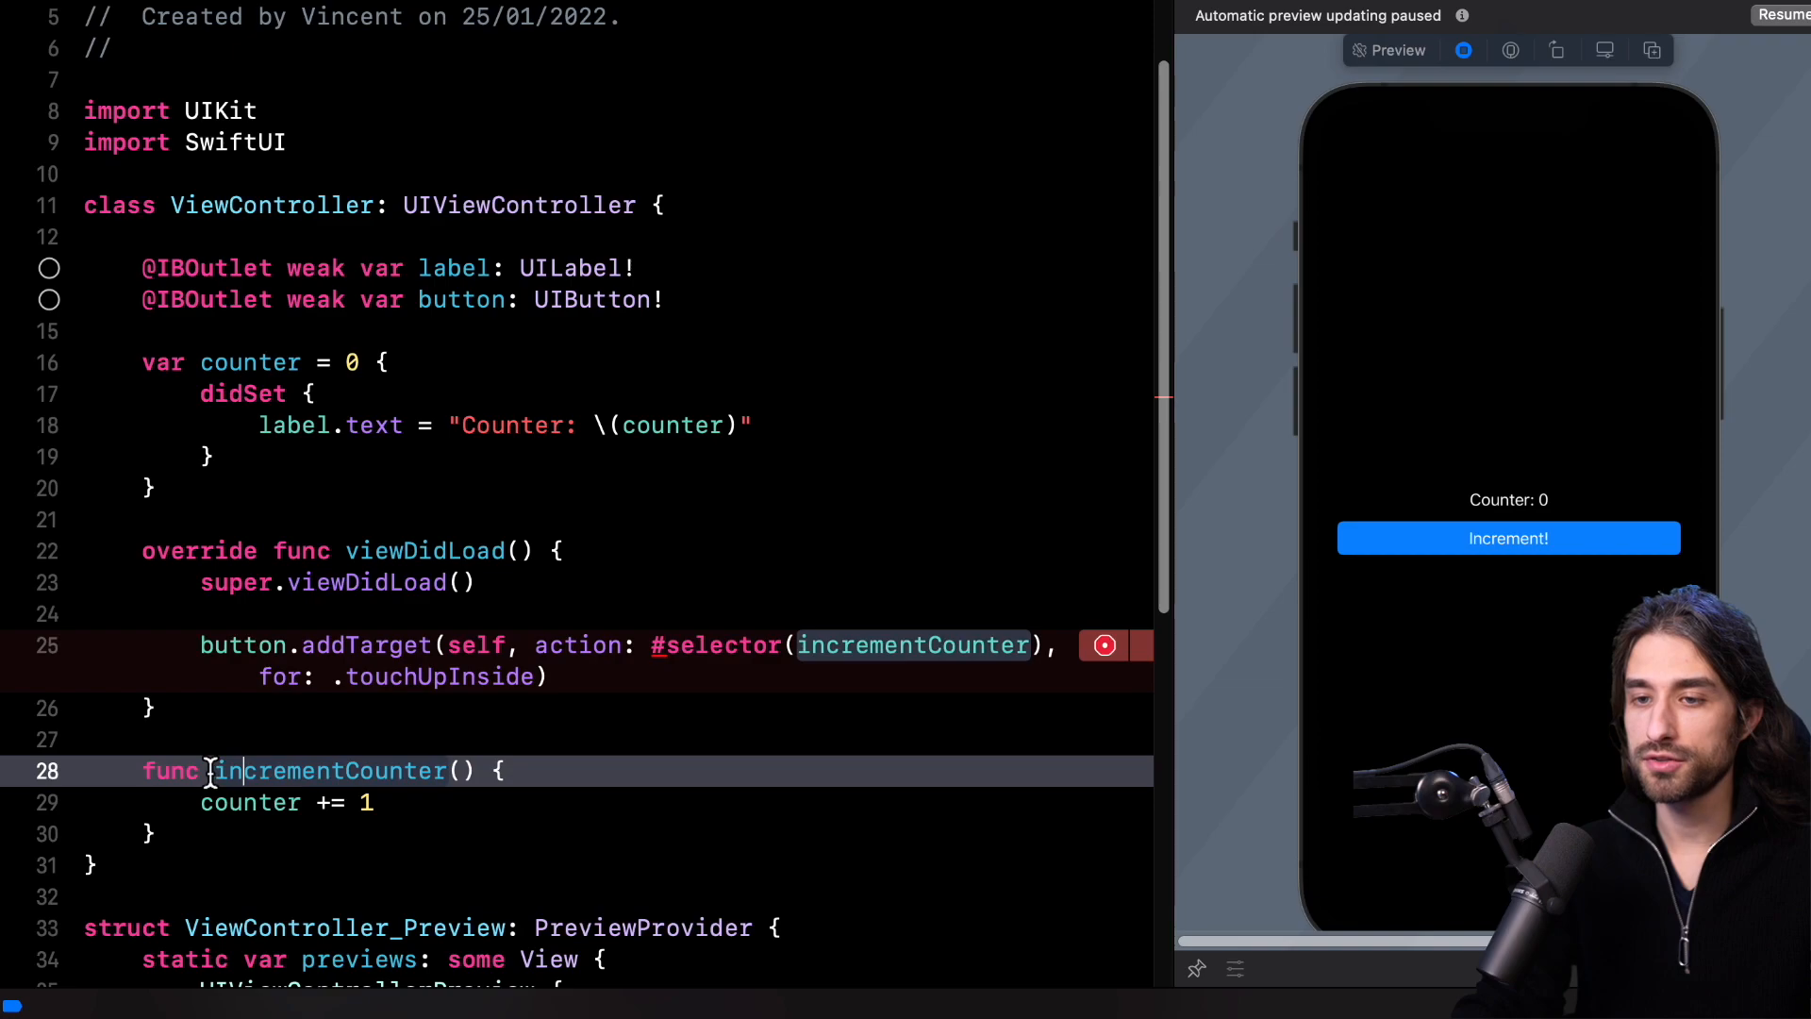
pyautogui.doubleClick(330, 770)
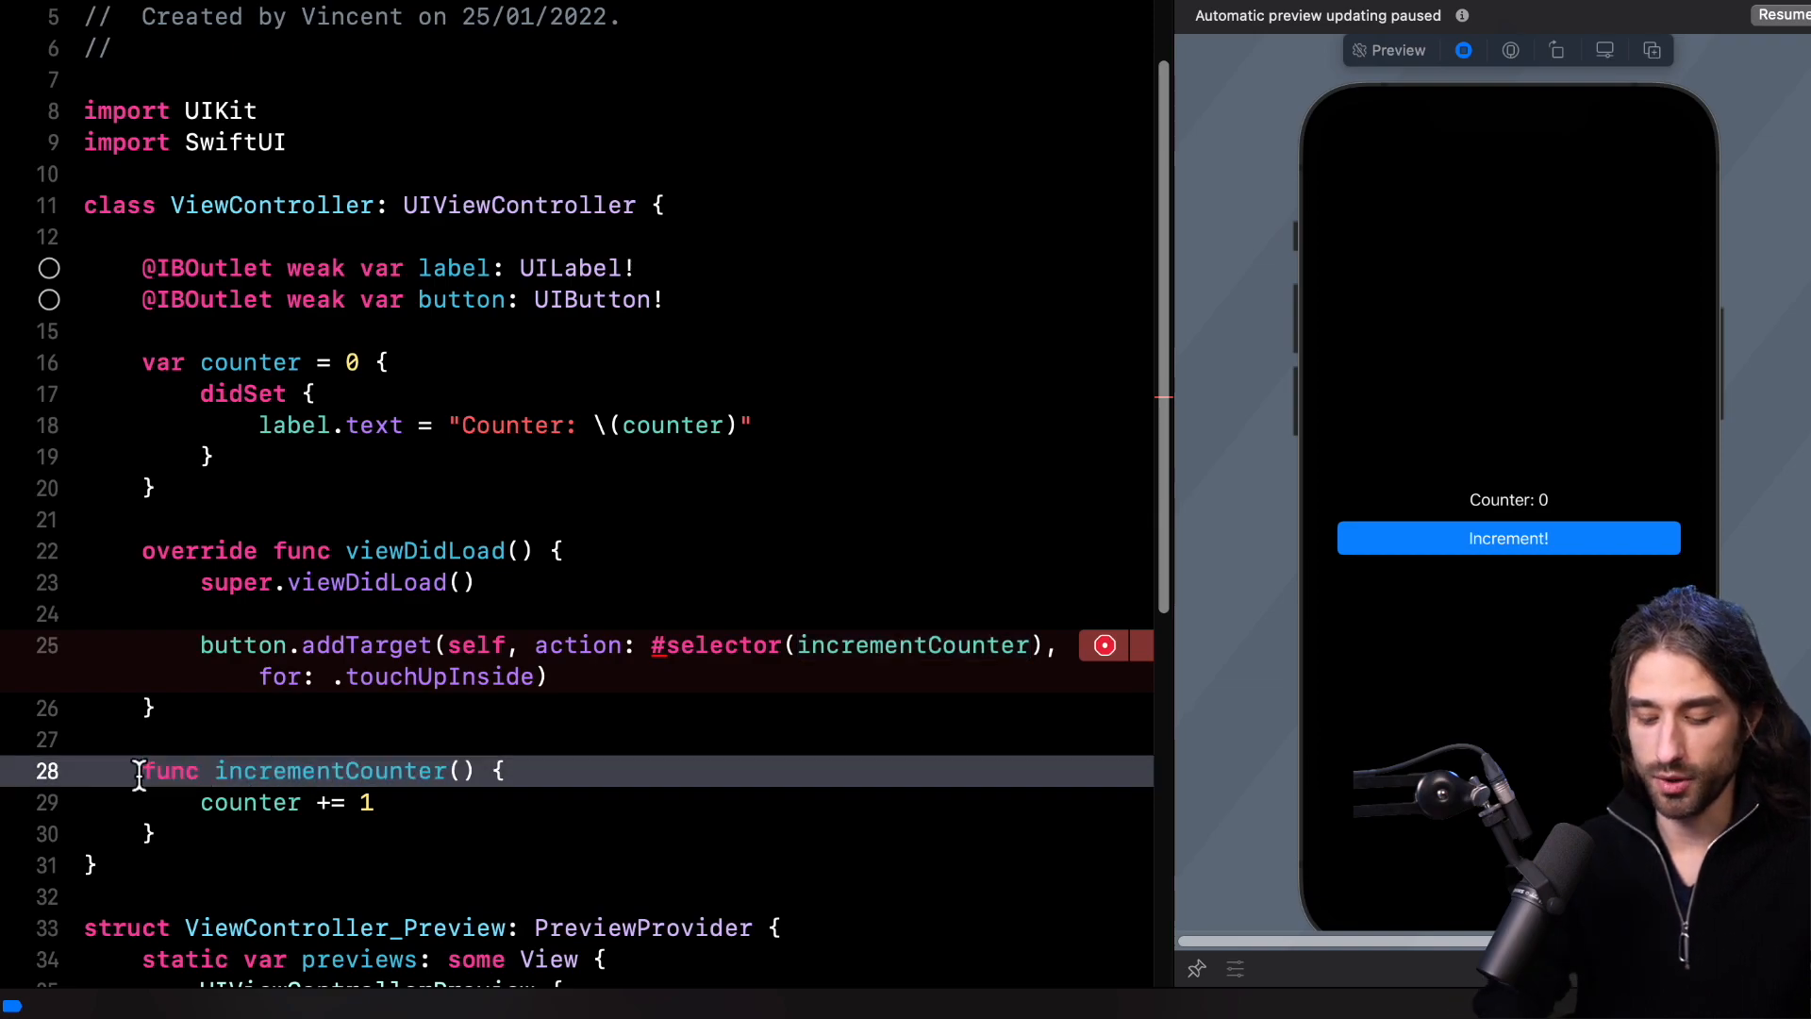
pyautogui.write('@objc')
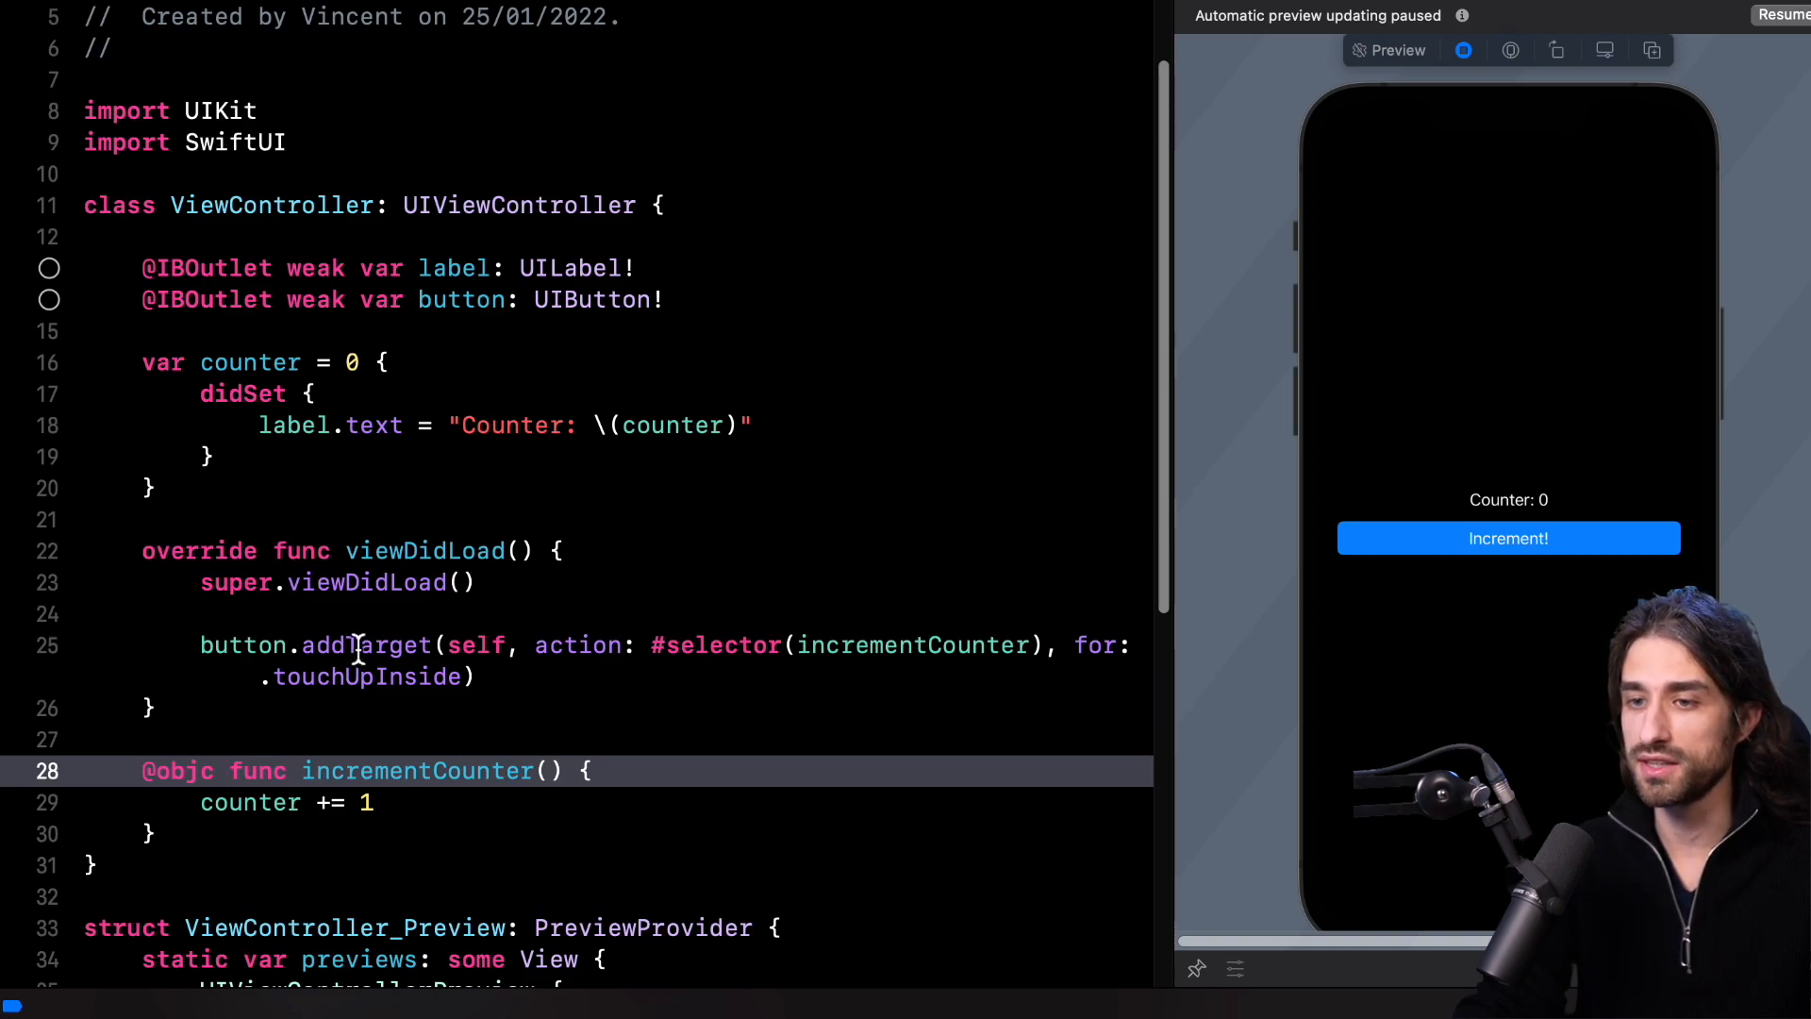
# Step: Resume the canvas and tap Increment! repeatedly until the label reads Counter: 4
pyautogui.click(1782, 15)
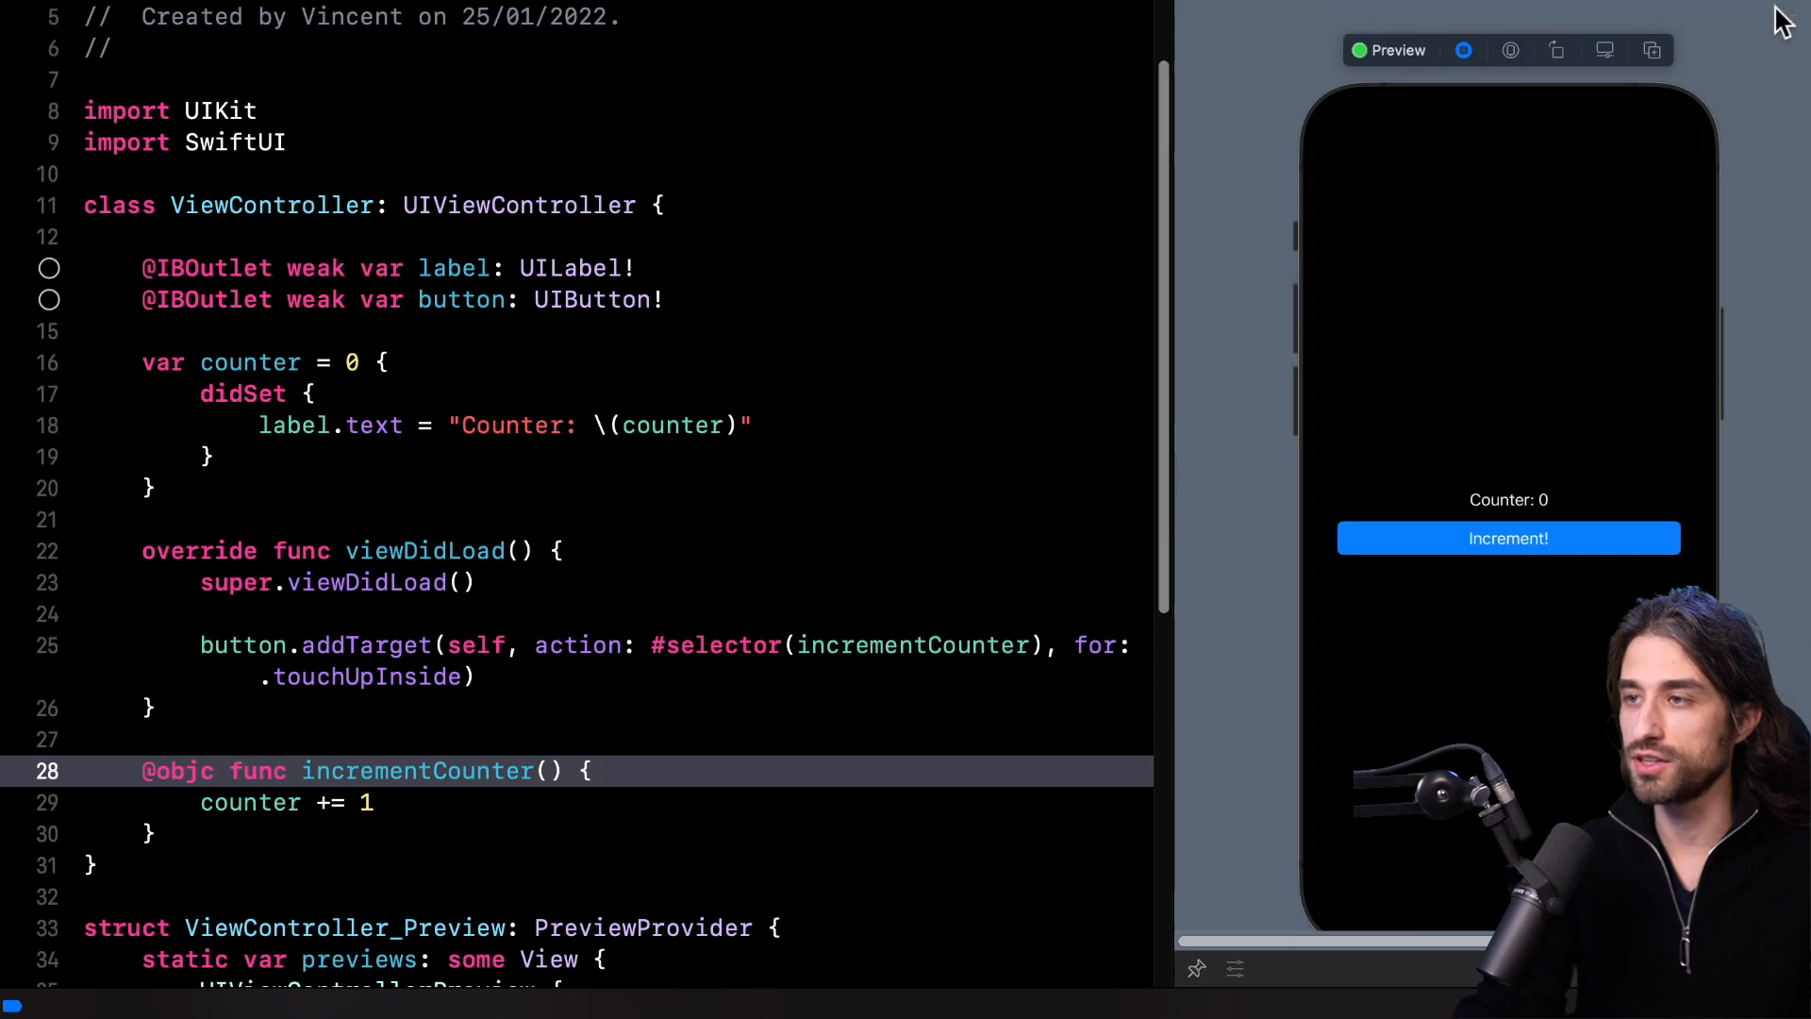
pyautogui.moveTo(1595, 555)
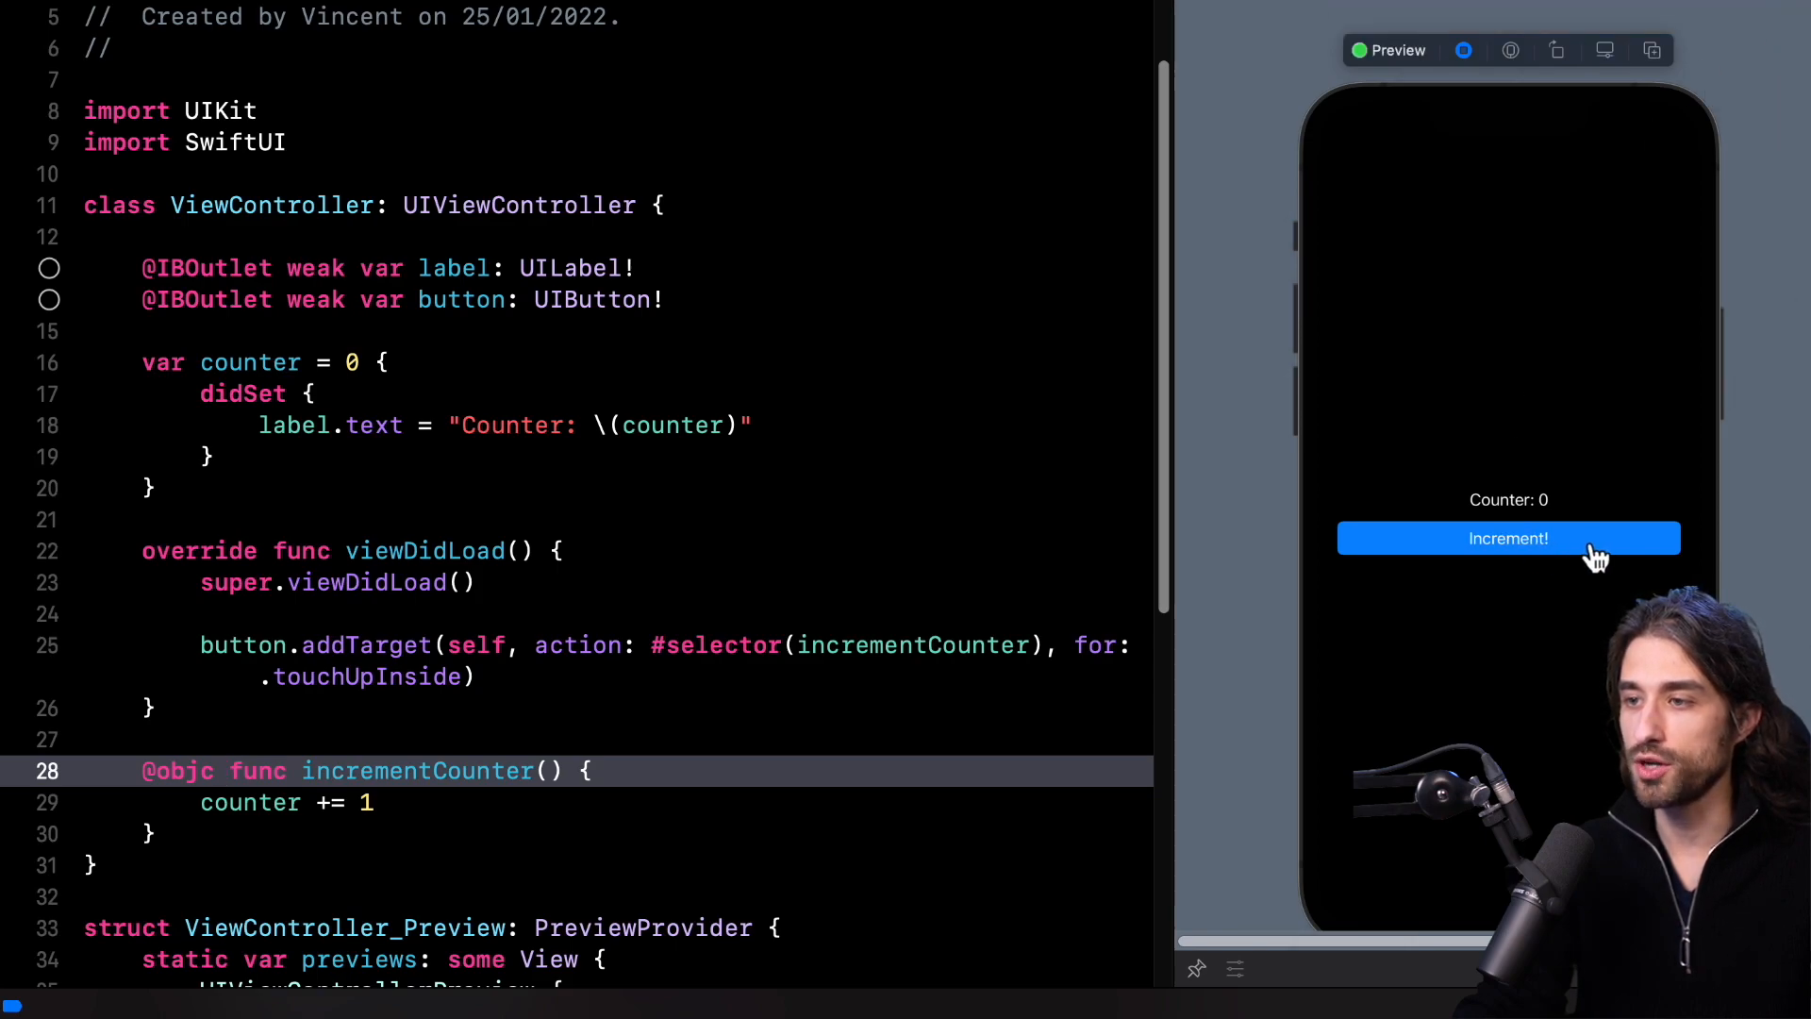
pyautogui.click(1508, 538)
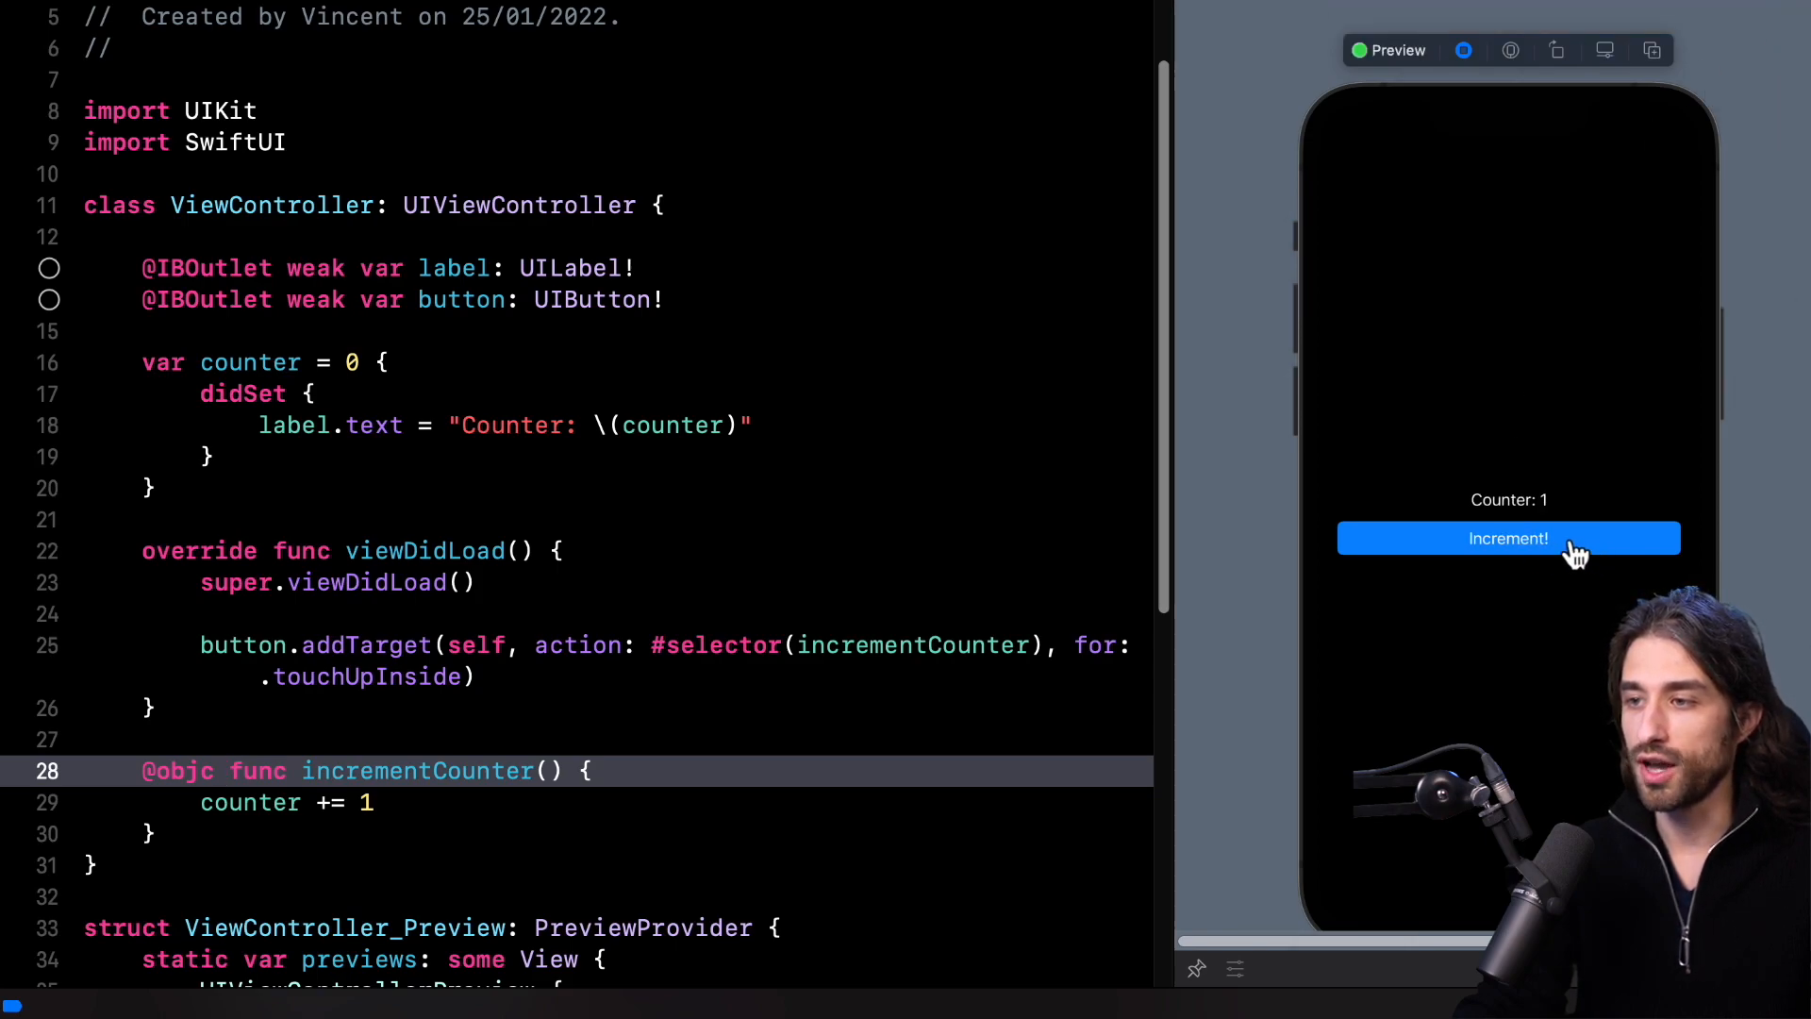
pyautogui.click(1508, 539)
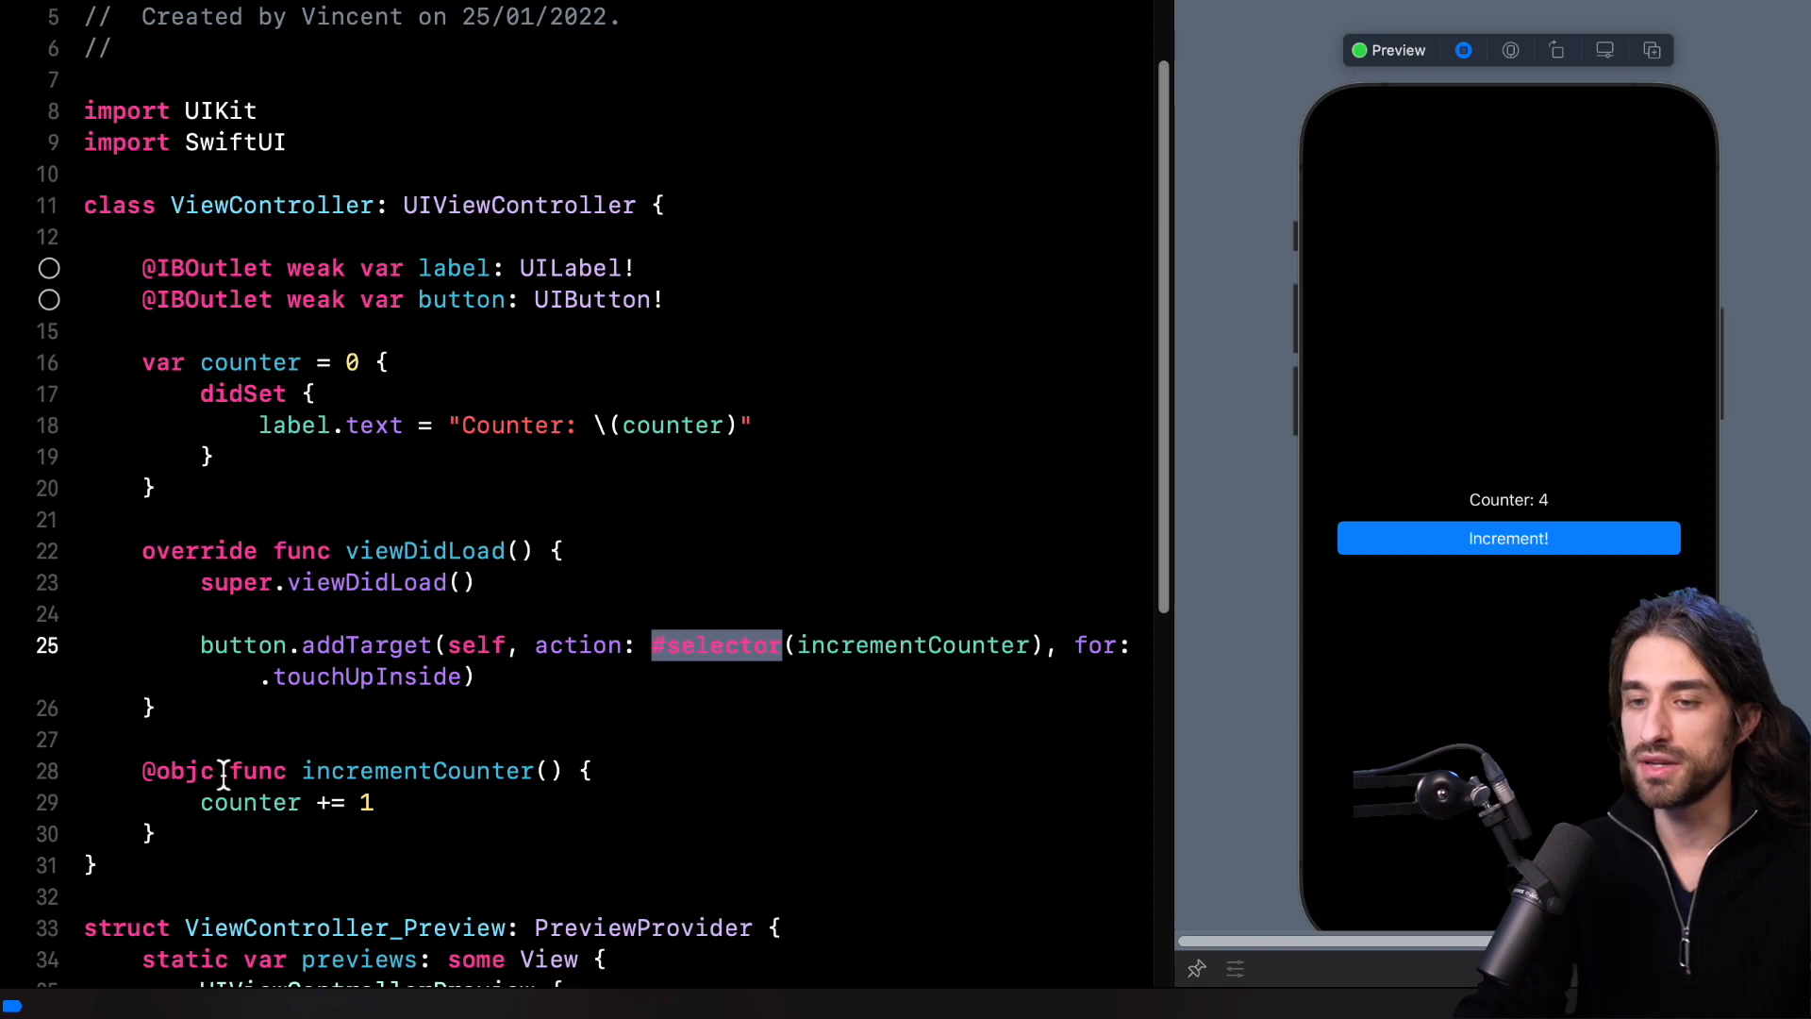
pyautogui.doubleClick(179, 771)
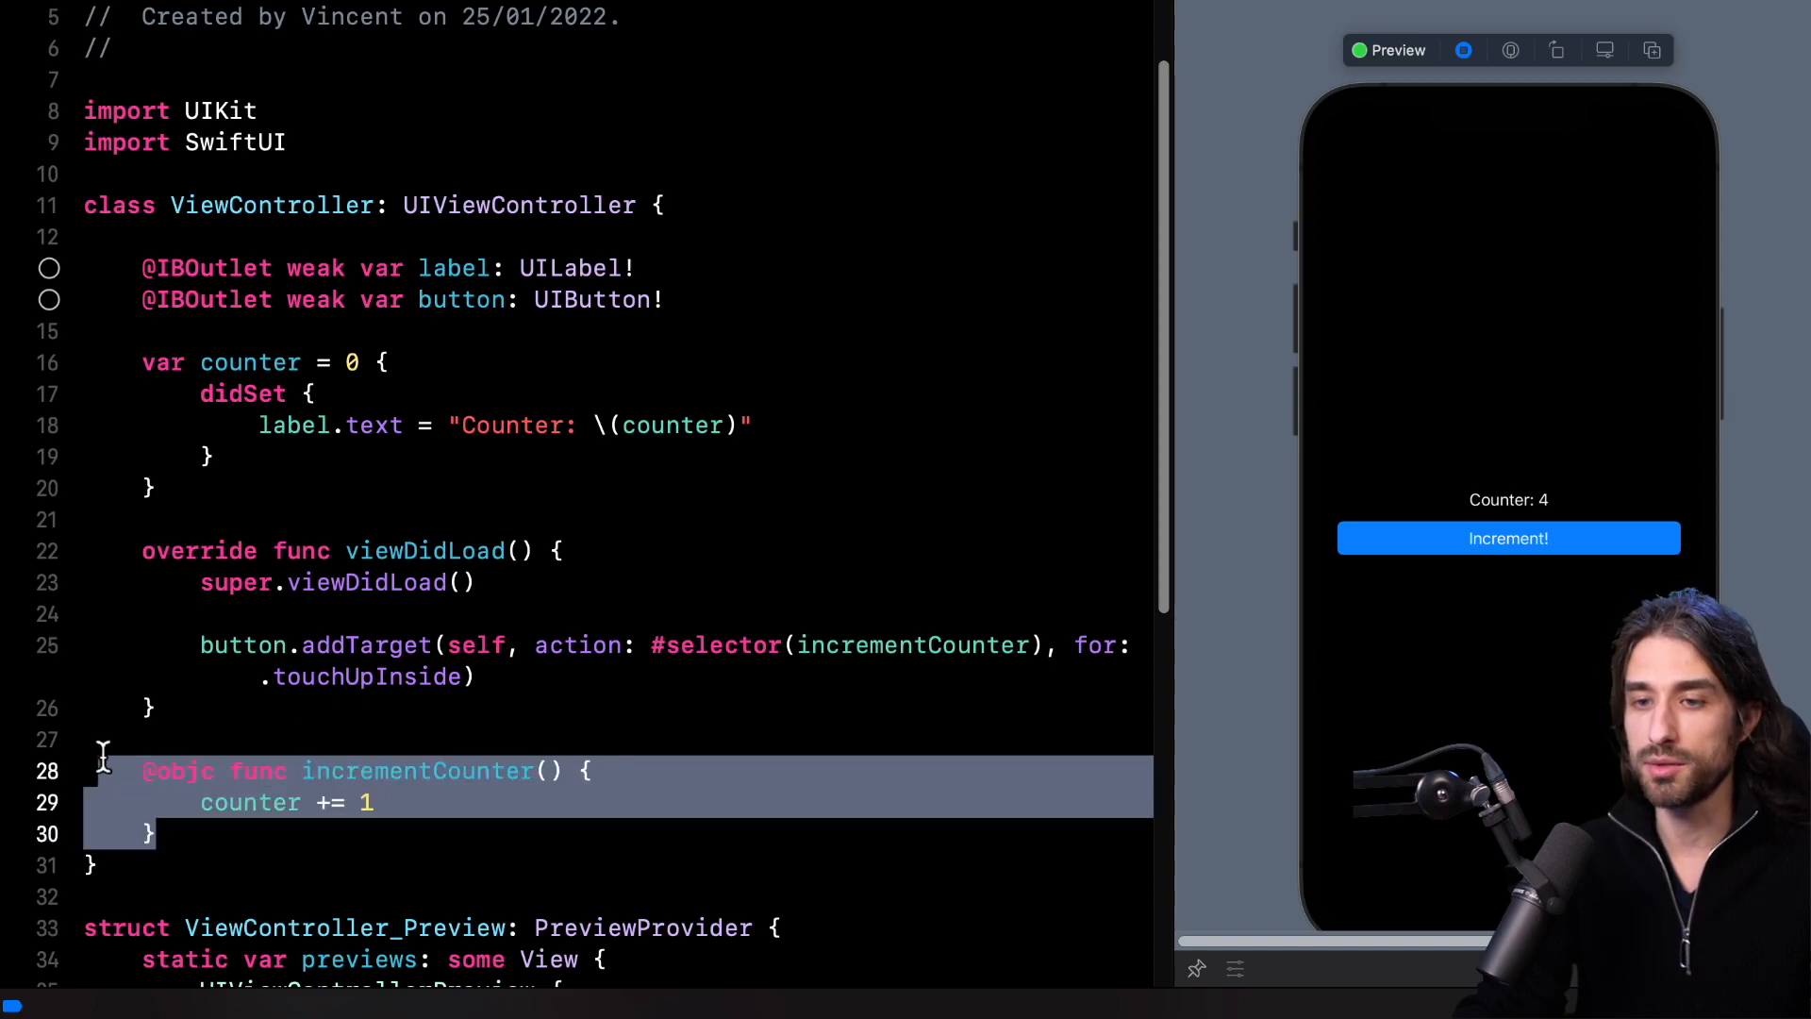
# Step: Delete incrementCounter and use addAction(UIAction { self?.counter += 1 }) for .touchUpInside
pyautogui.press('delete')
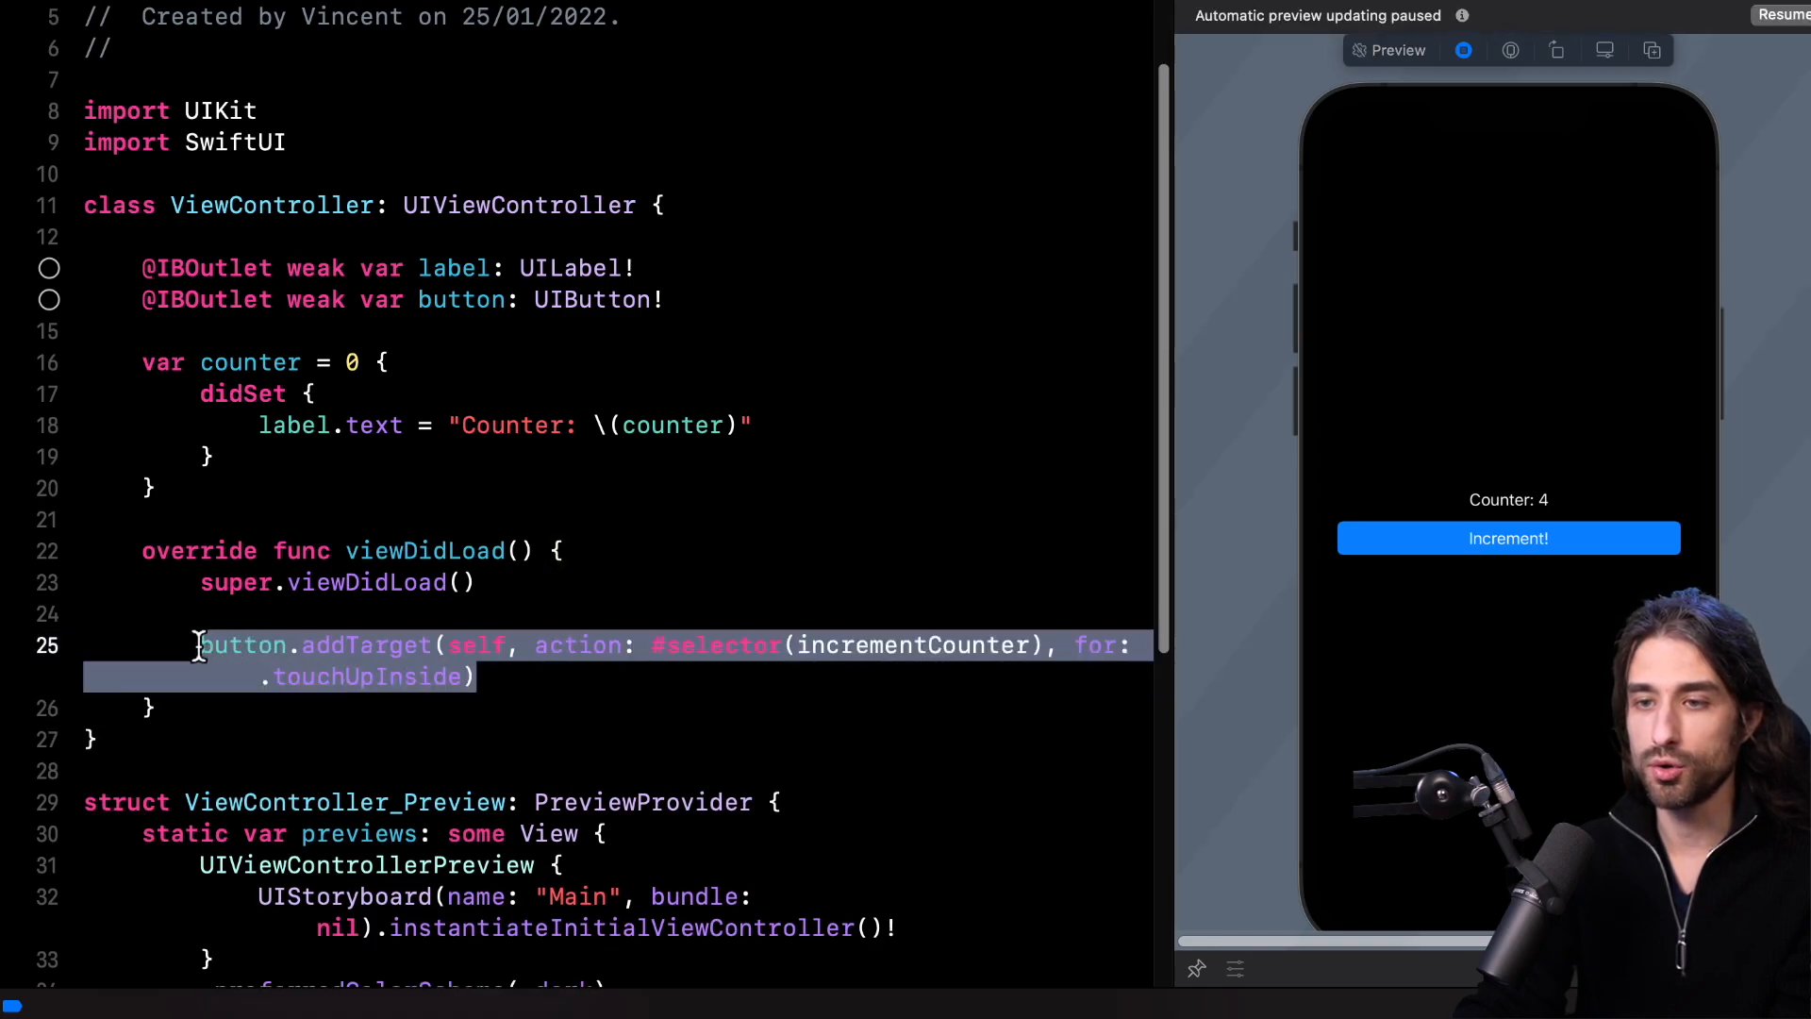
pyautogui.press('Backspace')
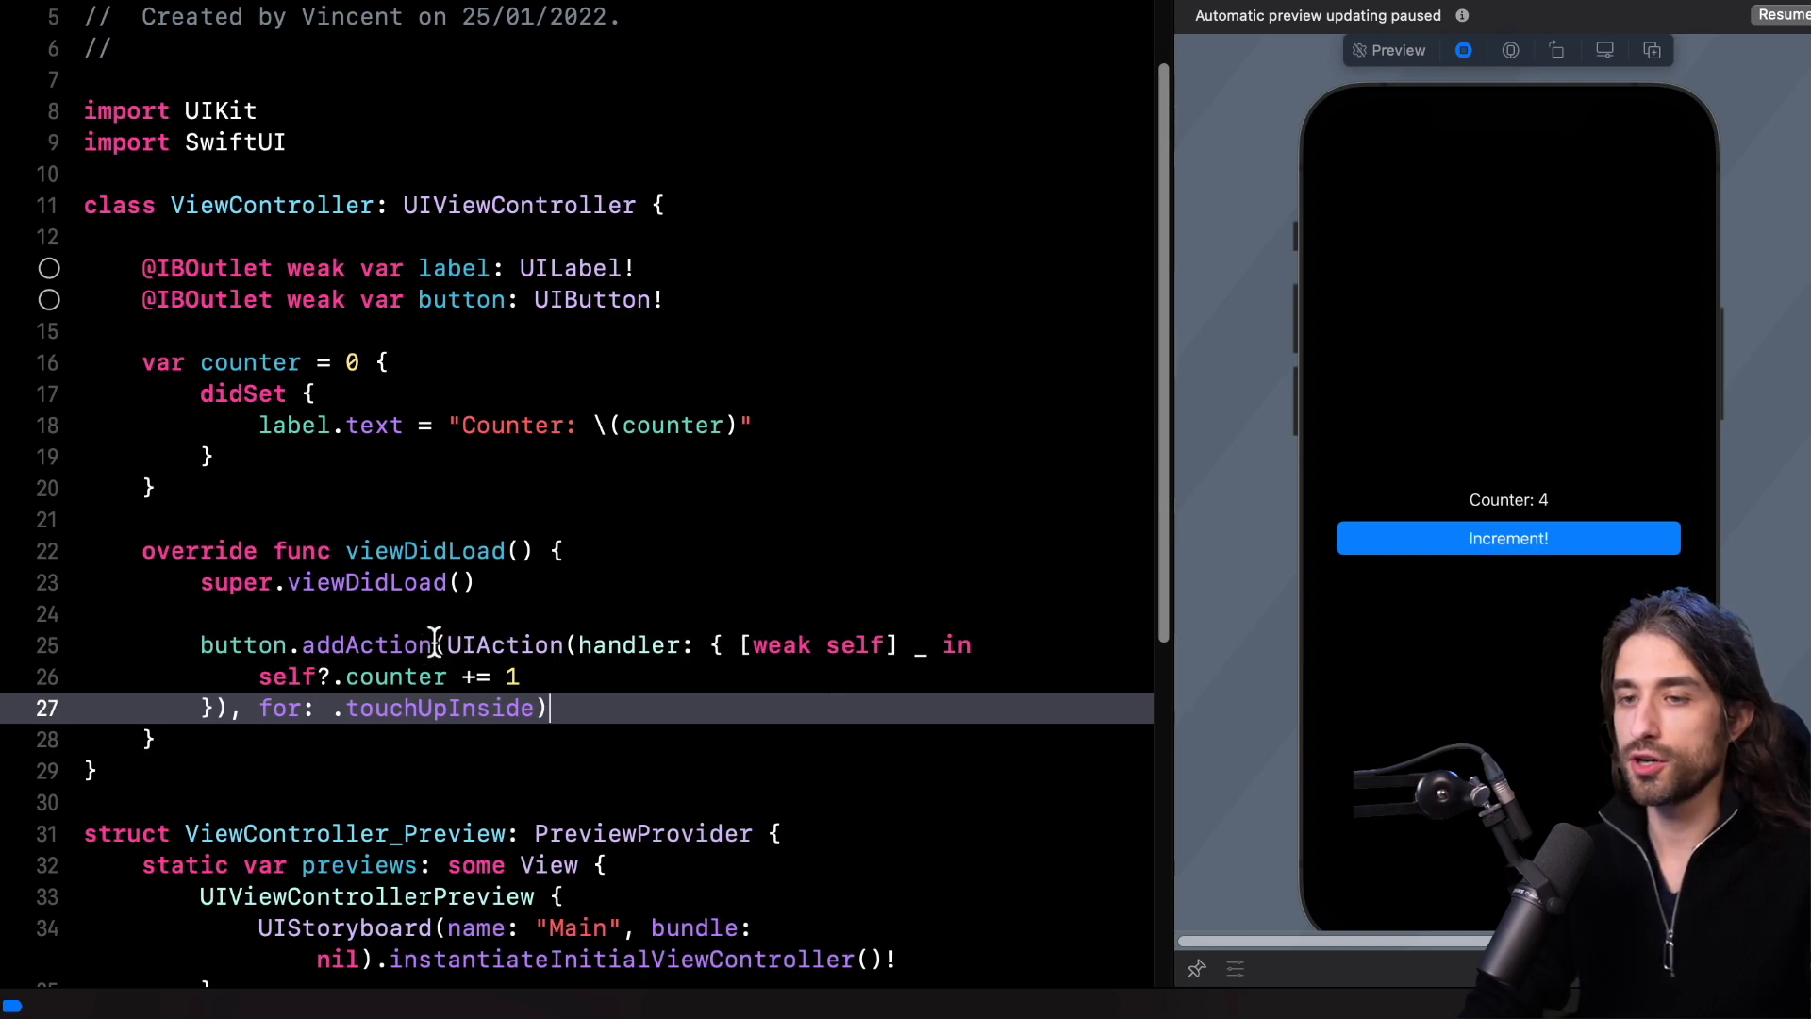
pyautogui.moveTo(433, 645)
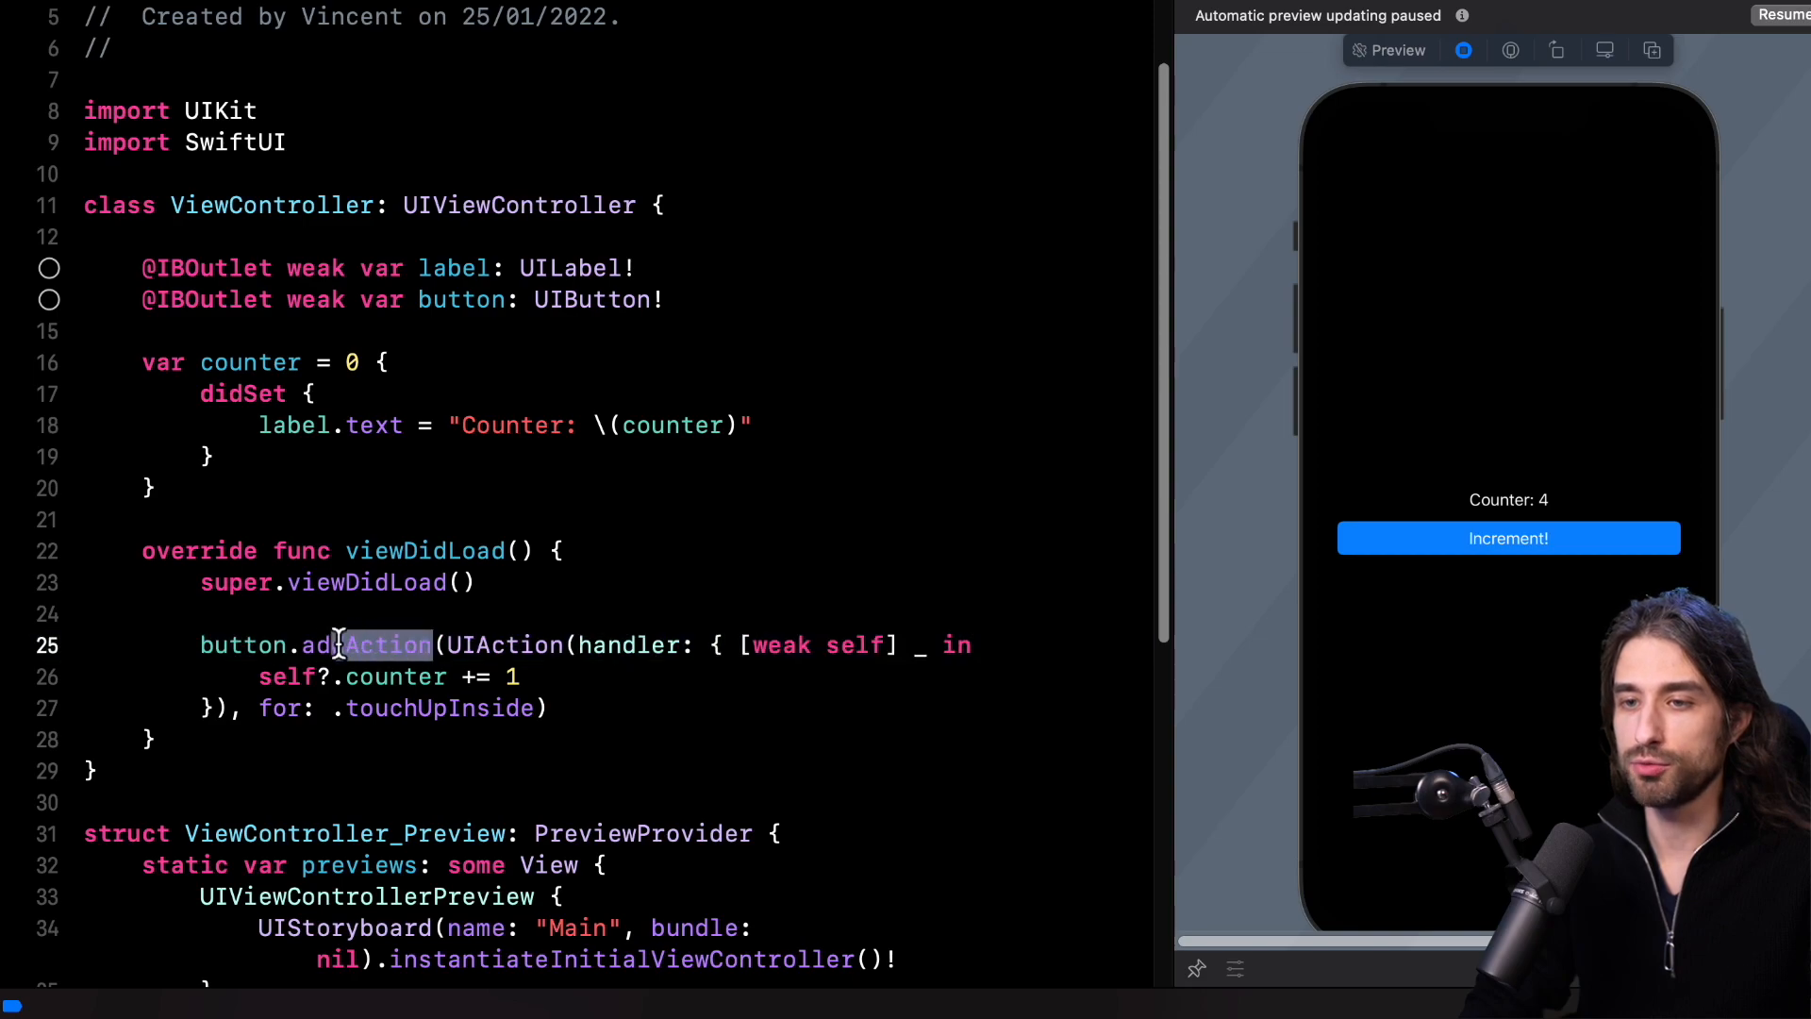
pyautogui.doubleClick(364, 644)
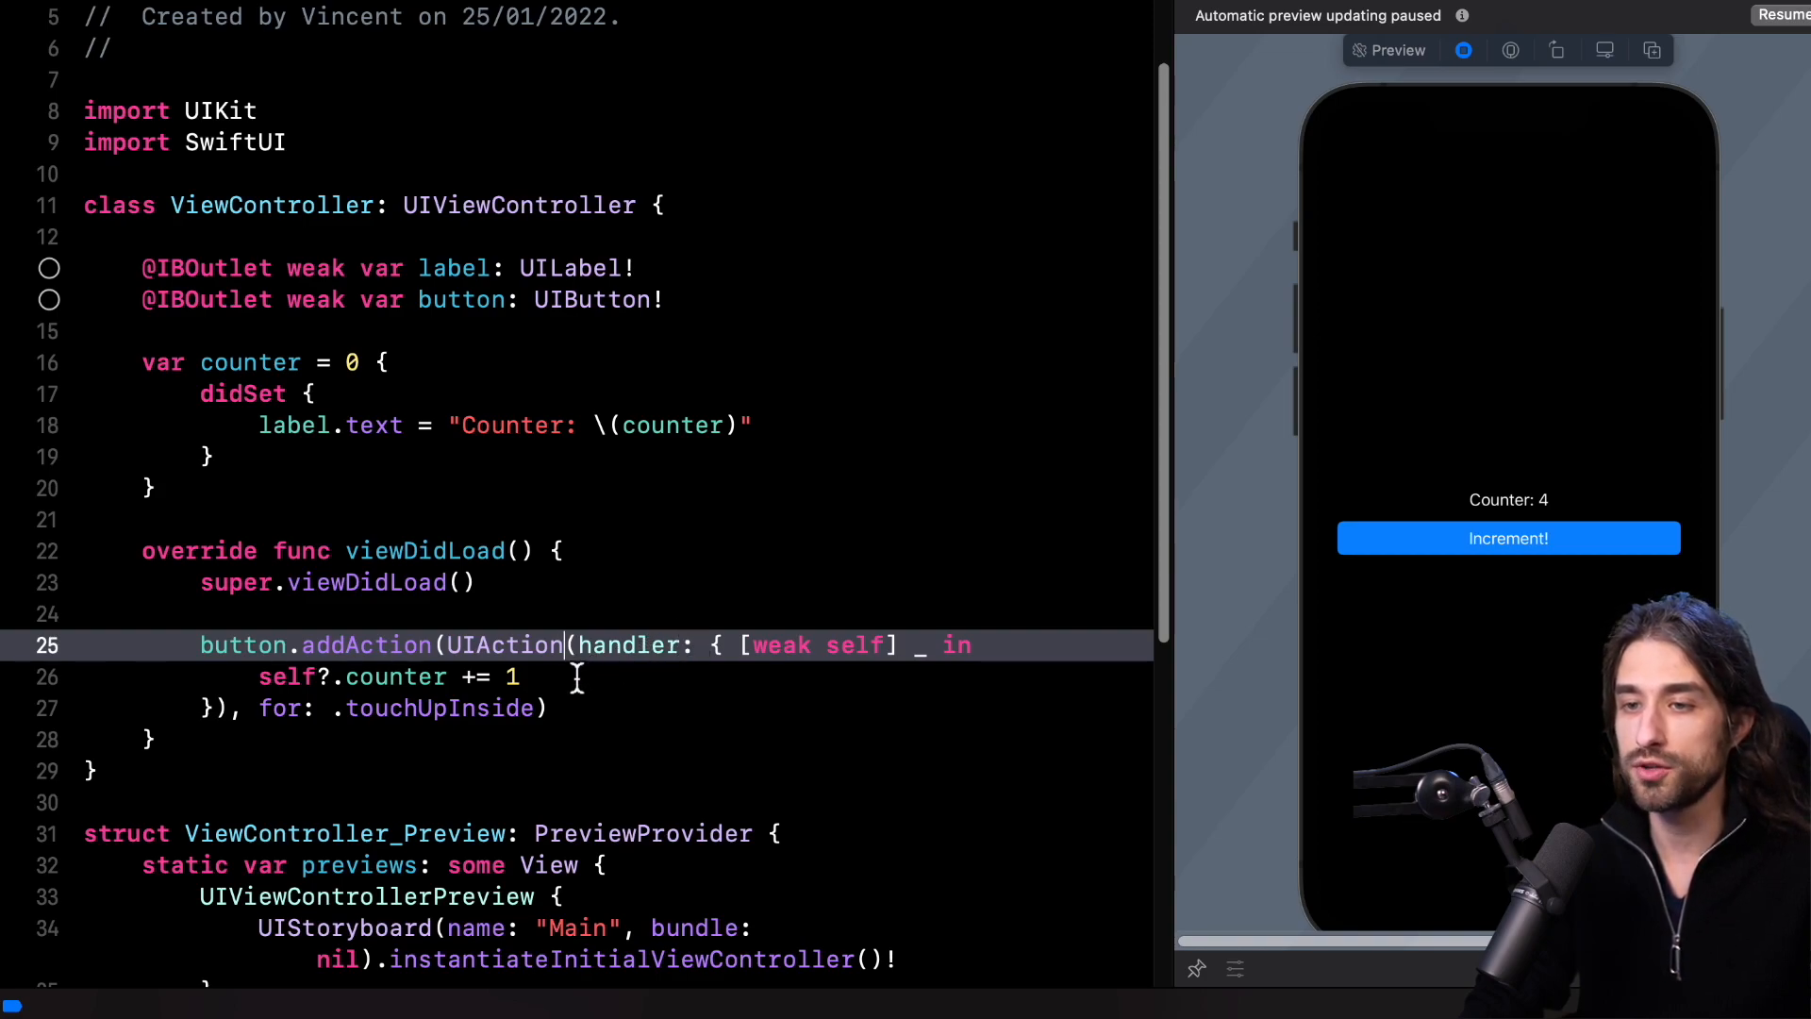
pyautogui.doubleClick(782, 645)
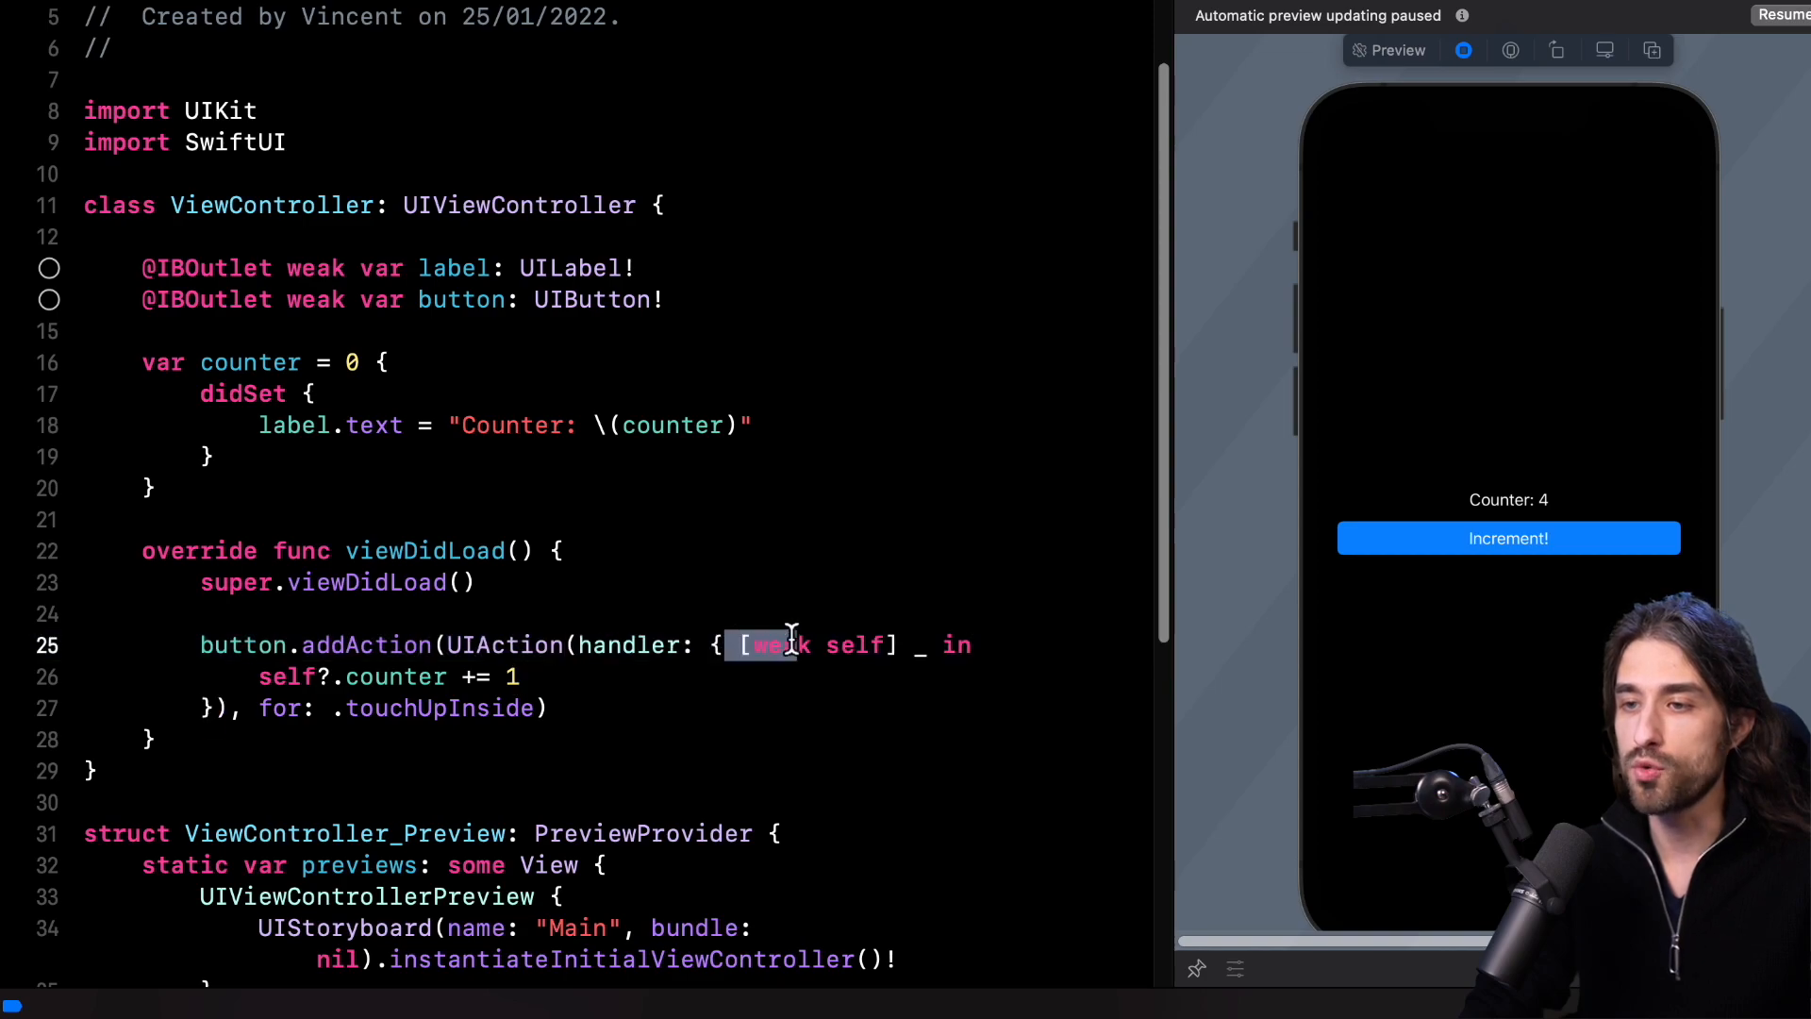
pyautogui.doubleClick(780, 644)
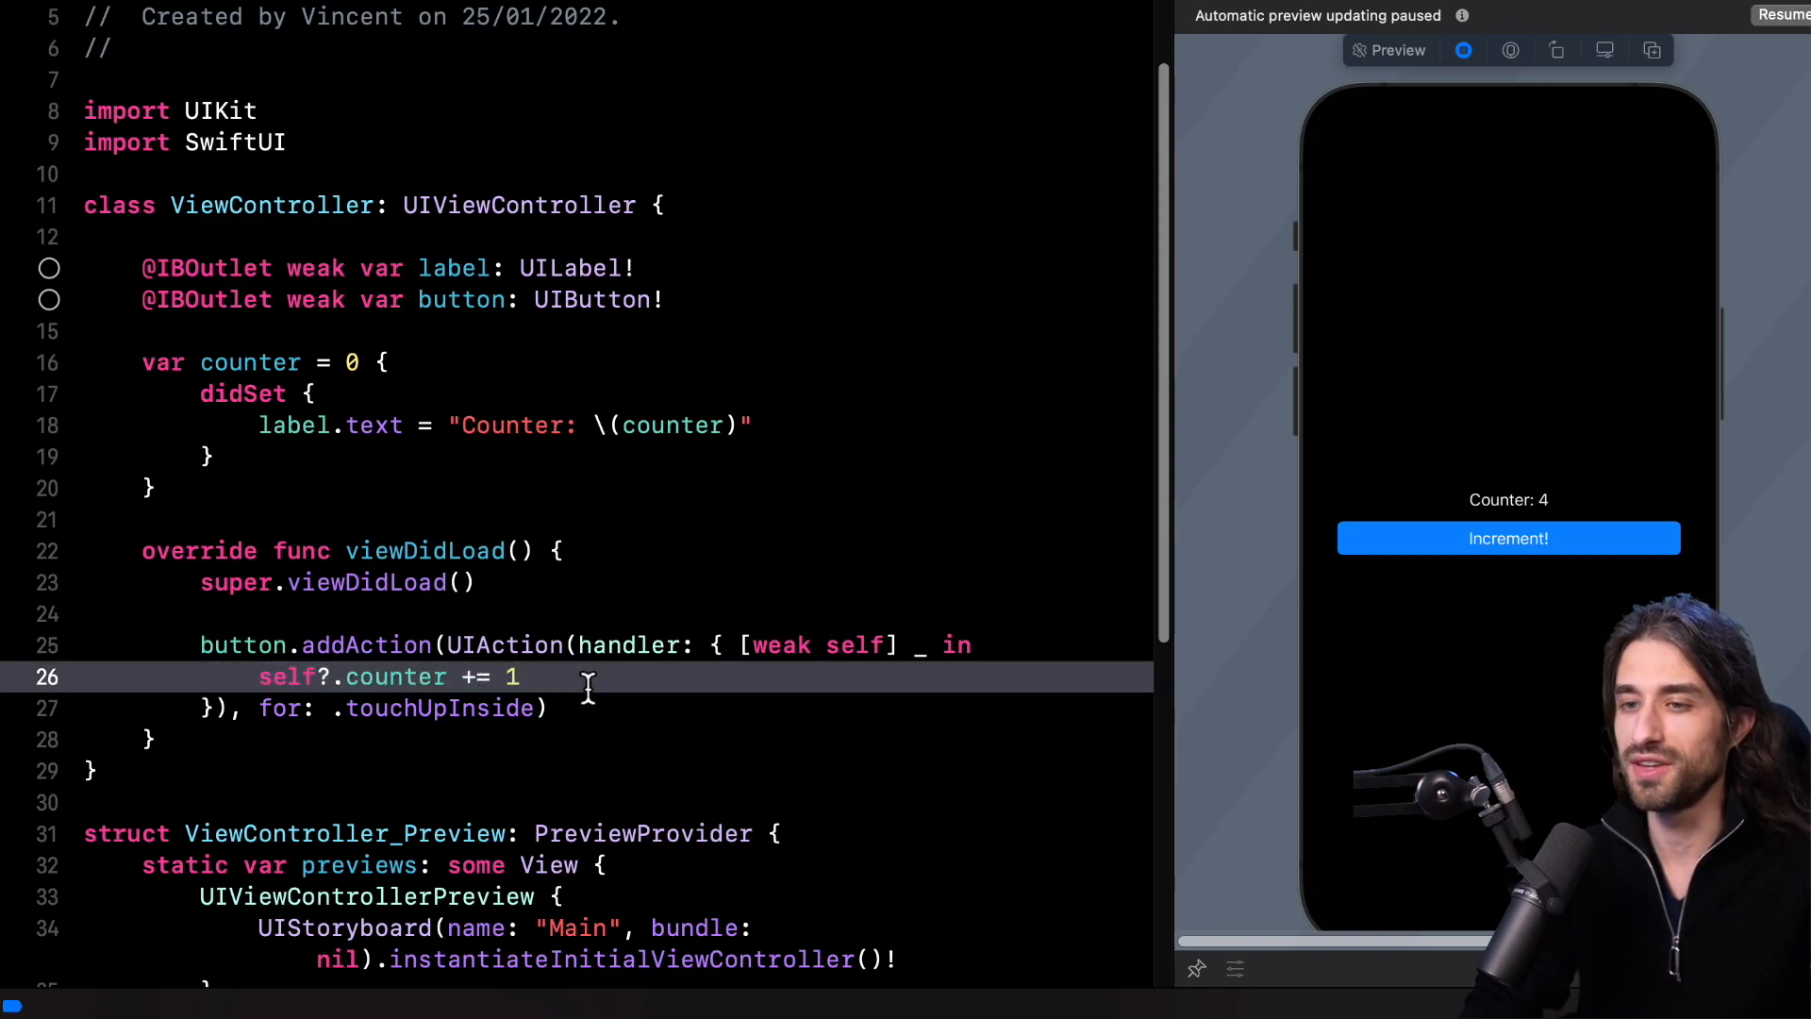
pyautogui.moveTo(587, 689)
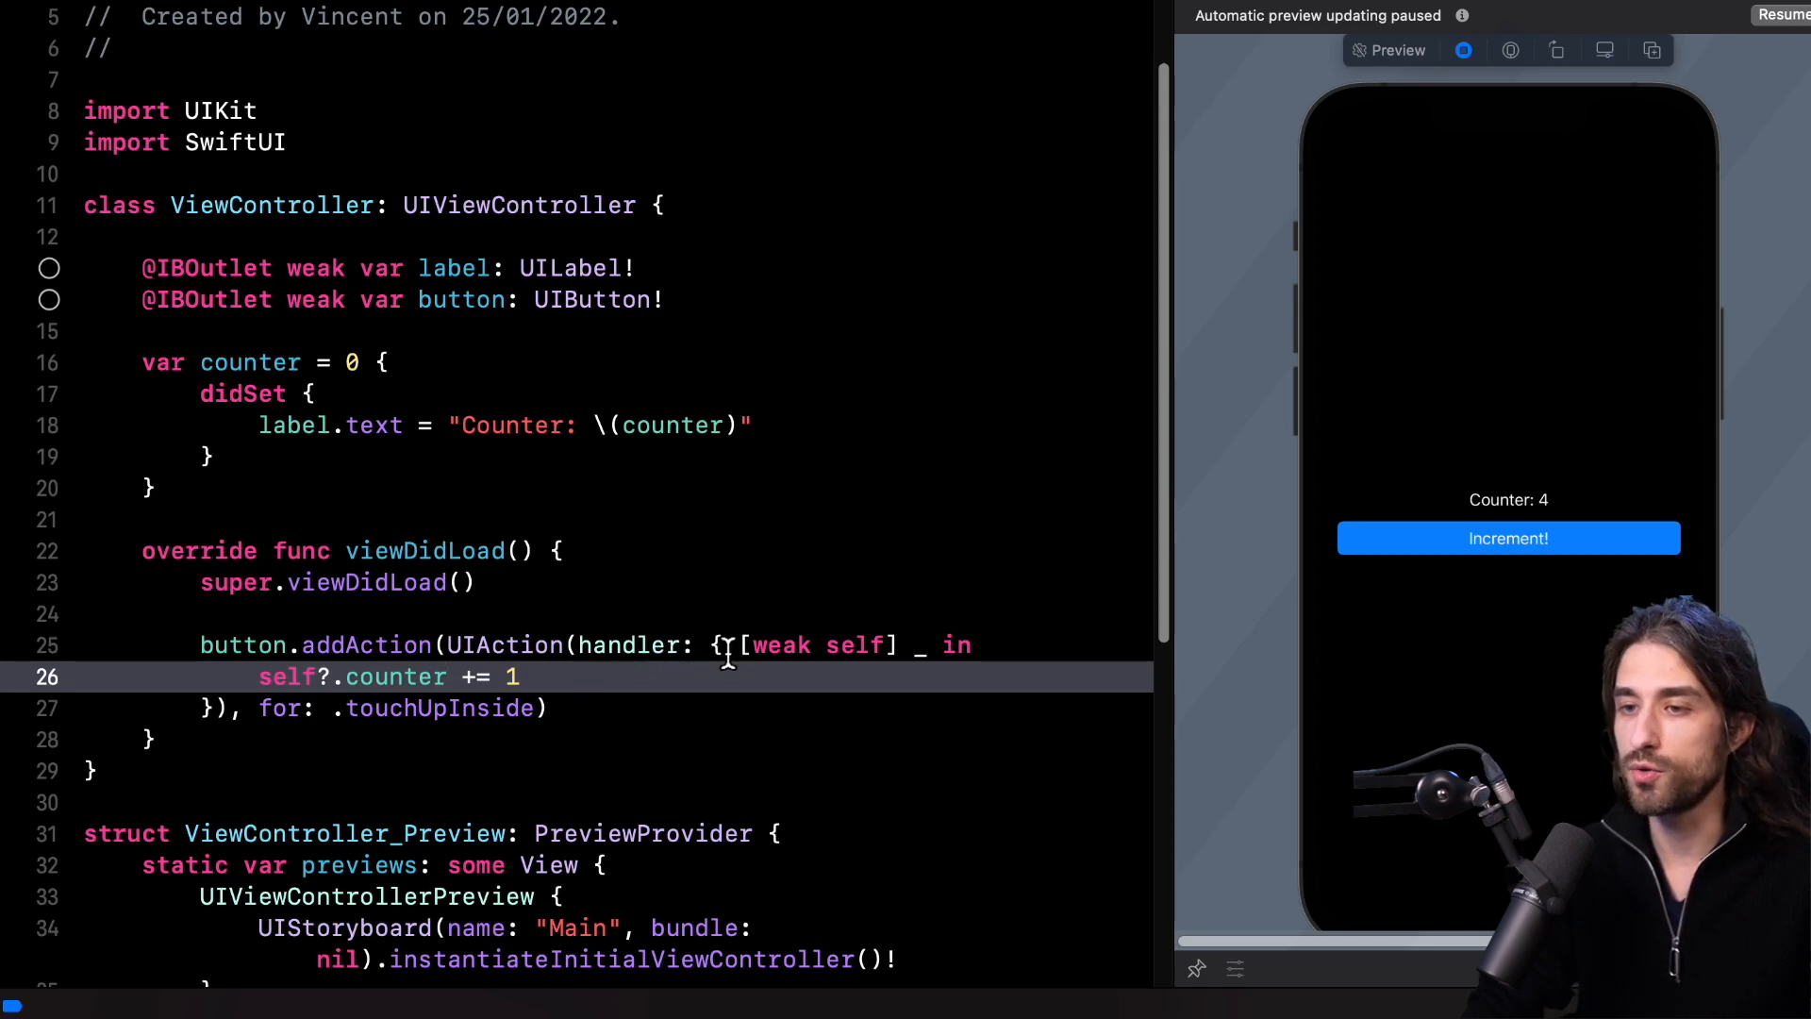
pyautogui.doubleClick(782, 644)
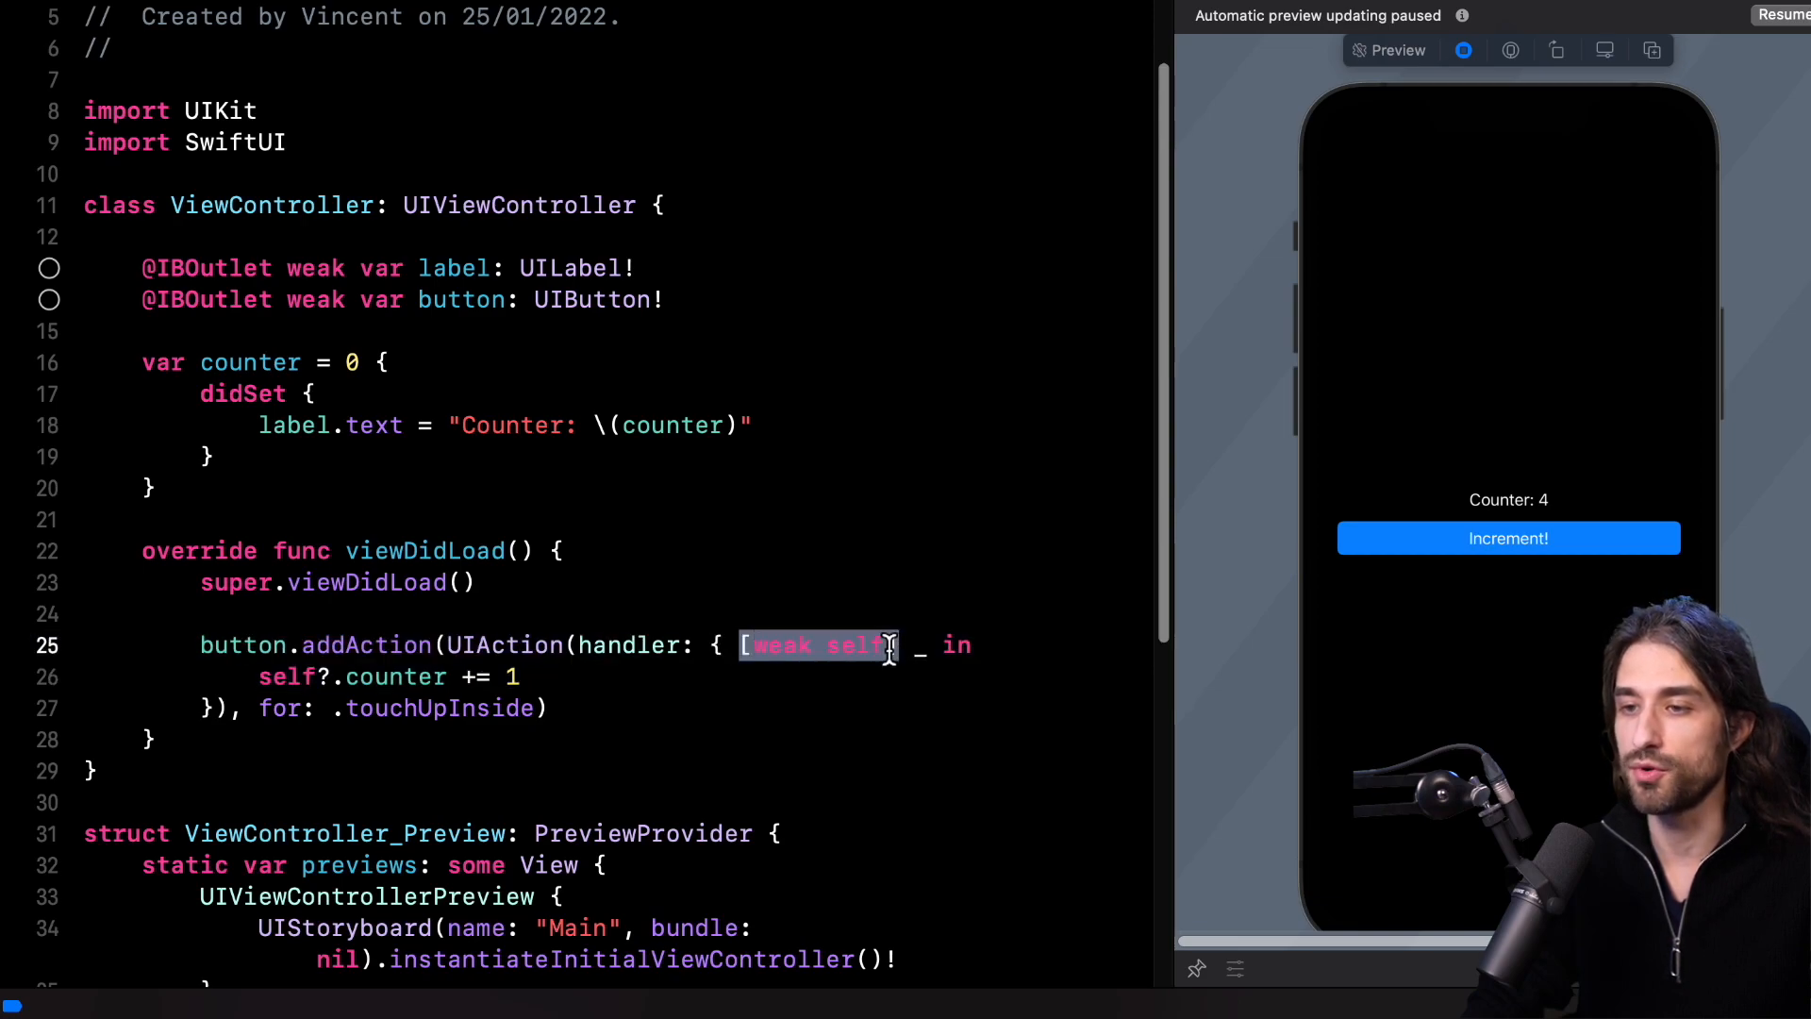
pyautogui.moveTo(912, 684)
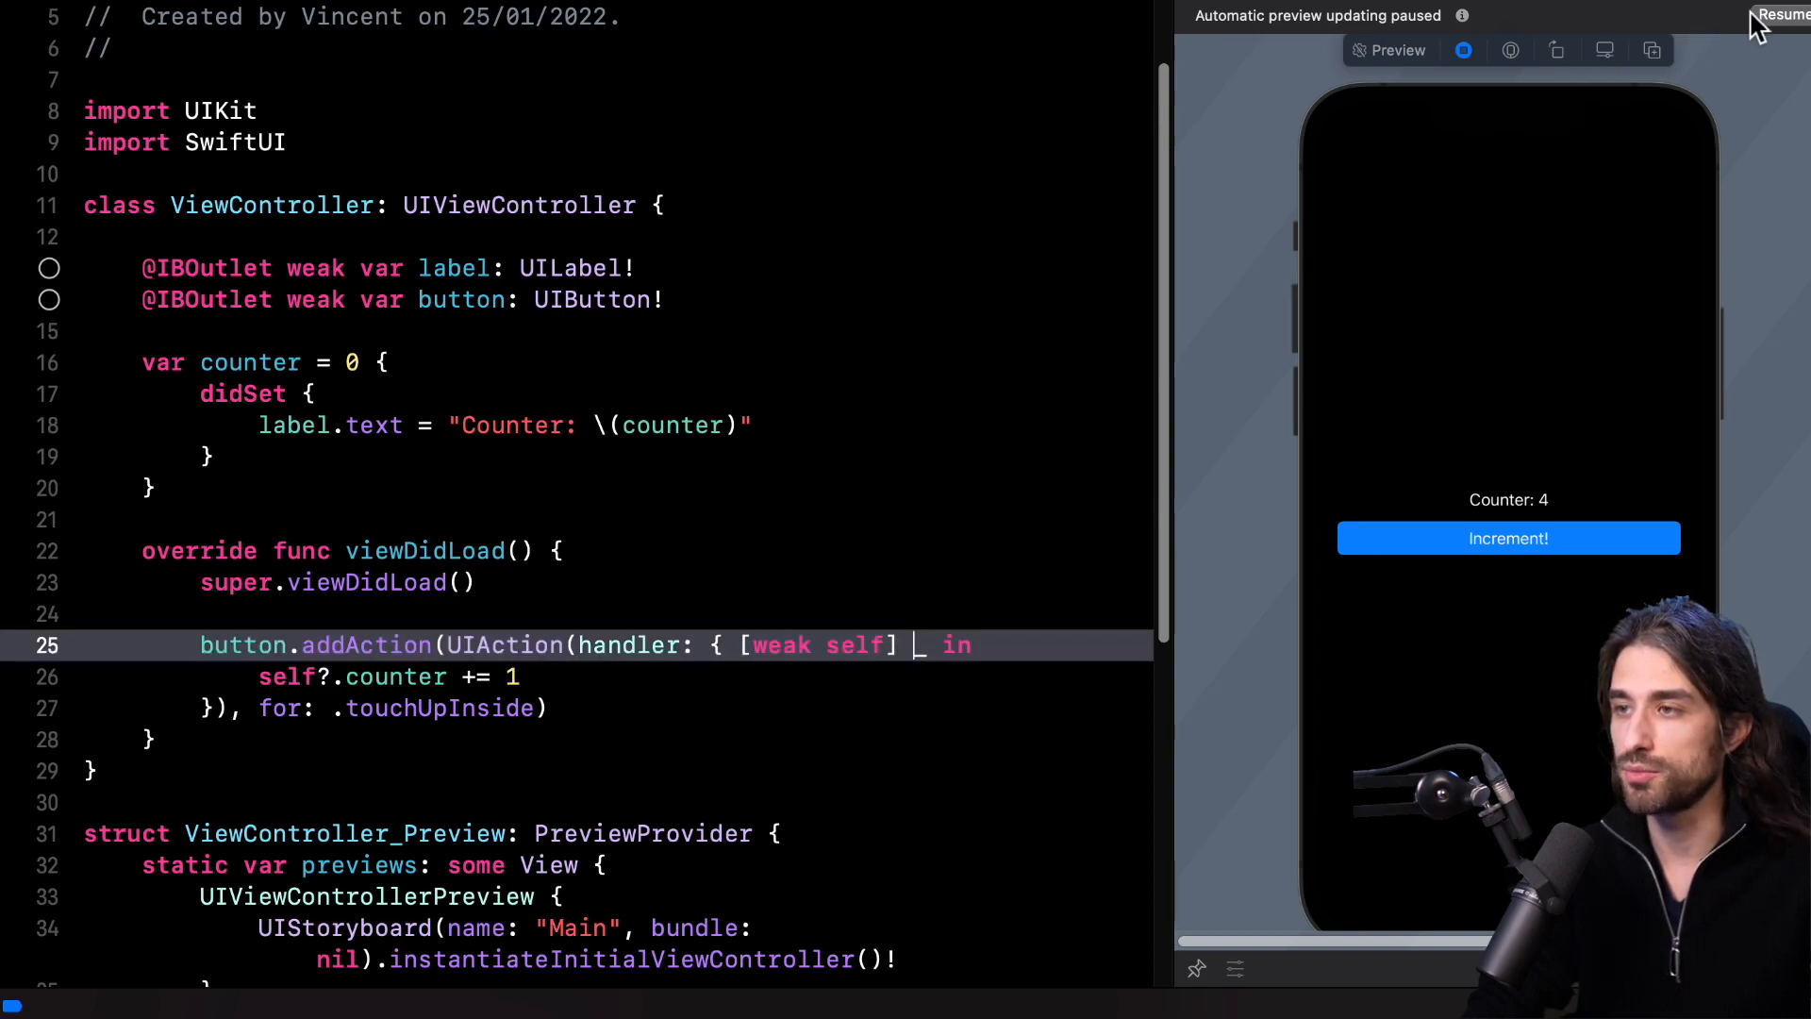
# Step: Resume the preview and tap Increment! three times, reaching Counter: 3
pyautogui.click(1782, 15)
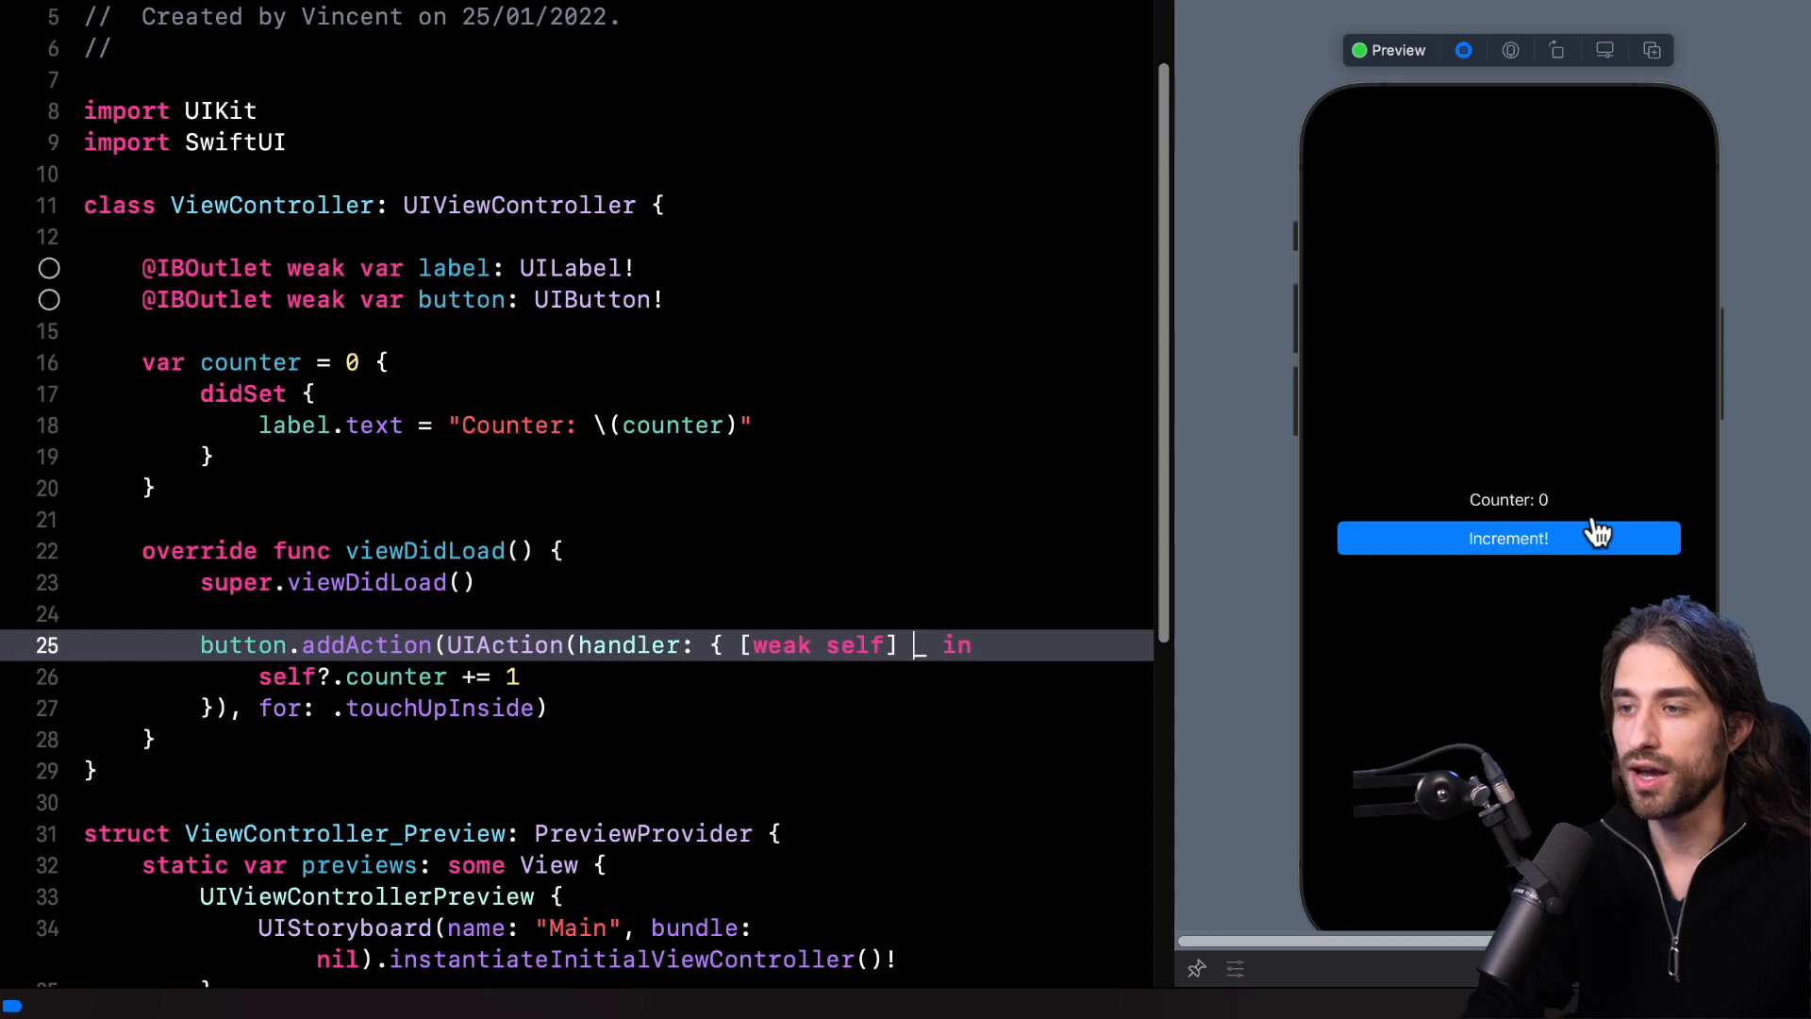
pyautogui.click(1507, 539)
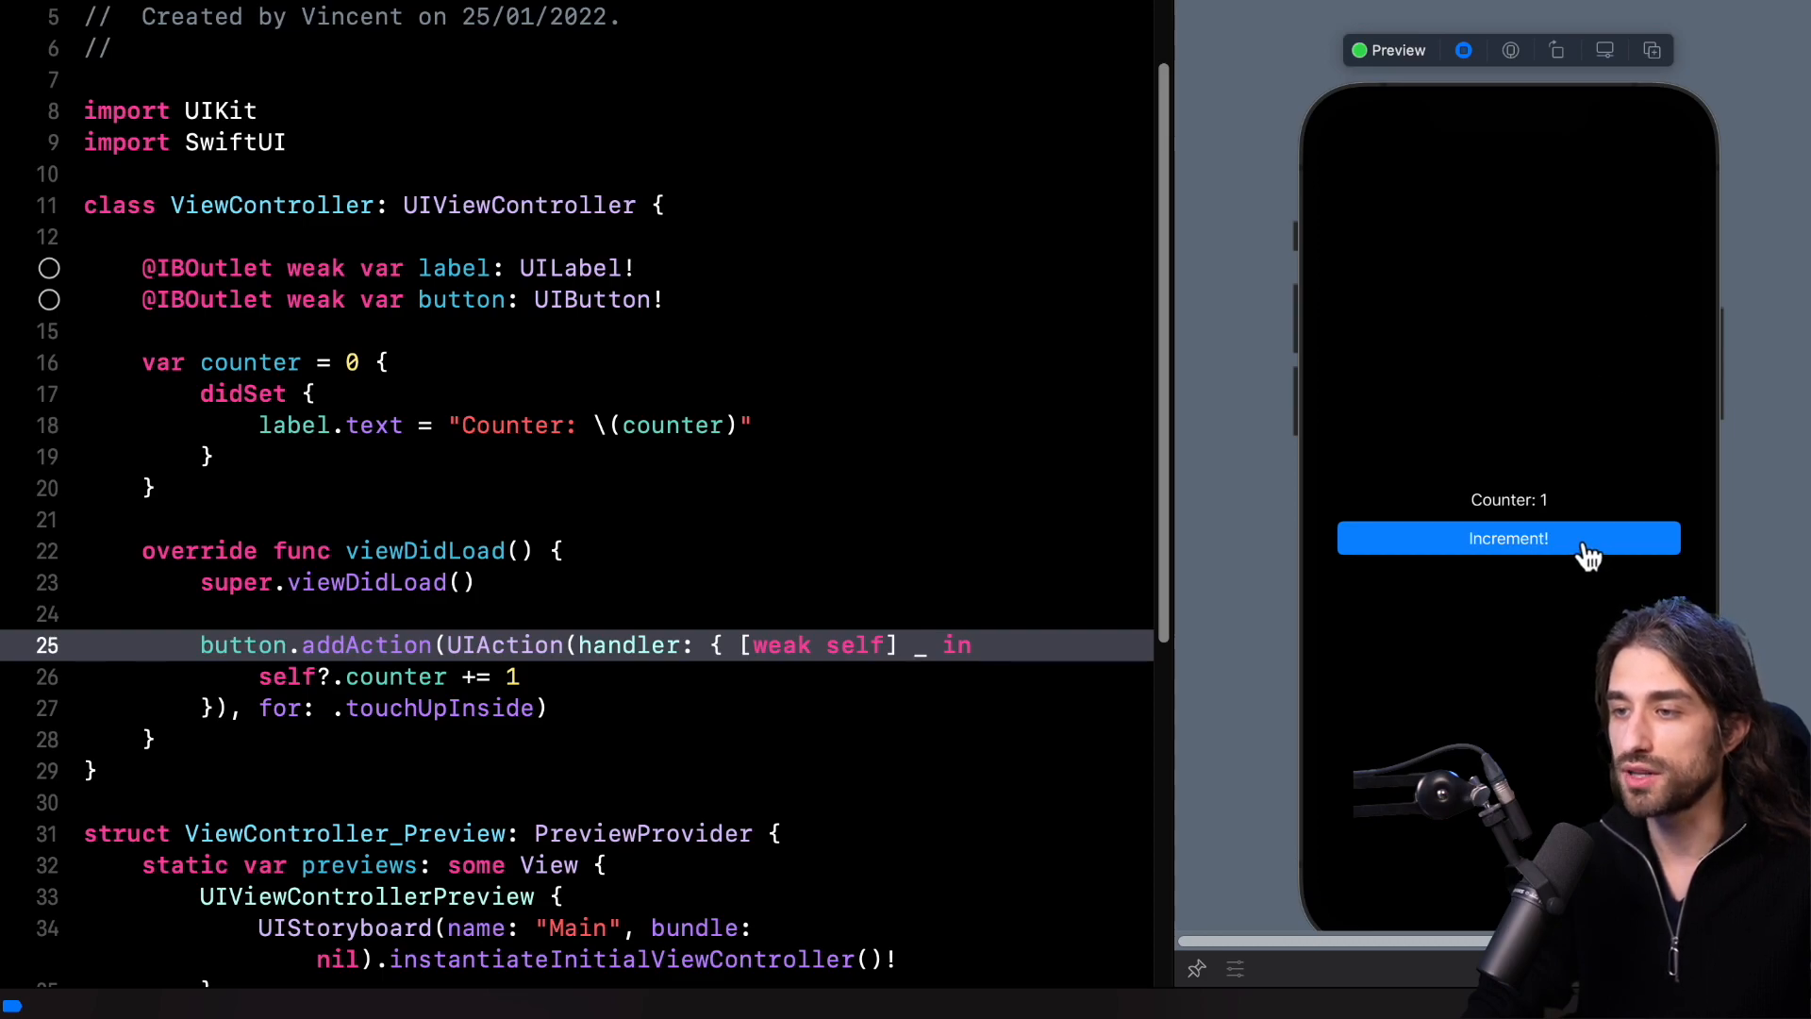
pyautogui.click(1509, 539)
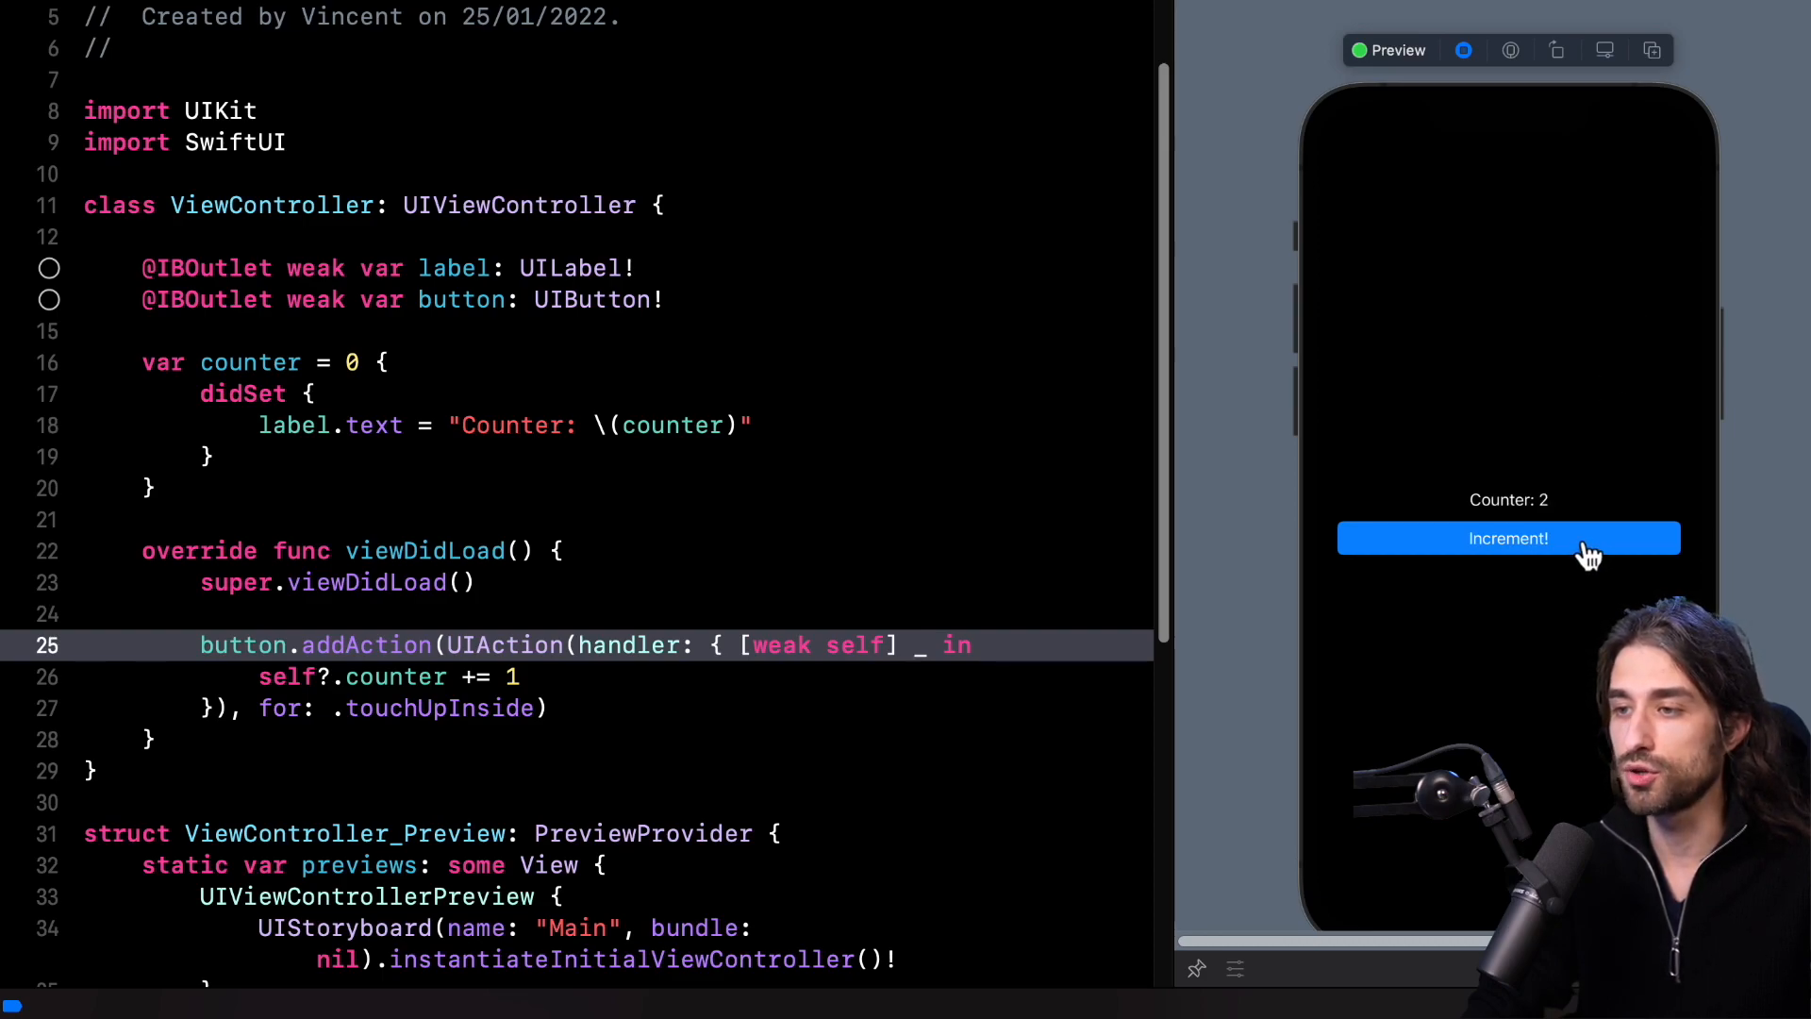
pyautogui.click(1507, 538)
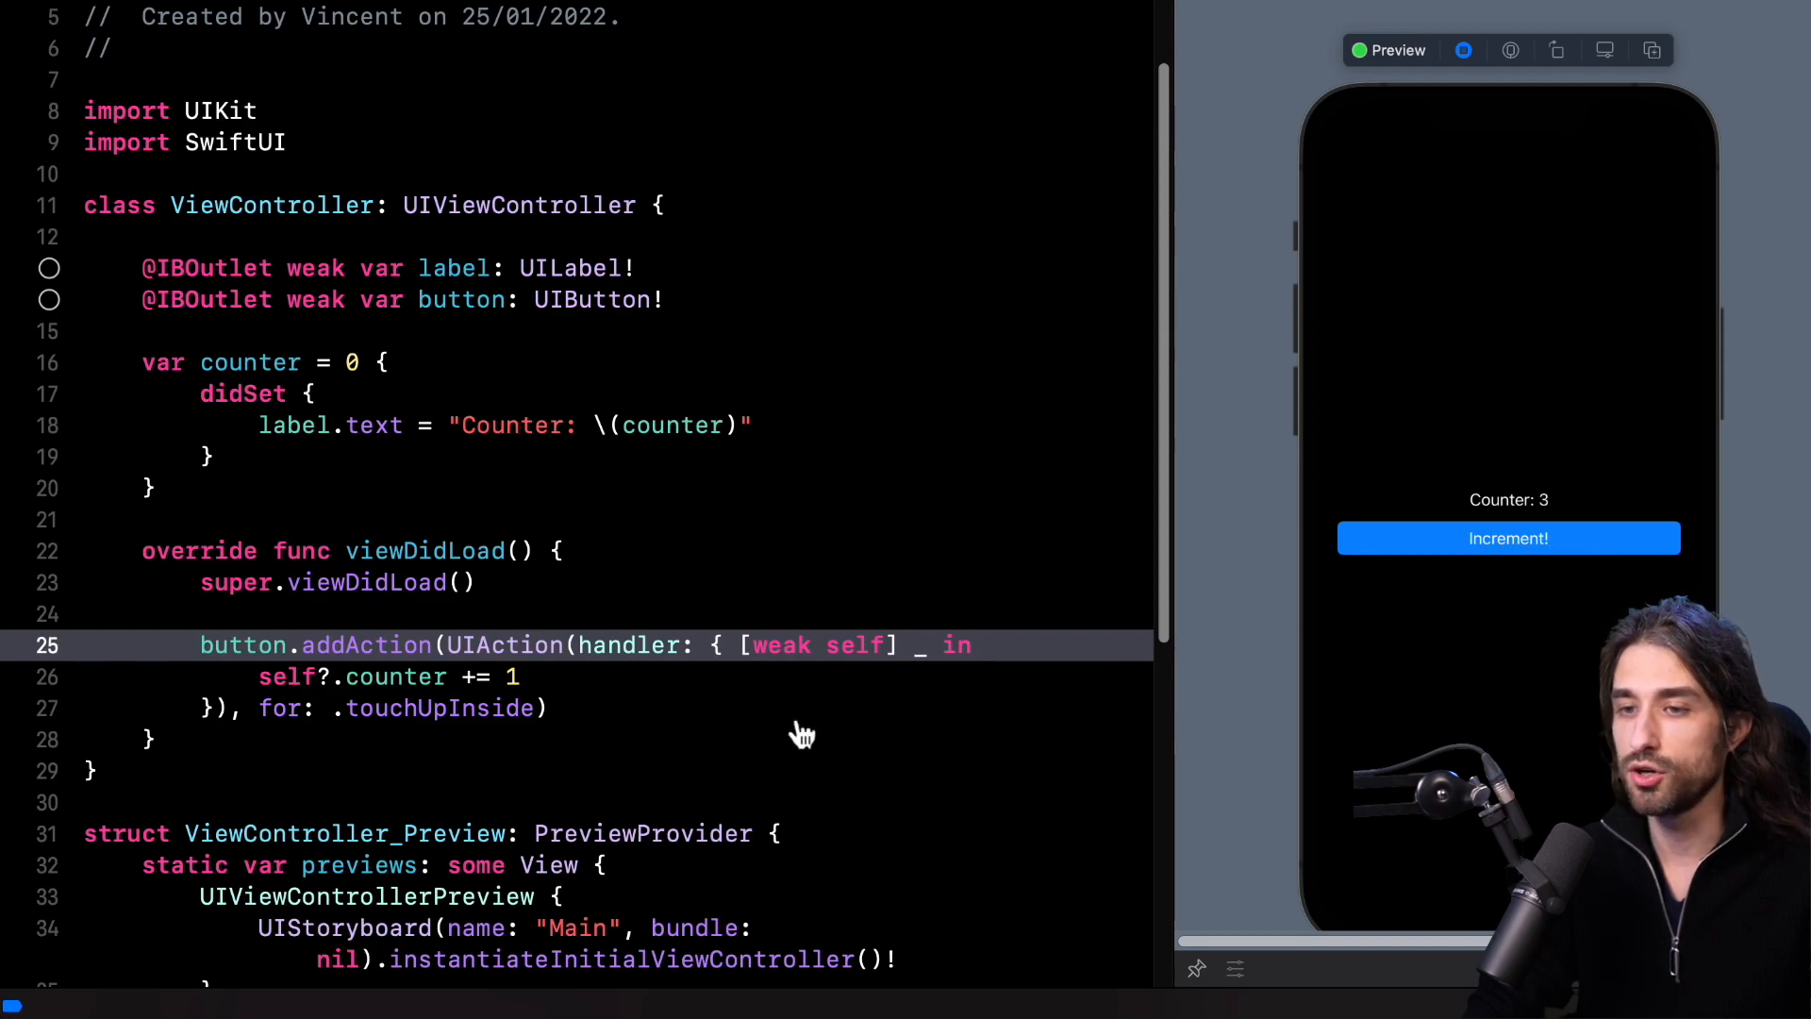
pyautogui.moveTo(609, 699)
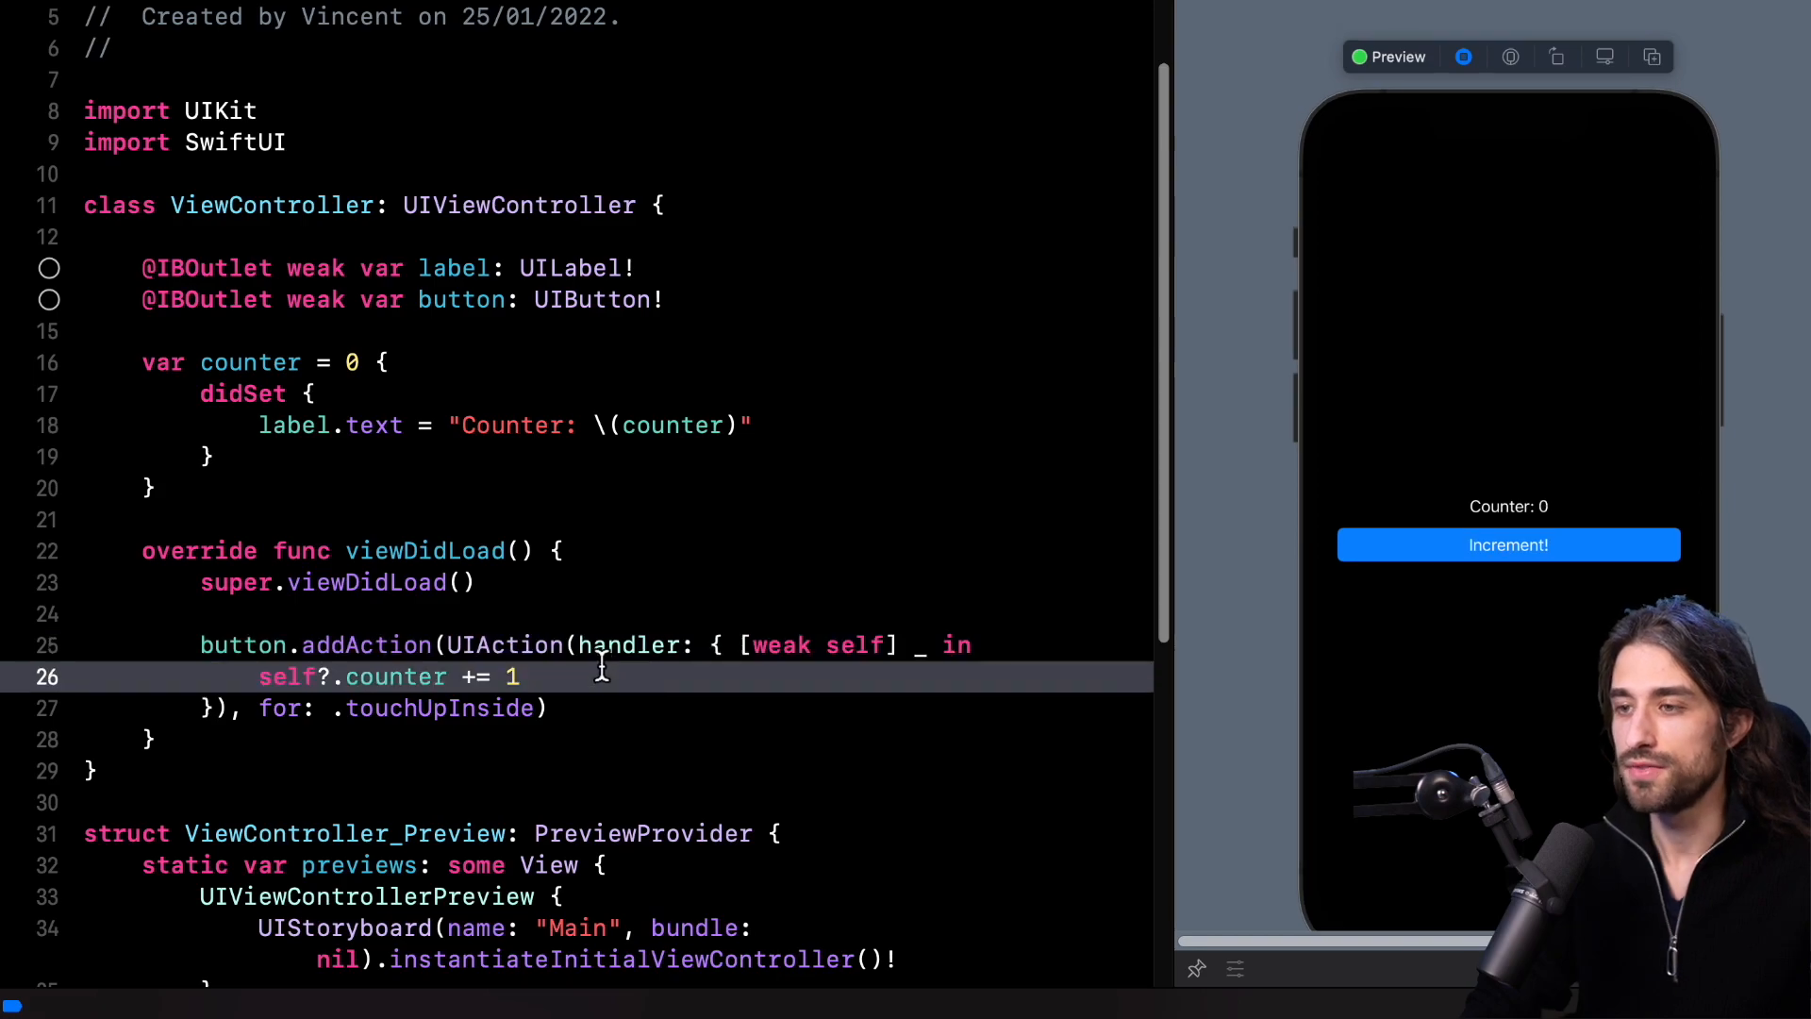
pyautogui.moveTo(623, 689)
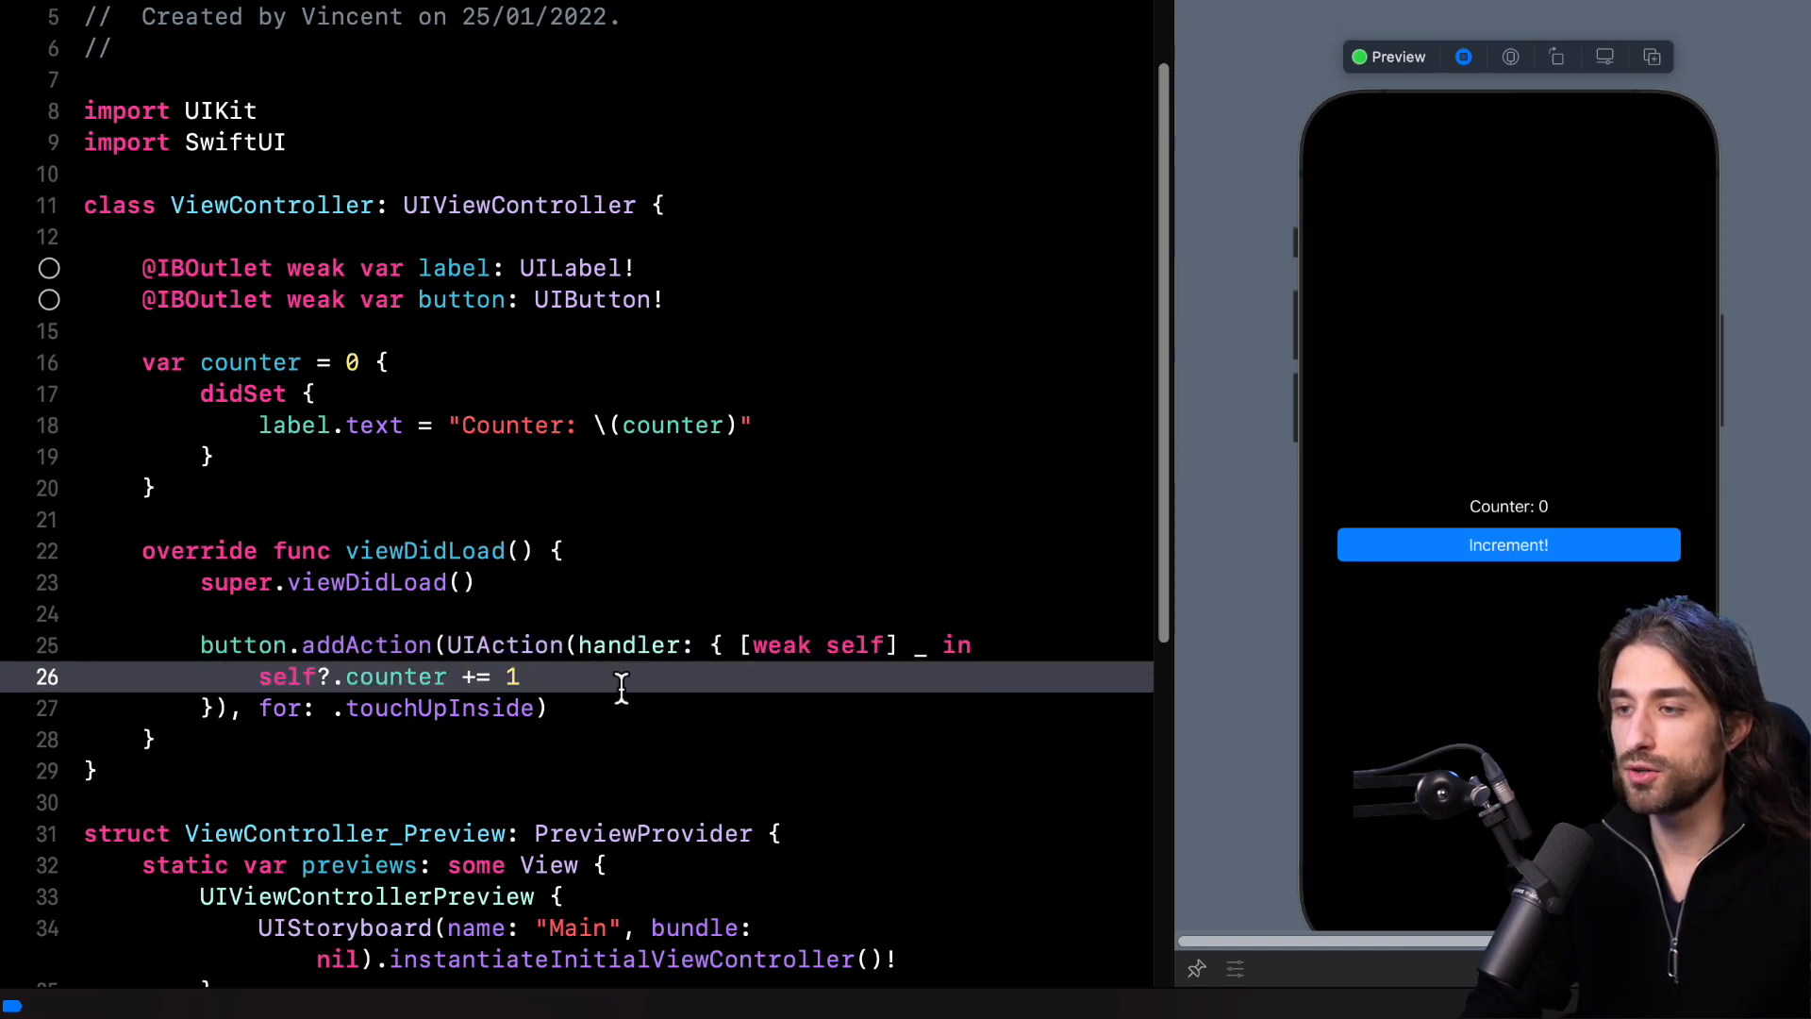
pyautogui.moveTo(390, 644)
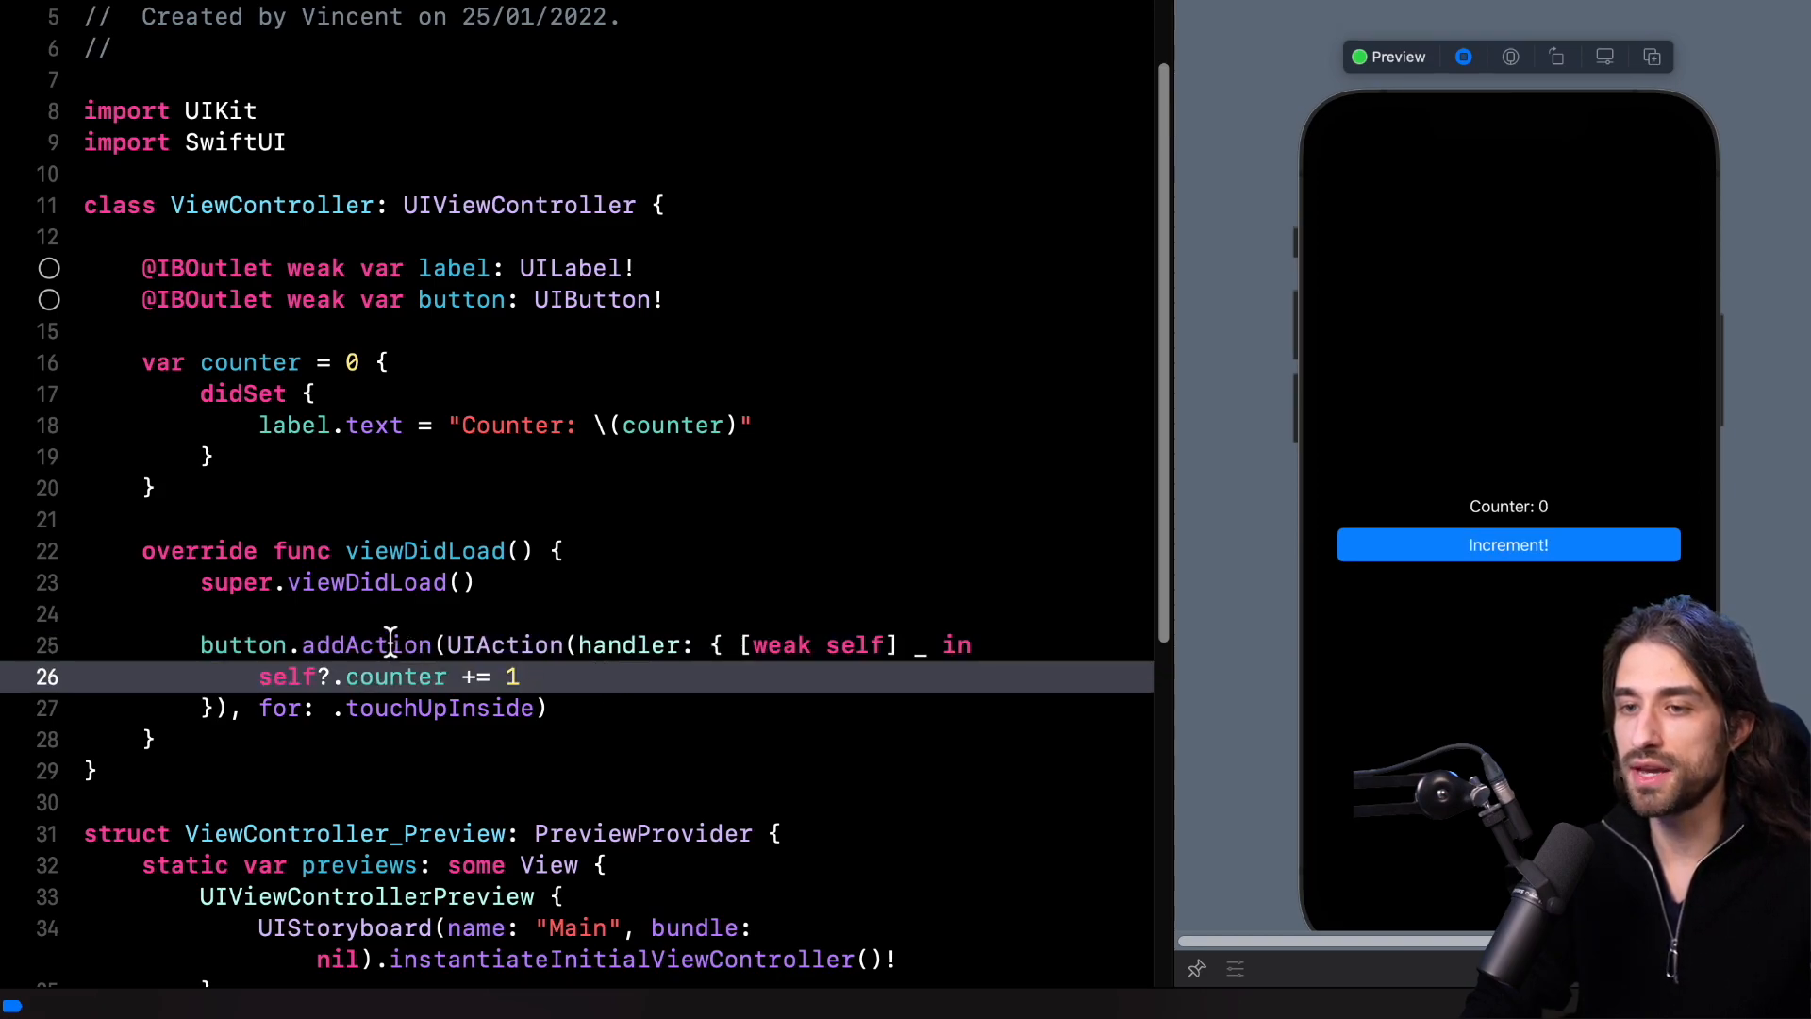
pyautogui.rightClick(367, 644)
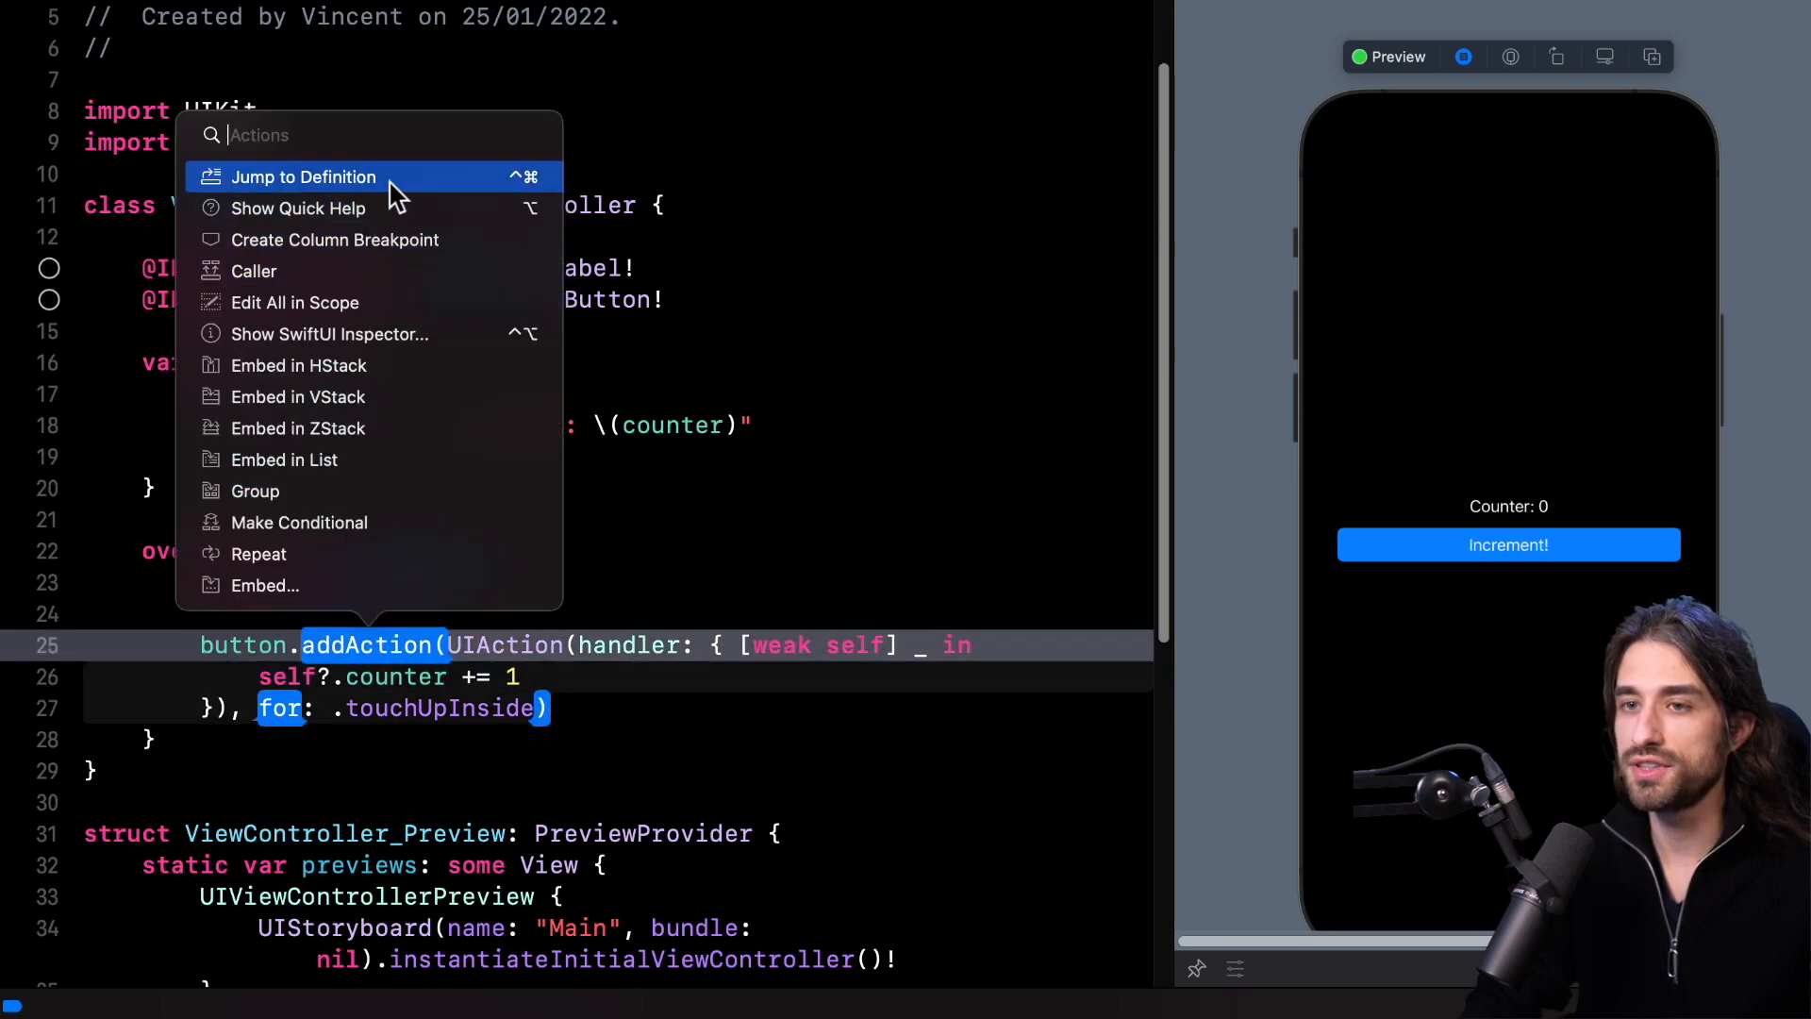
pyautogui.click(304, 177)
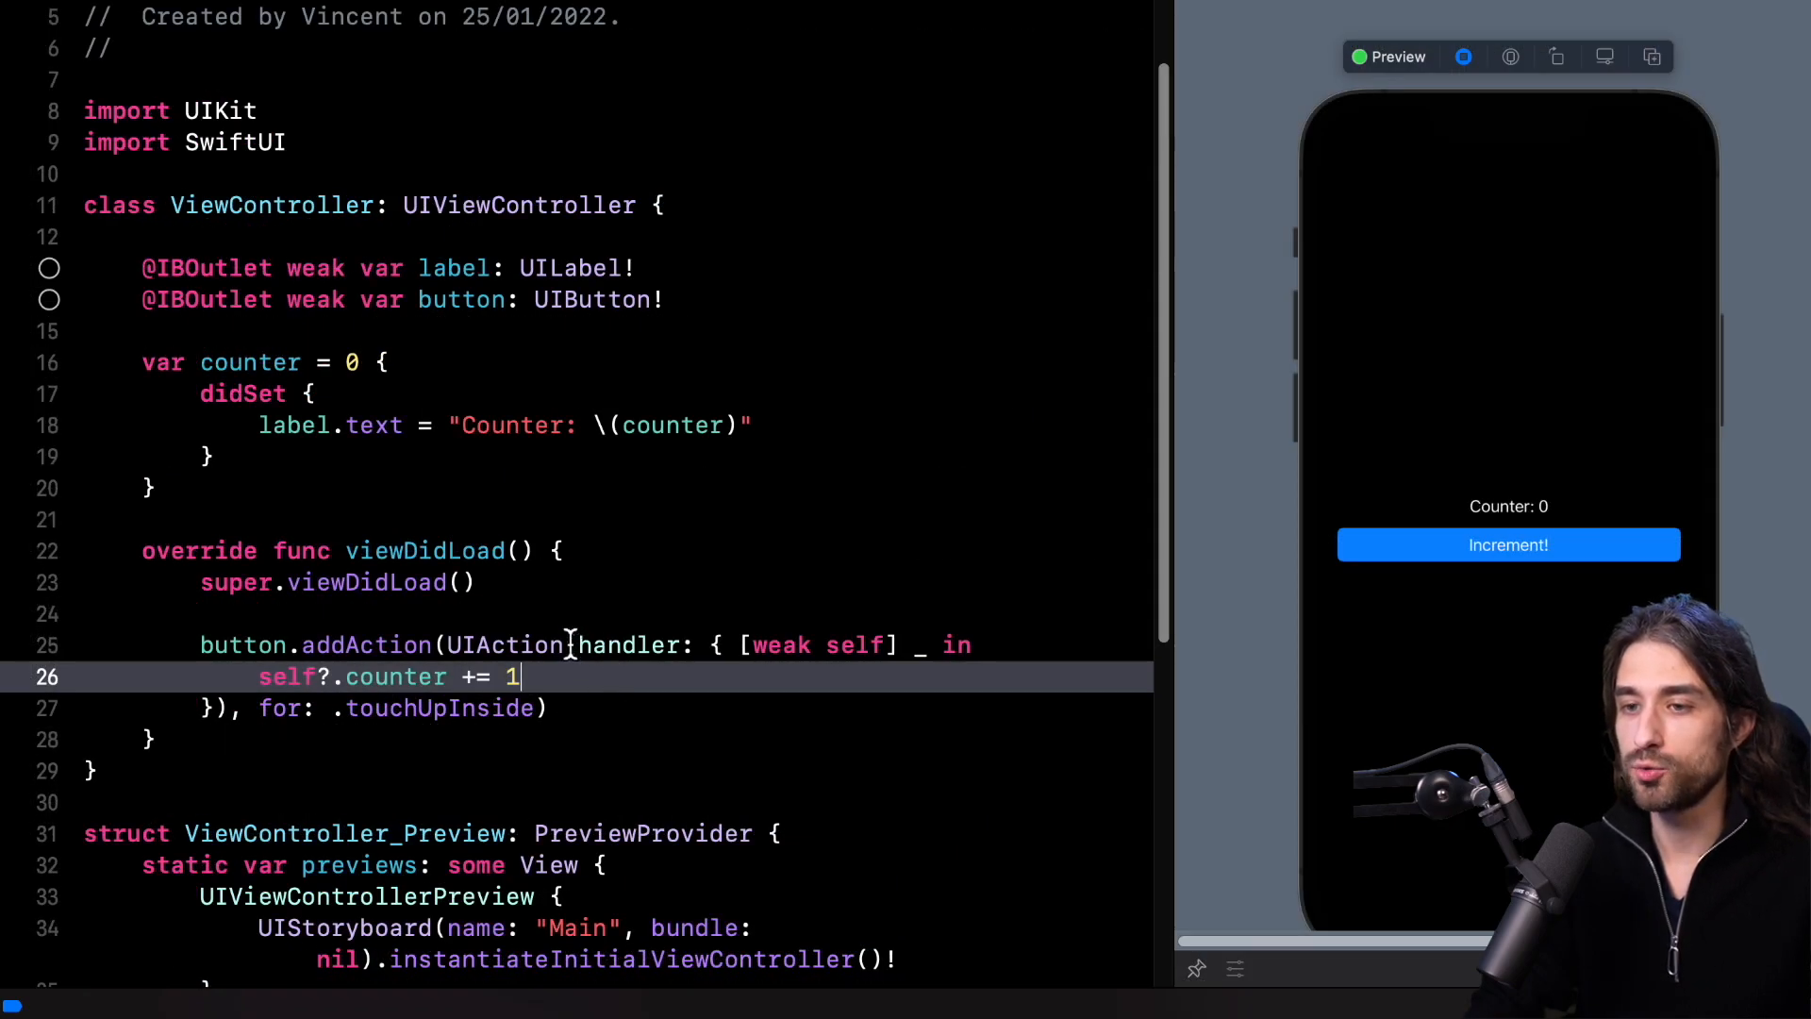
pyautogui.doubleClick(503, 644)
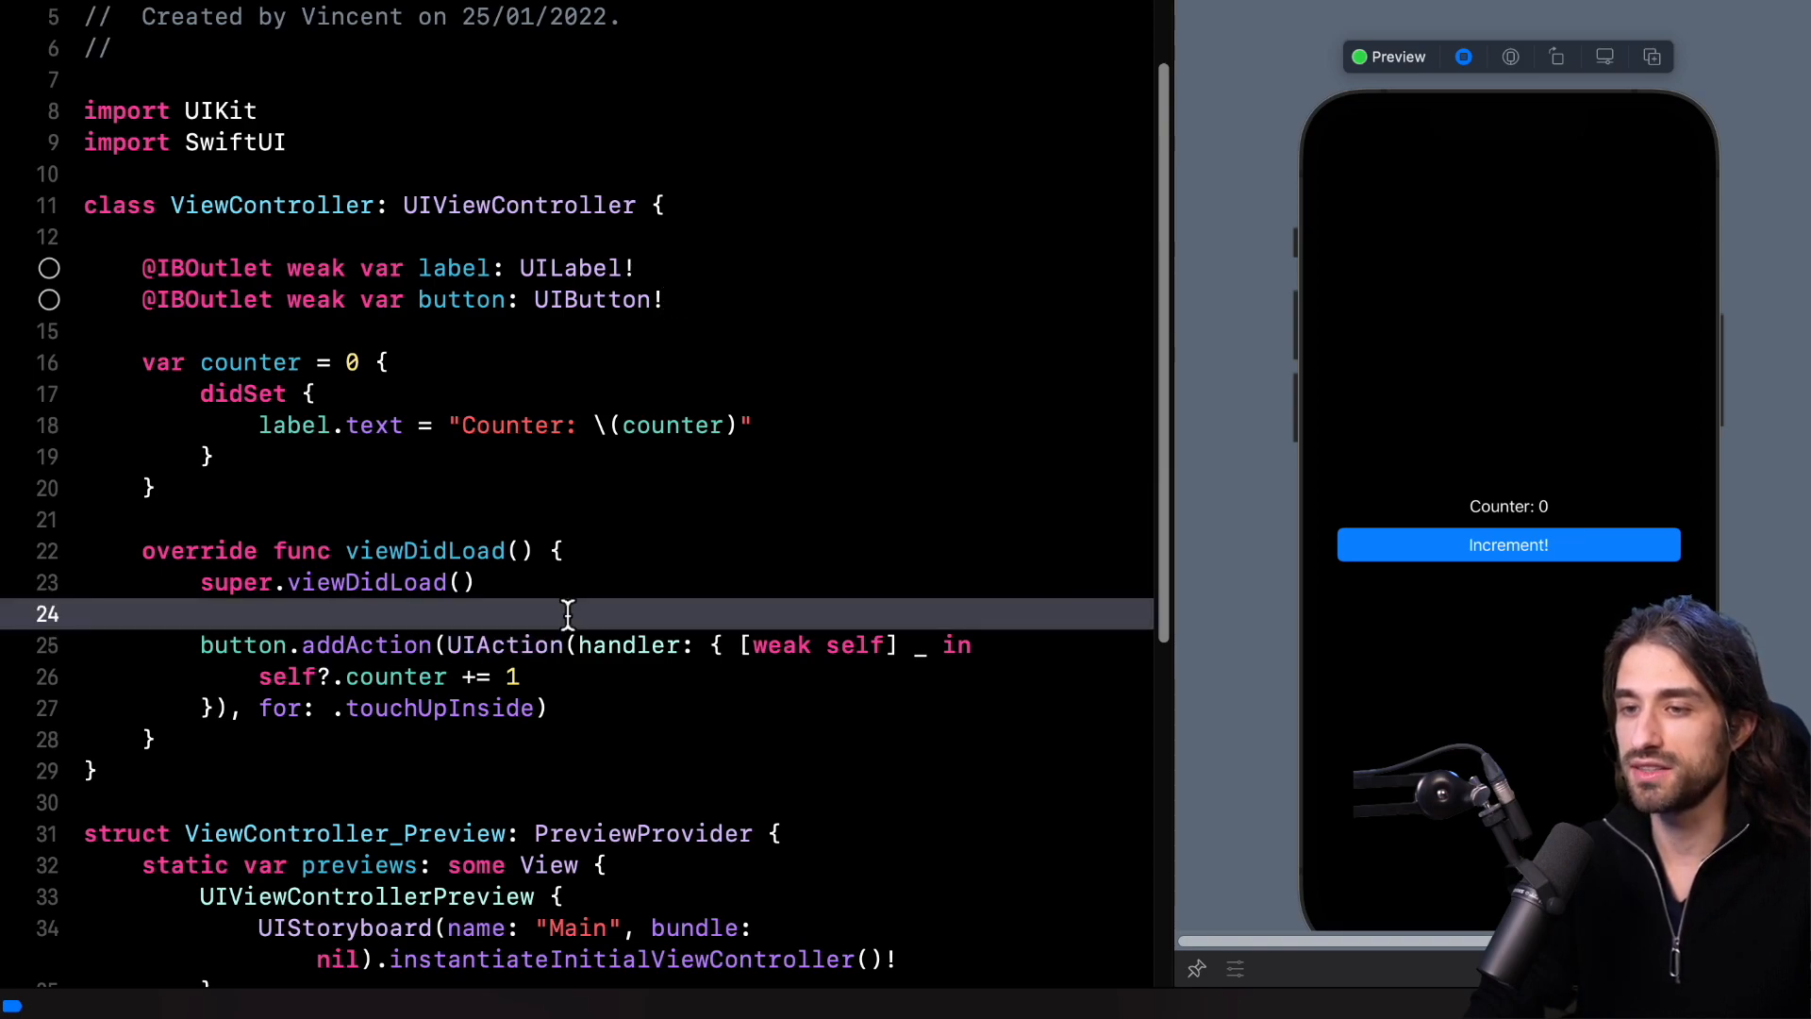
pyautogui.doubleClick(503, 644)
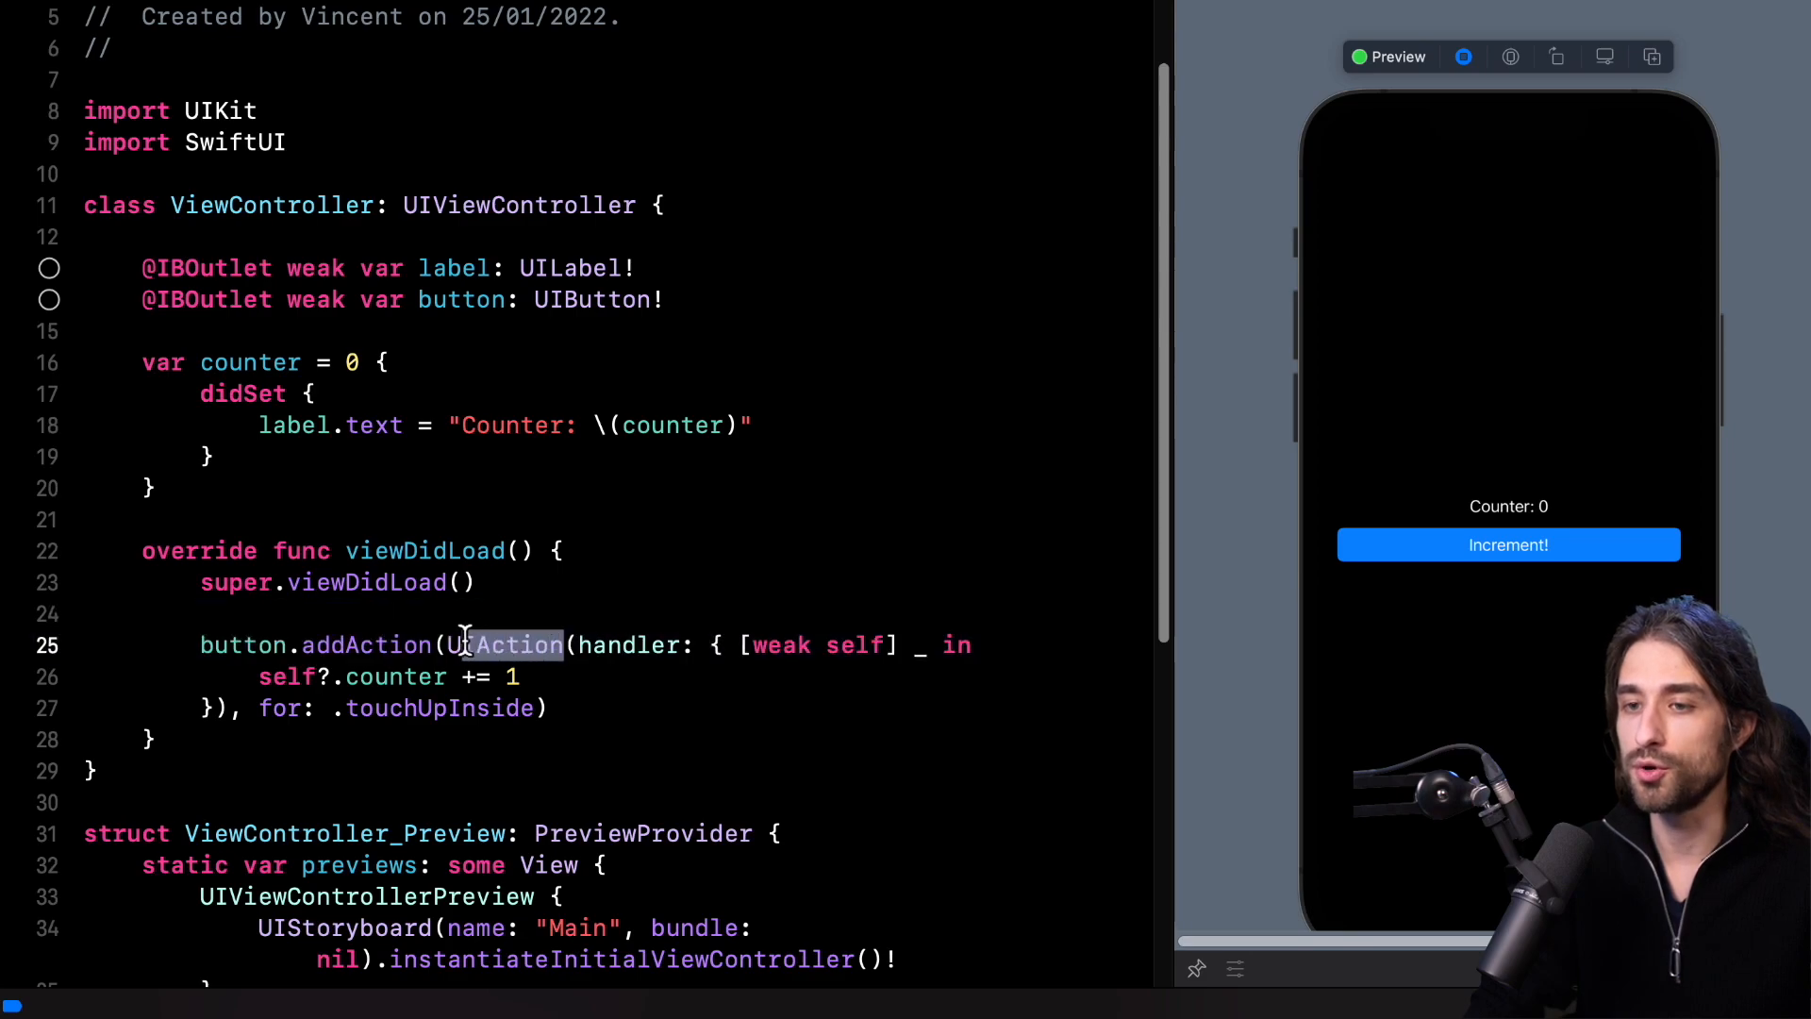